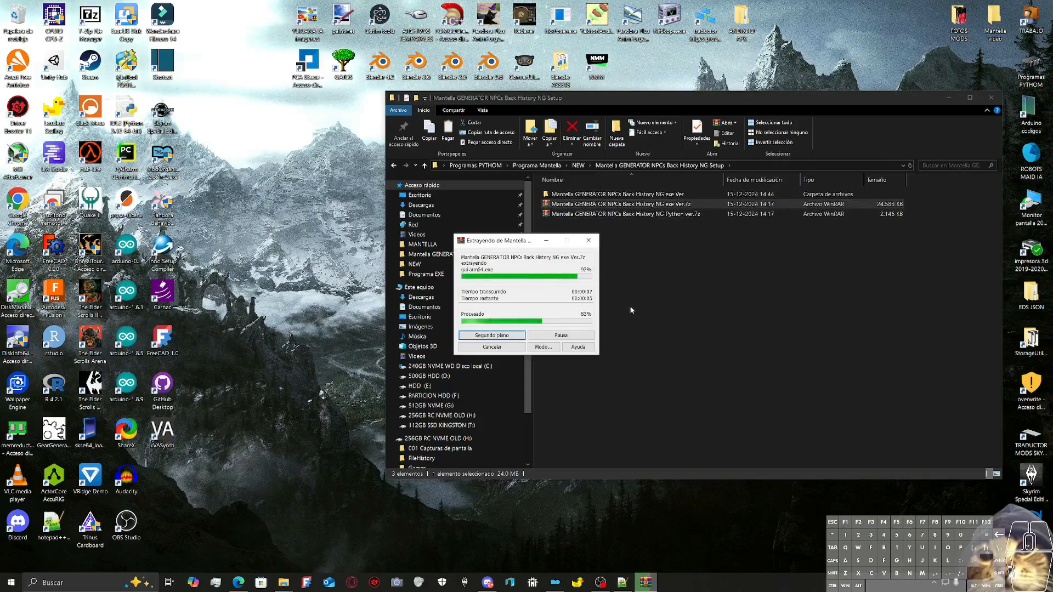
Step: Extract the Python ver.7z archive here with WinRAR so both version folders exist in Setup
right_click(621, 214)
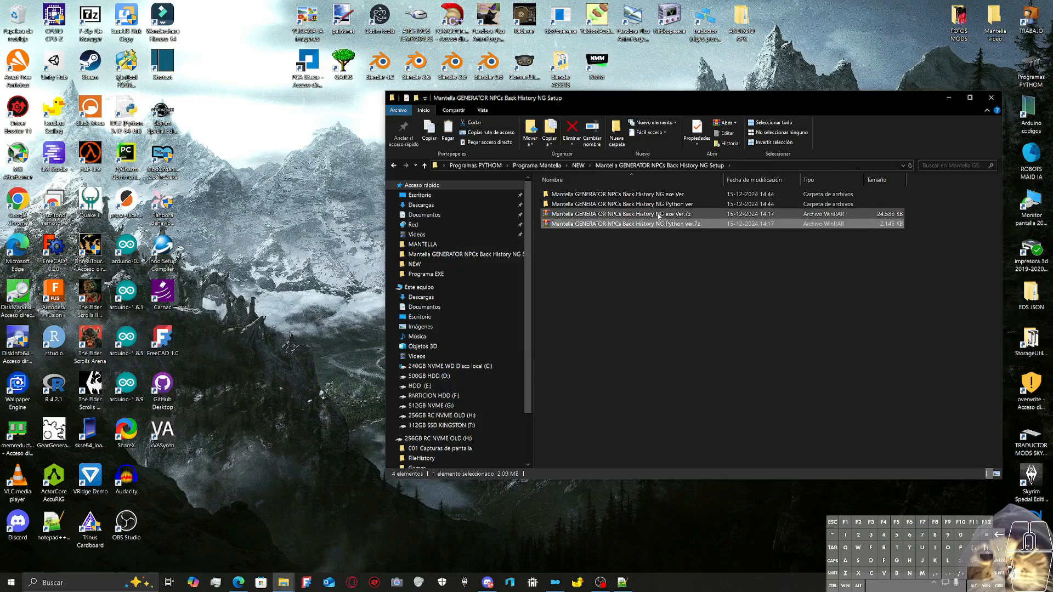
left_click(632, 204)
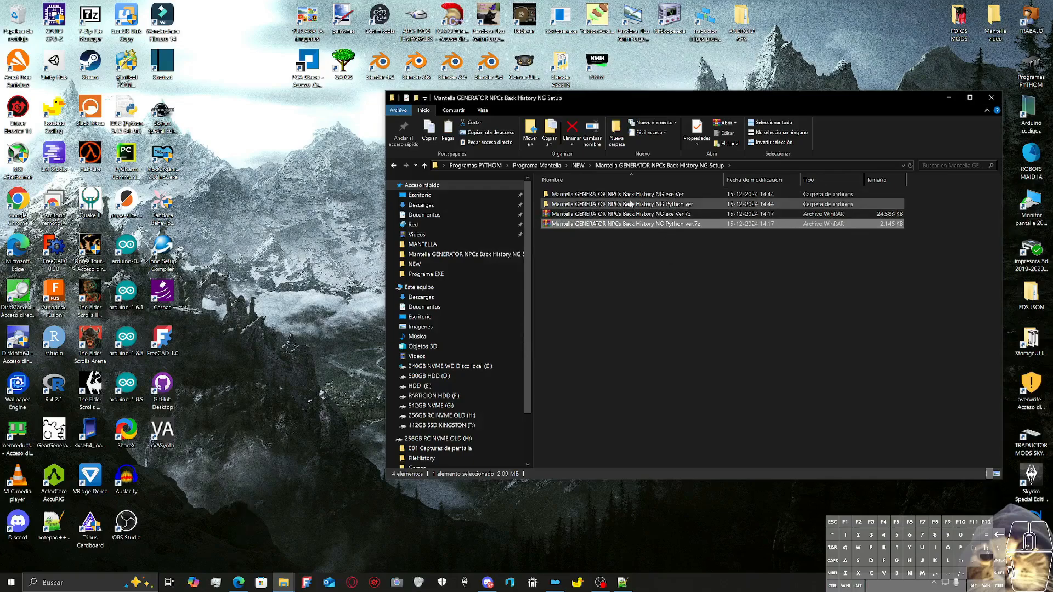
mouse_move(627, 204)
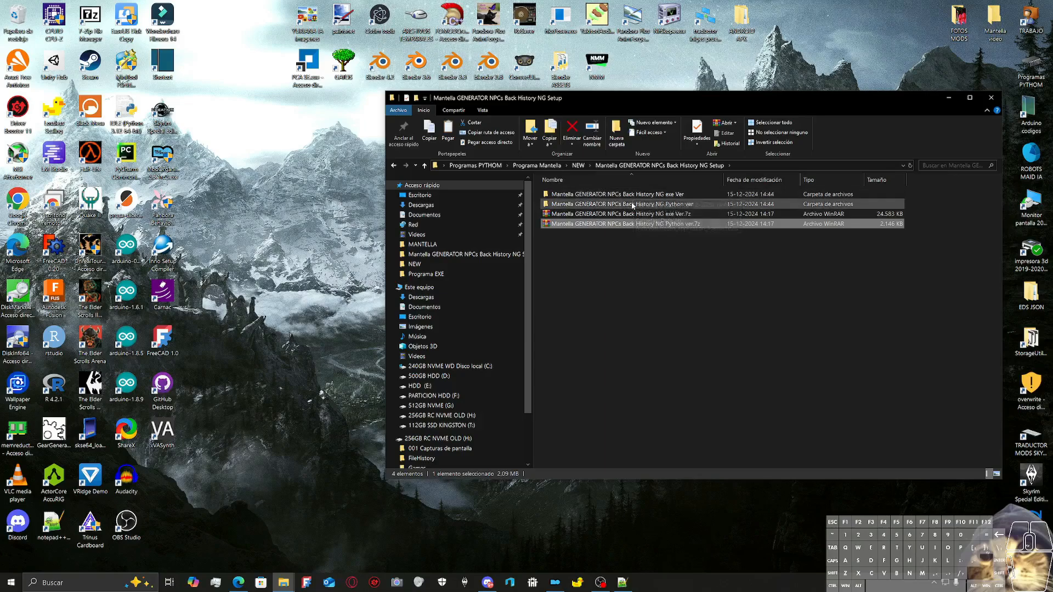
mouse_move(630, 204)
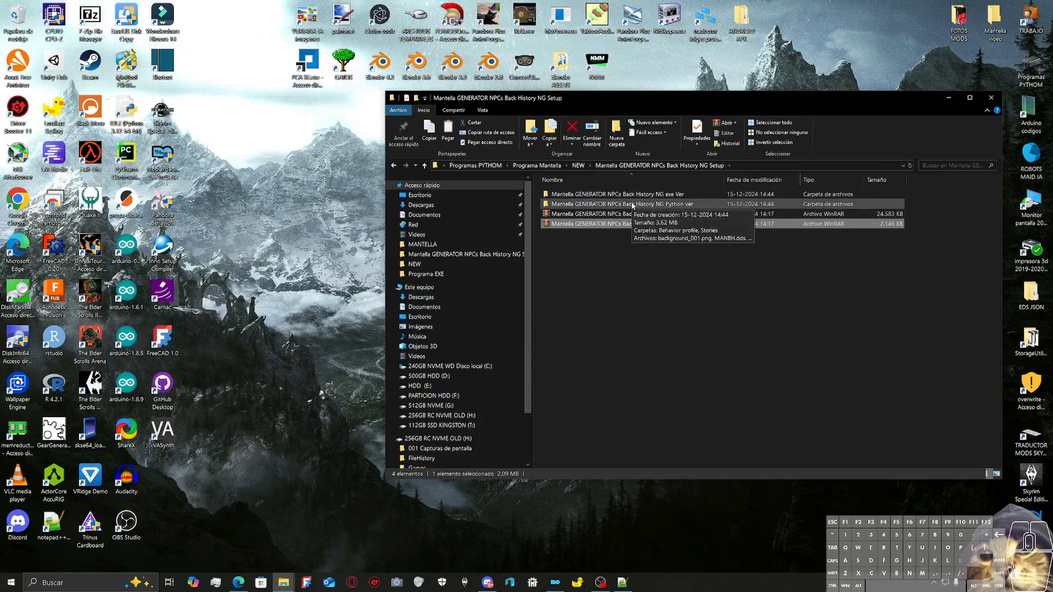
mouse_move(624, 265)
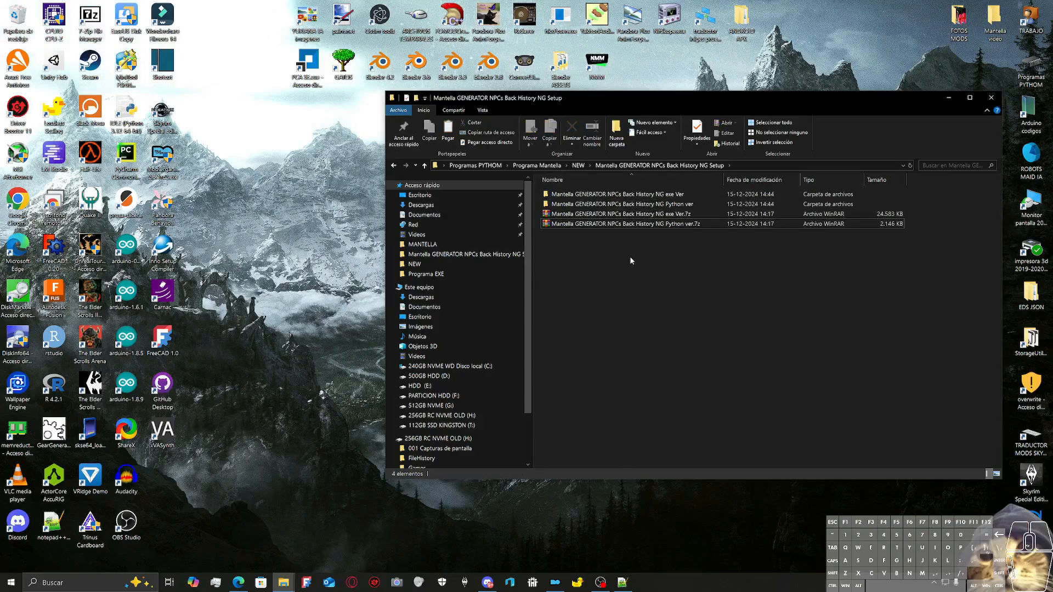
left_click(618, 194)
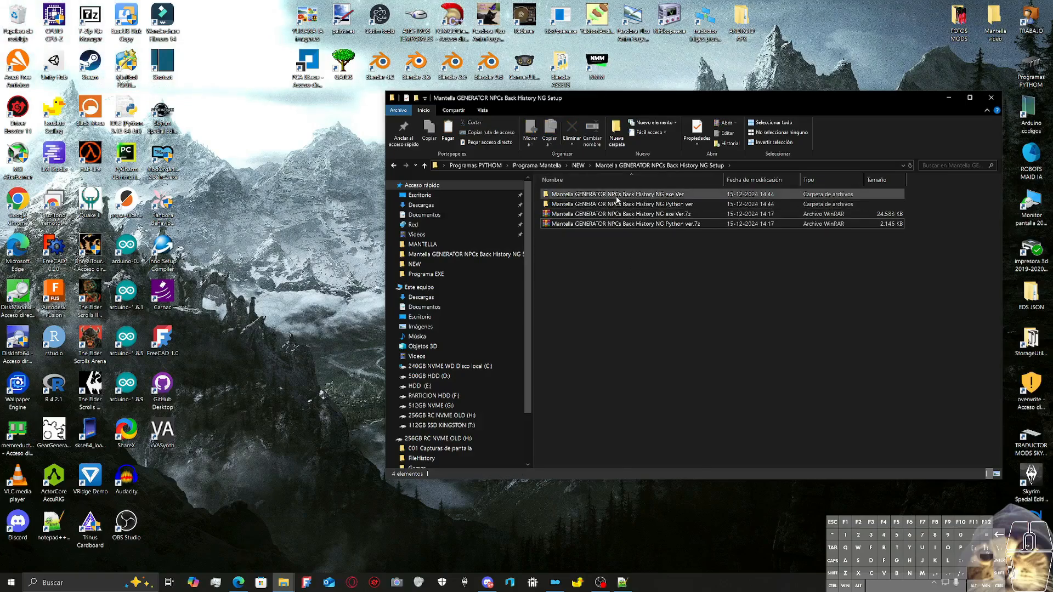
Step: Browse the exe Ver folder and its Data subfolder, then select the Mantella GENERATOR executable
double_click(617, 193)
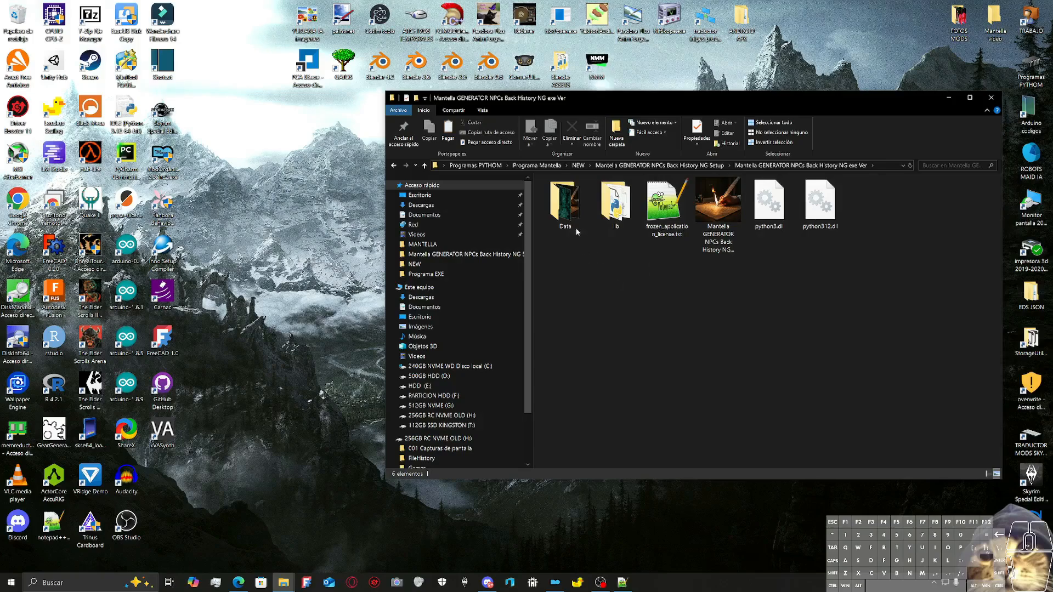
double_click(565, 202)
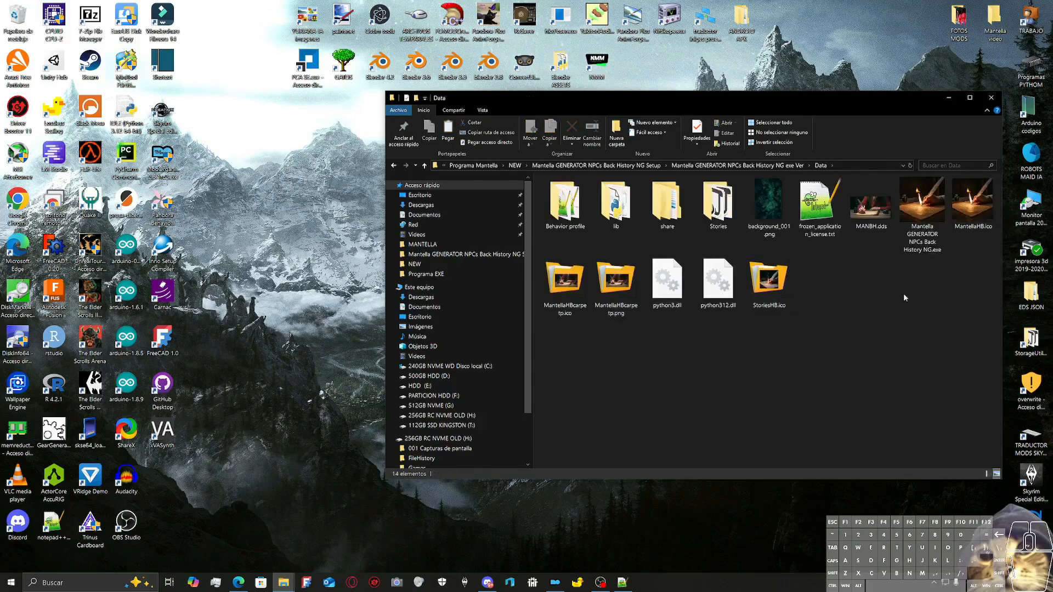
mouse_move(922, 201)
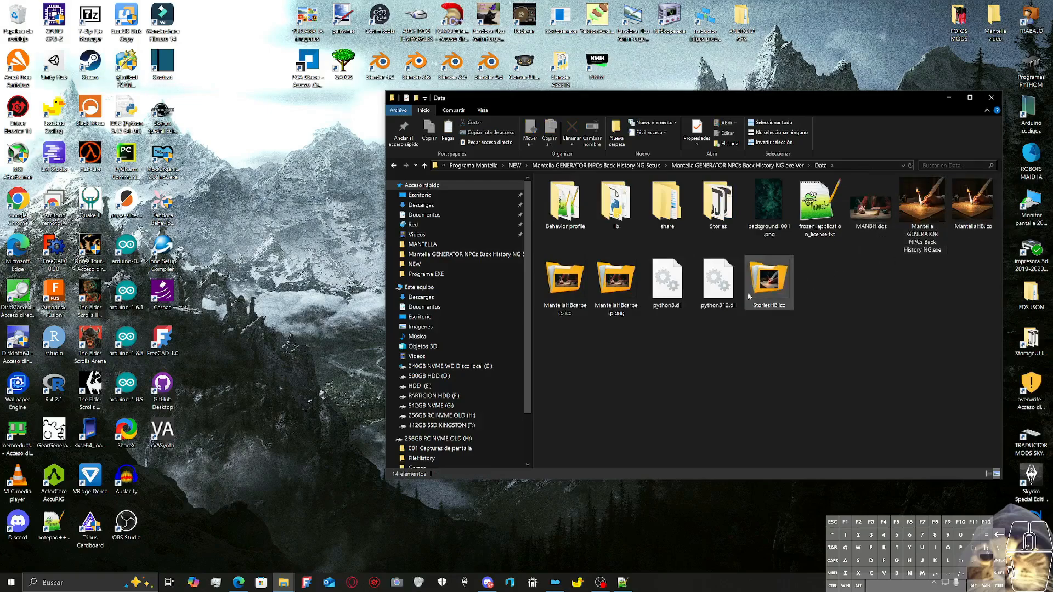
left_click(717, 202)
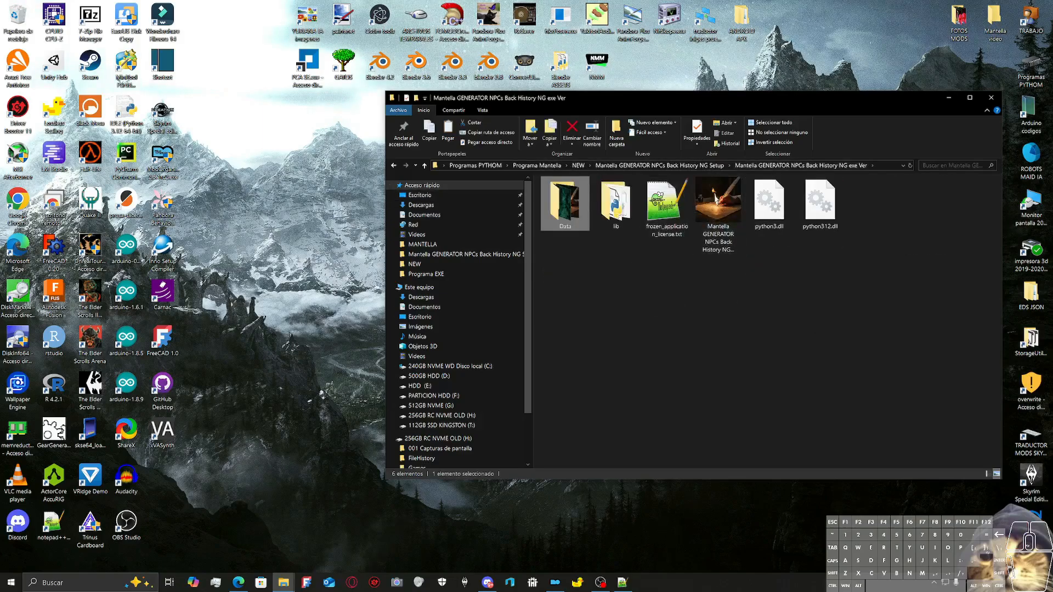
left_click(717, 203)
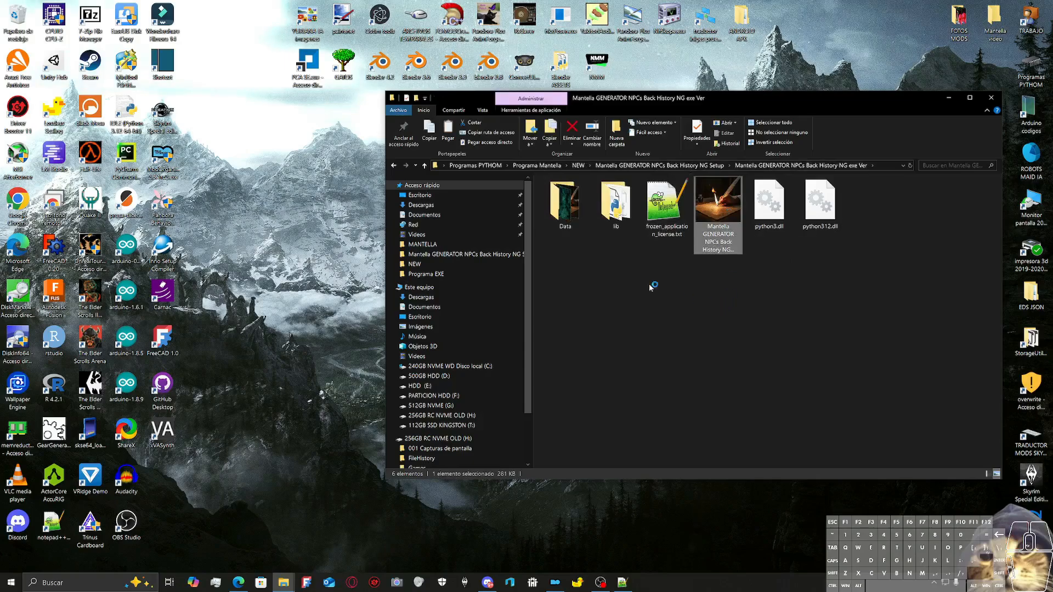
mouse_move(612, 278)
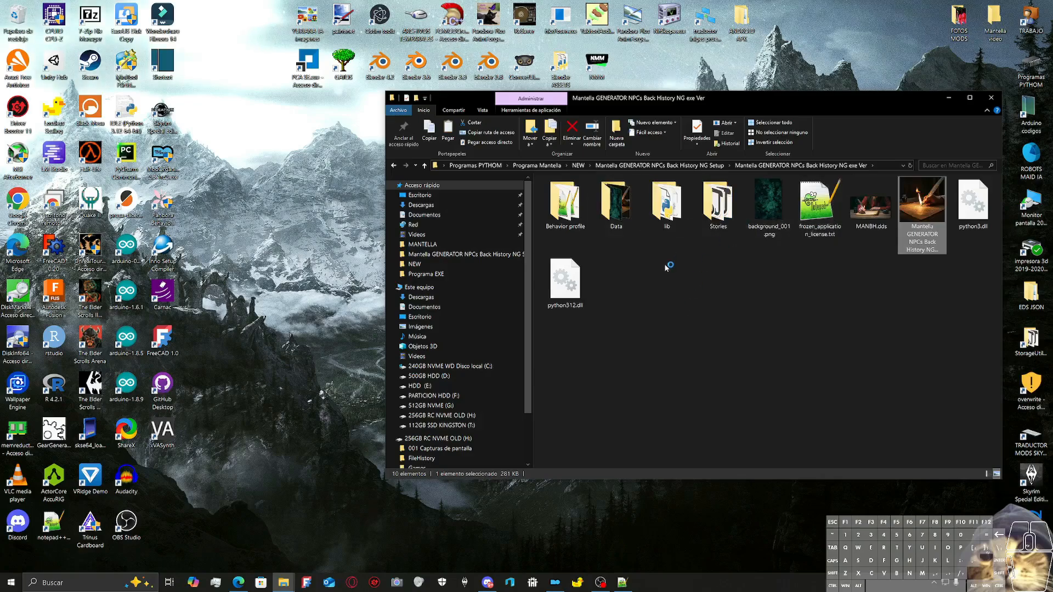
Step: Launch the generator and enter John as the NPC's name
double_click(922, 202)
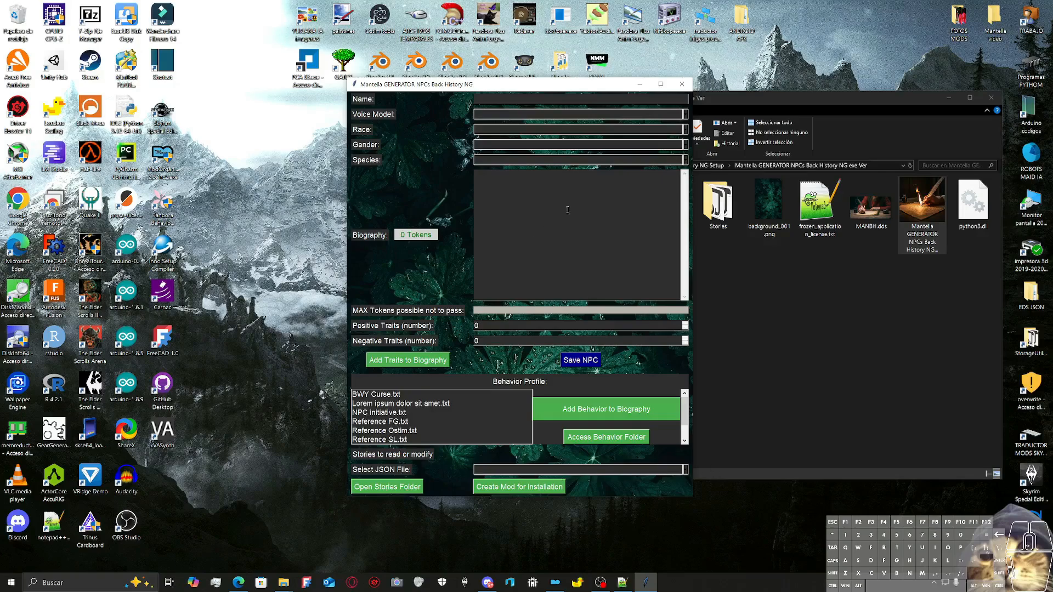
mouse_move(410, 131)
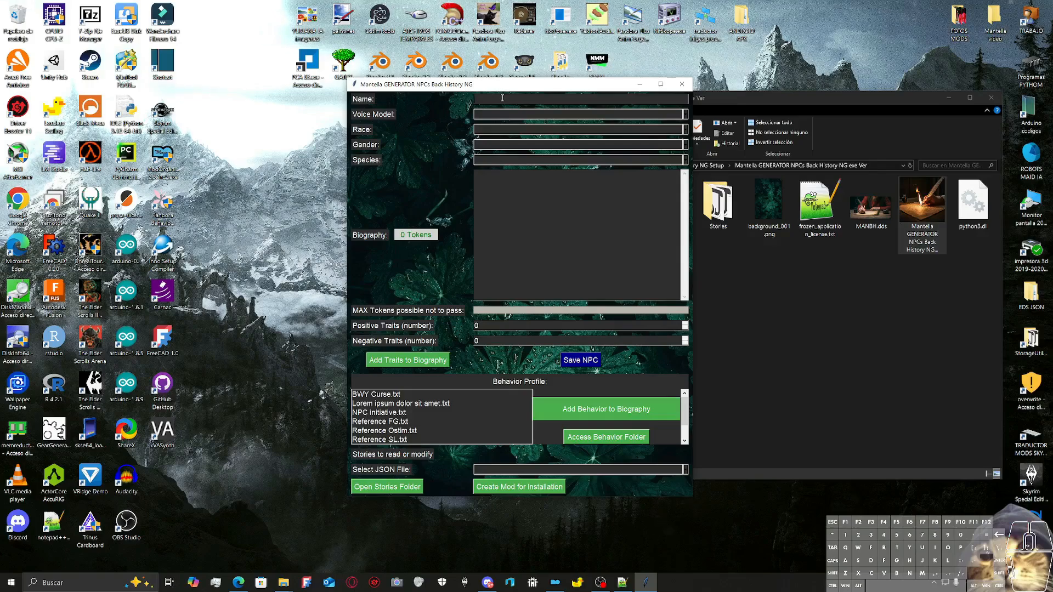
type("OIGFDISF")
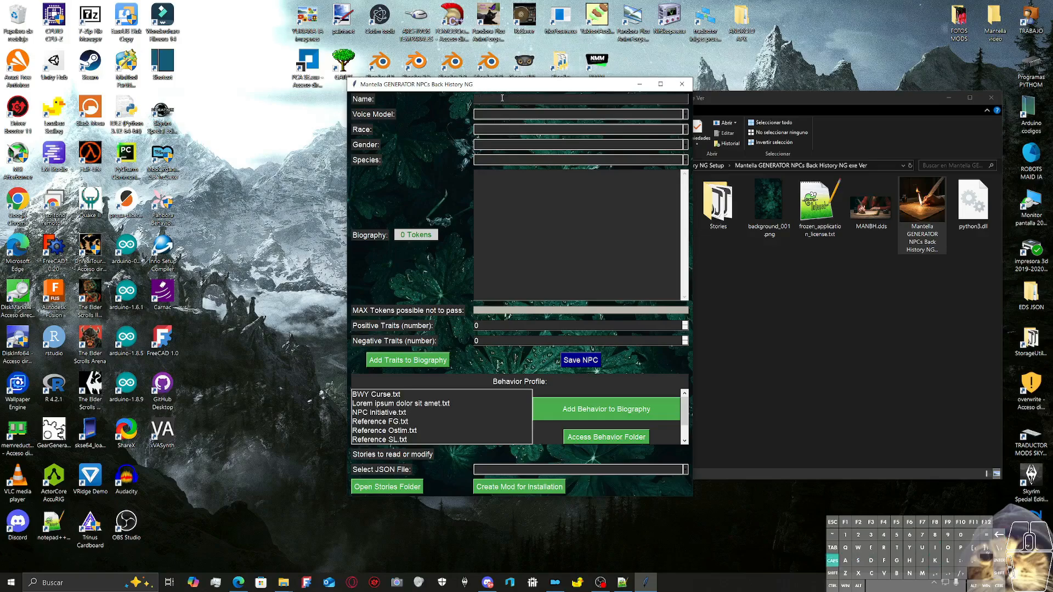
type("S")
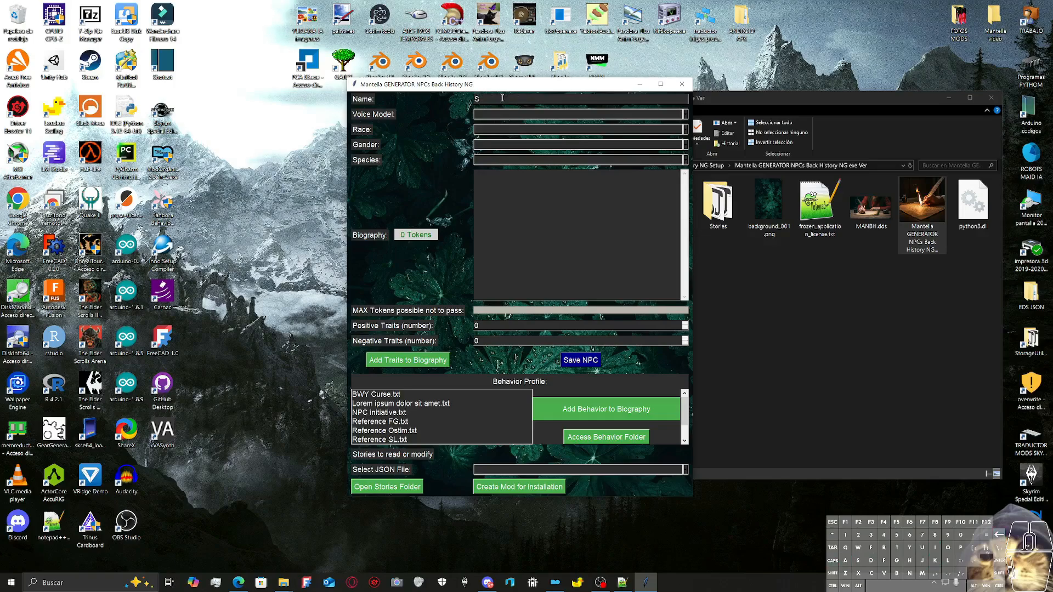
type("eran")
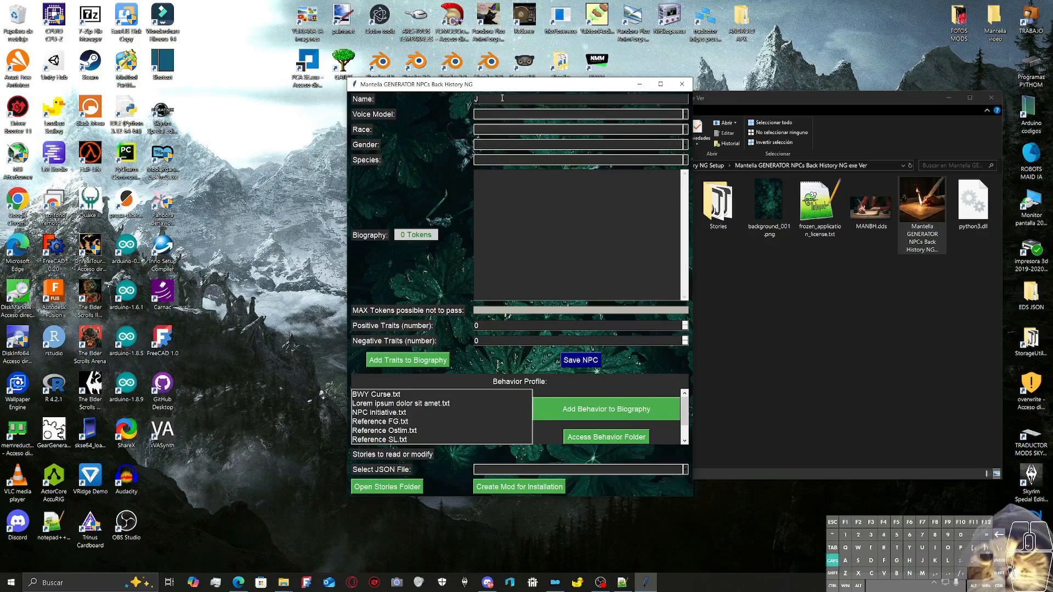
type("oh")
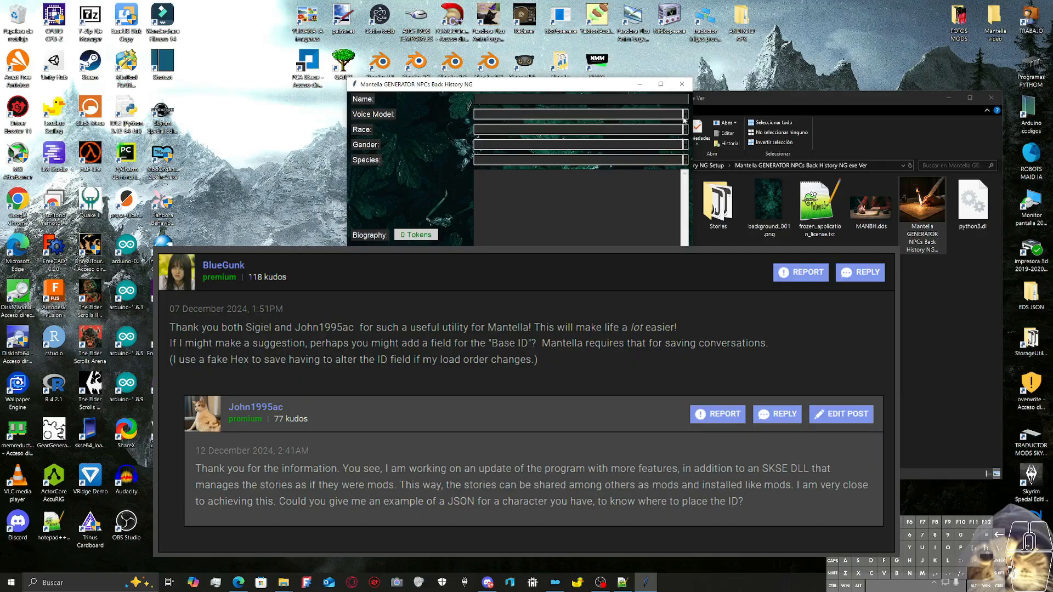
type("John")
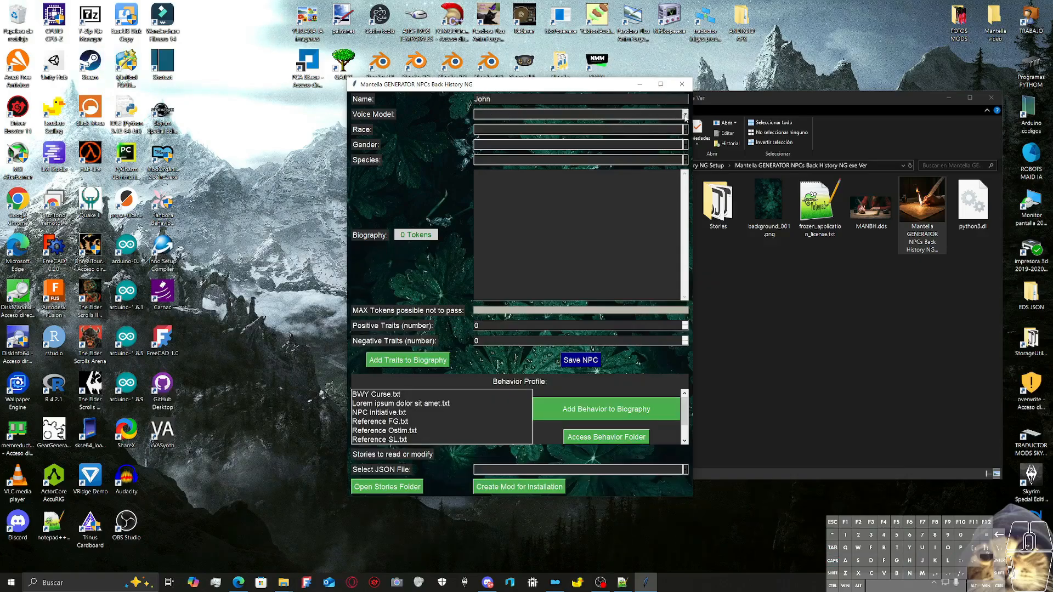
Step: Choose Cicero as John's voice model from the Voice Model list
left_click(683, 114)
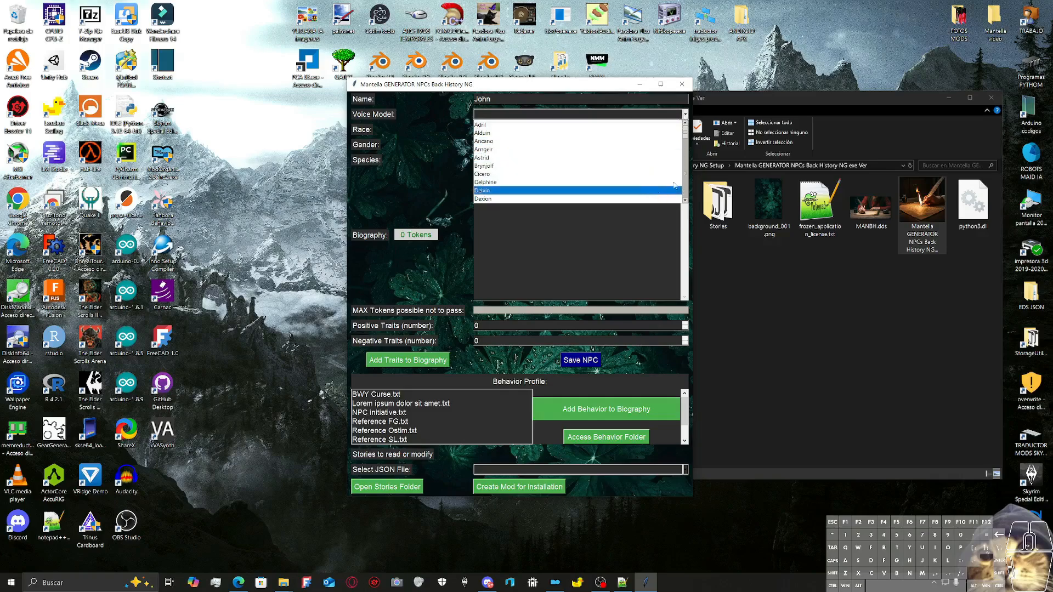
scroll("down", 3)
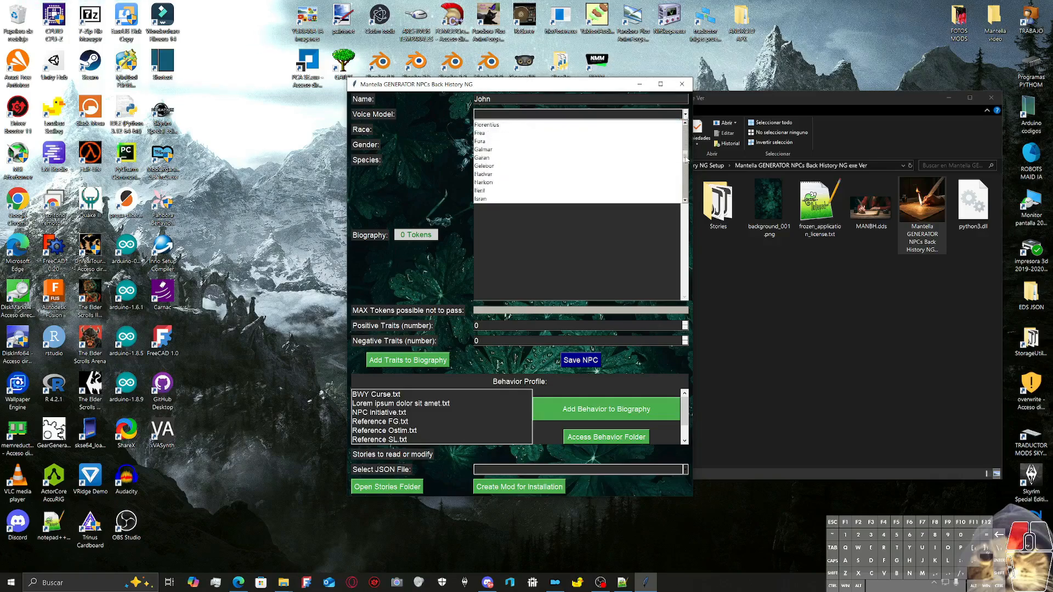
left_click(488, 149)
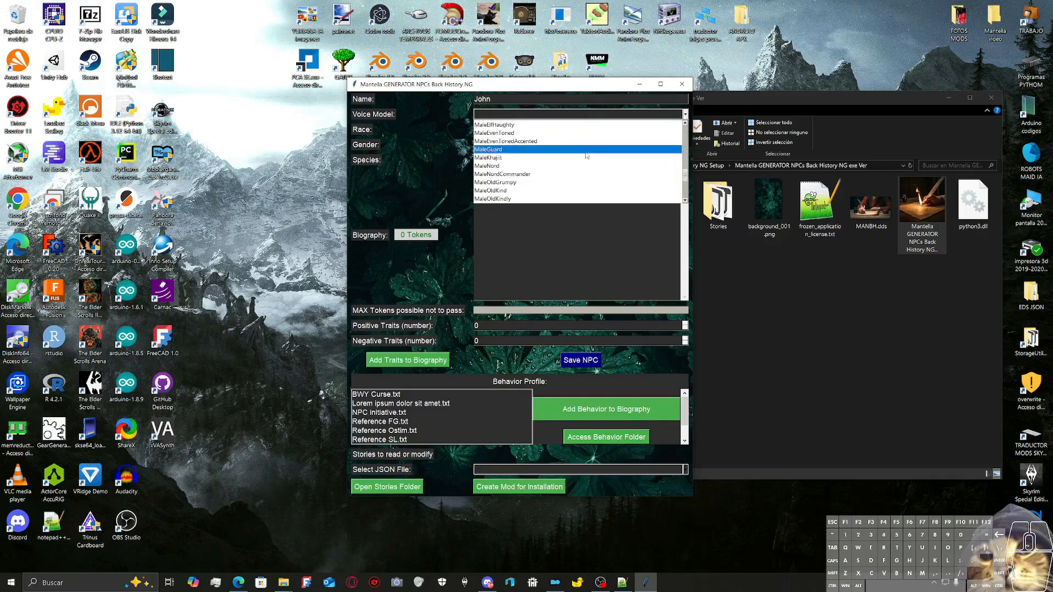
left_click(489, 157)
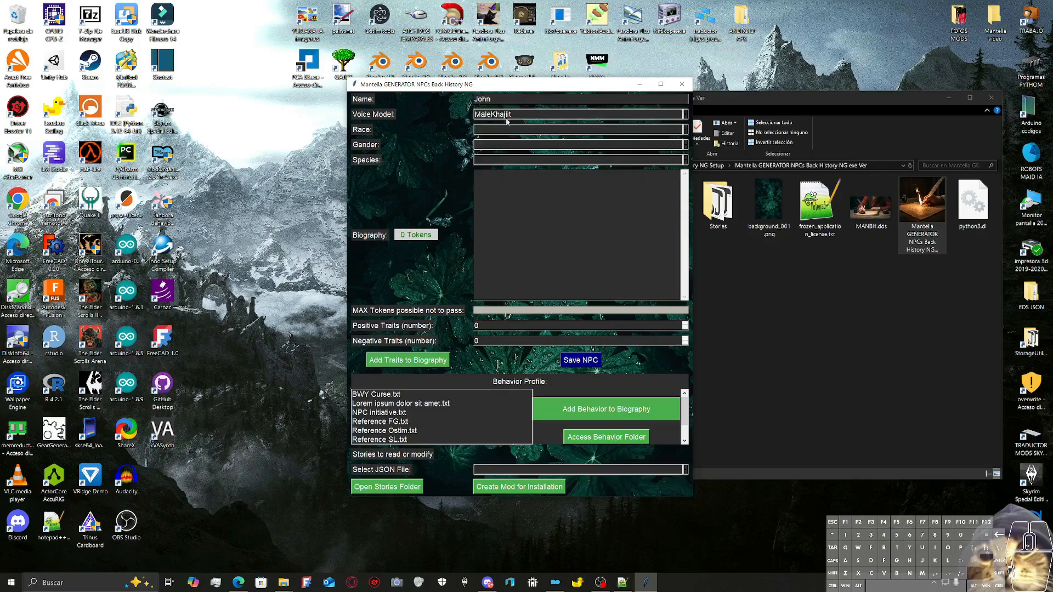
type("dsa")
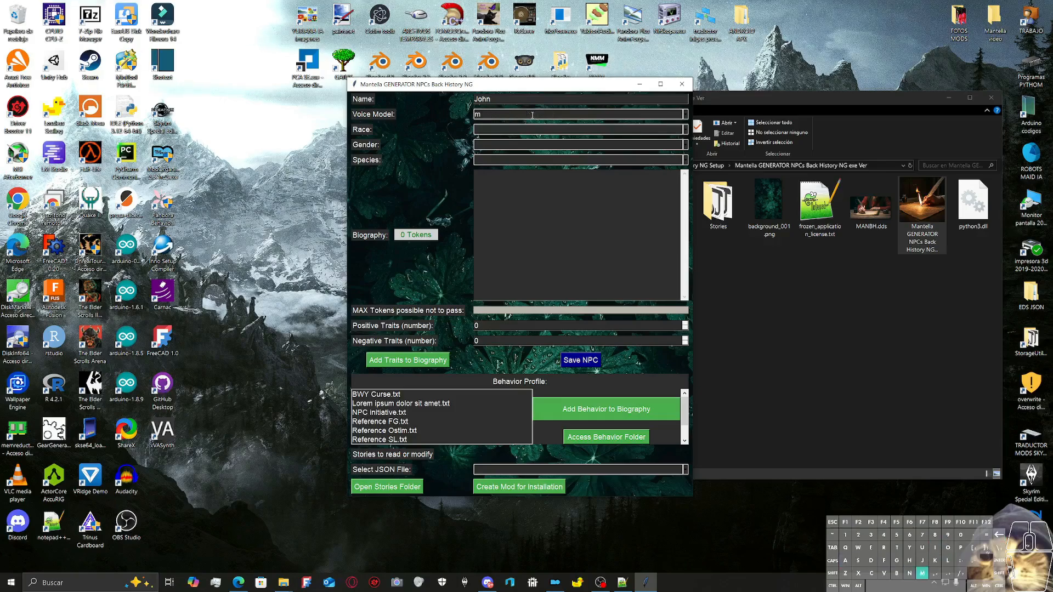
type("ale")
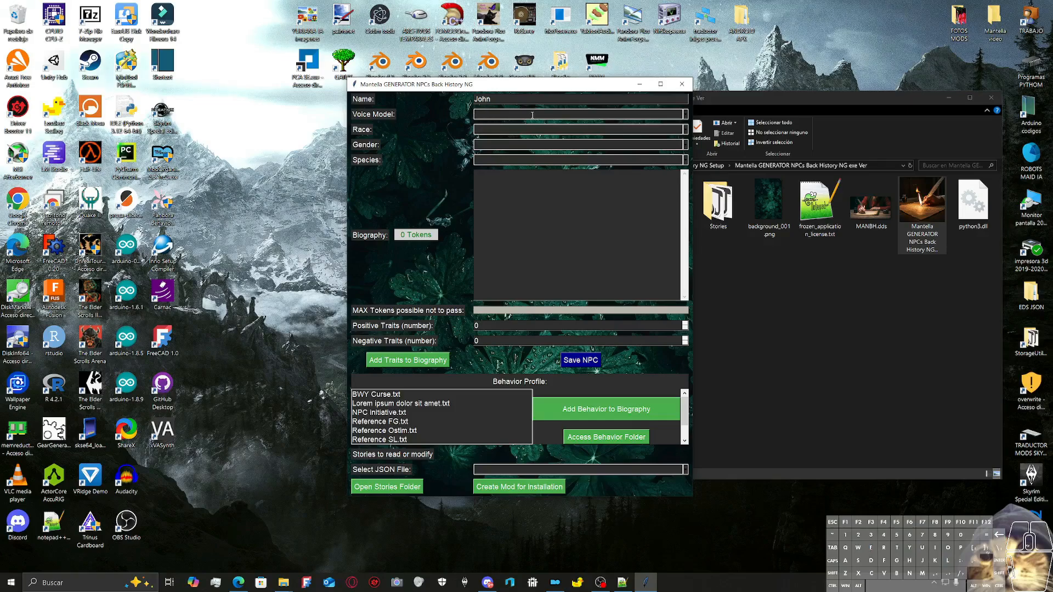
left_click(682, 114)
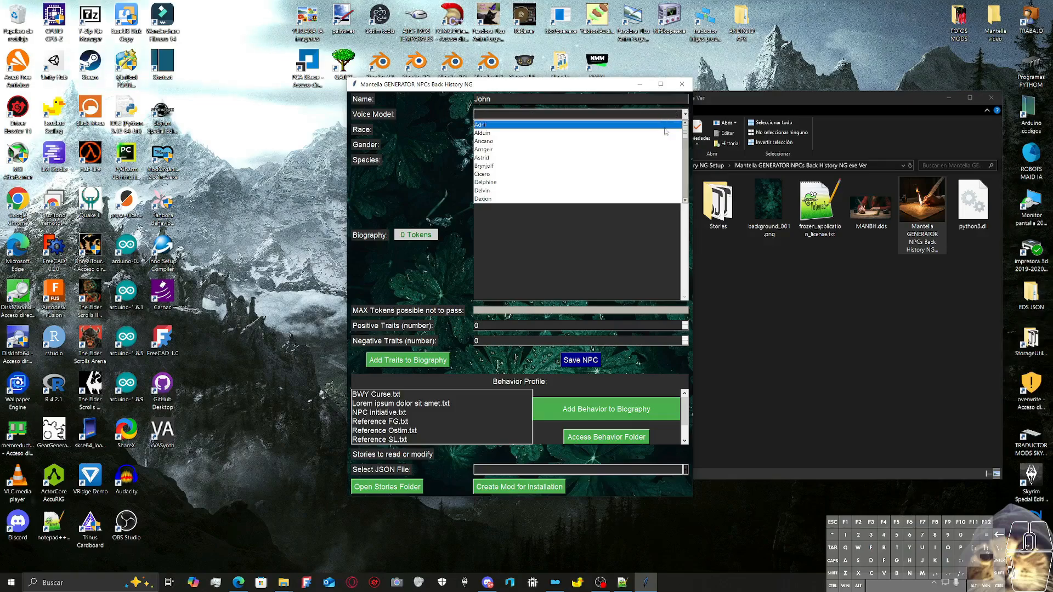
left_click(484, 176)
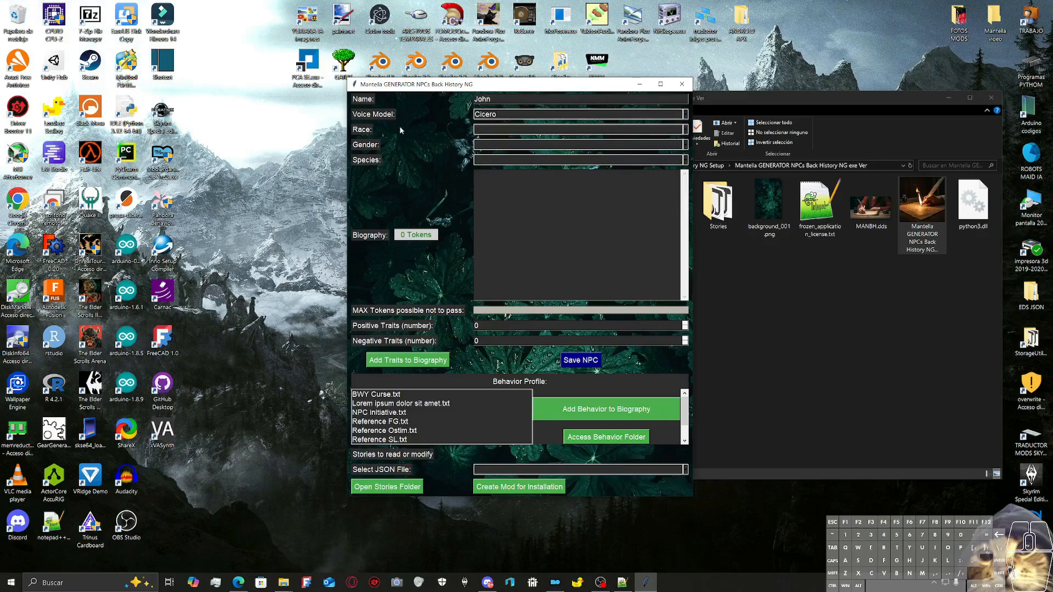
Step: Set the NPC's race to Khajiit and bring up the gender choices
left_click(680, 129)
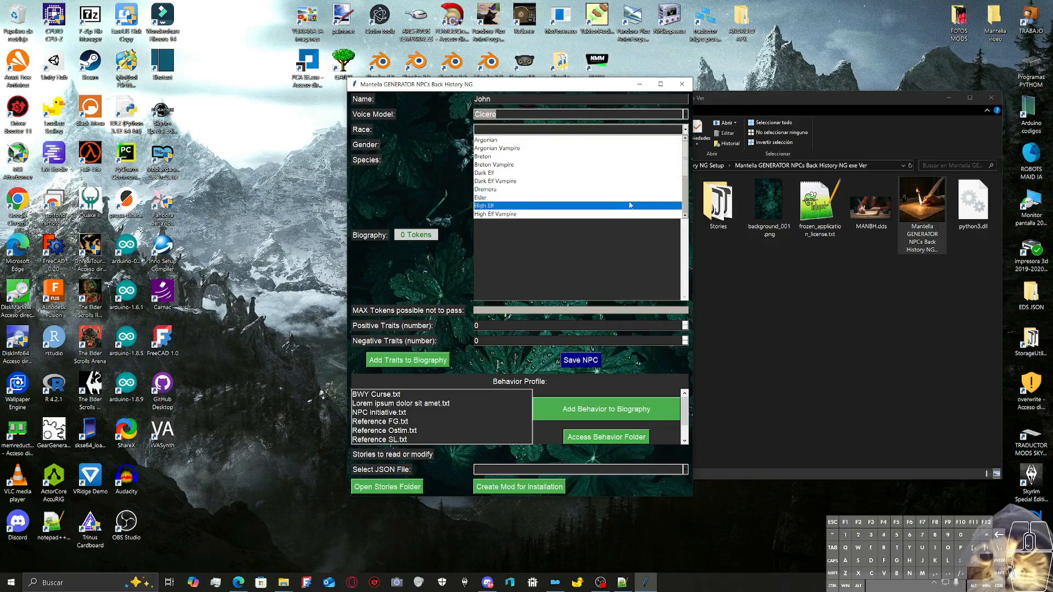
scroll("down", 3)
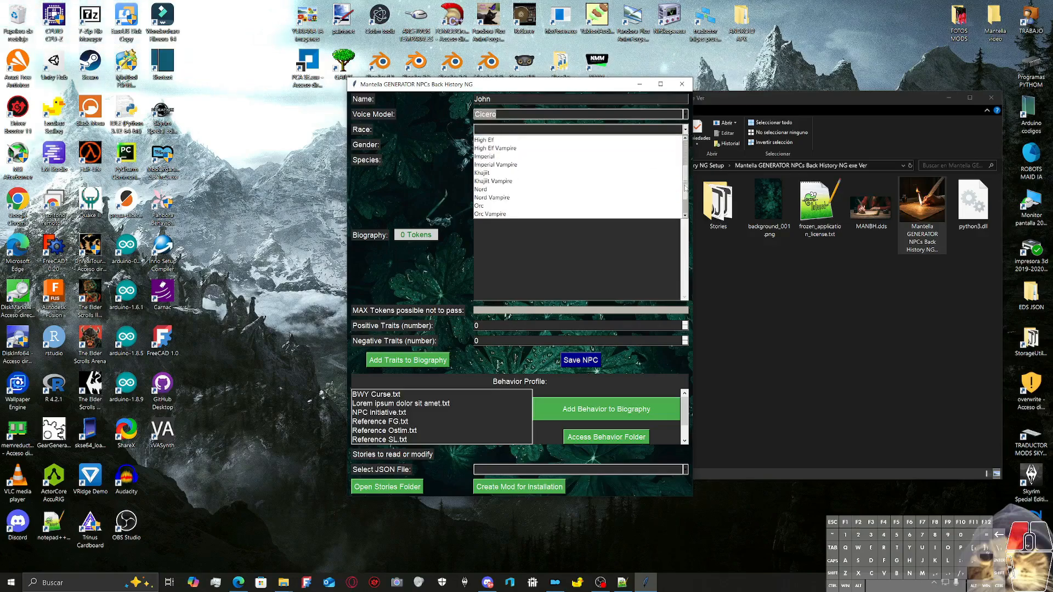
left_click(484, 172)
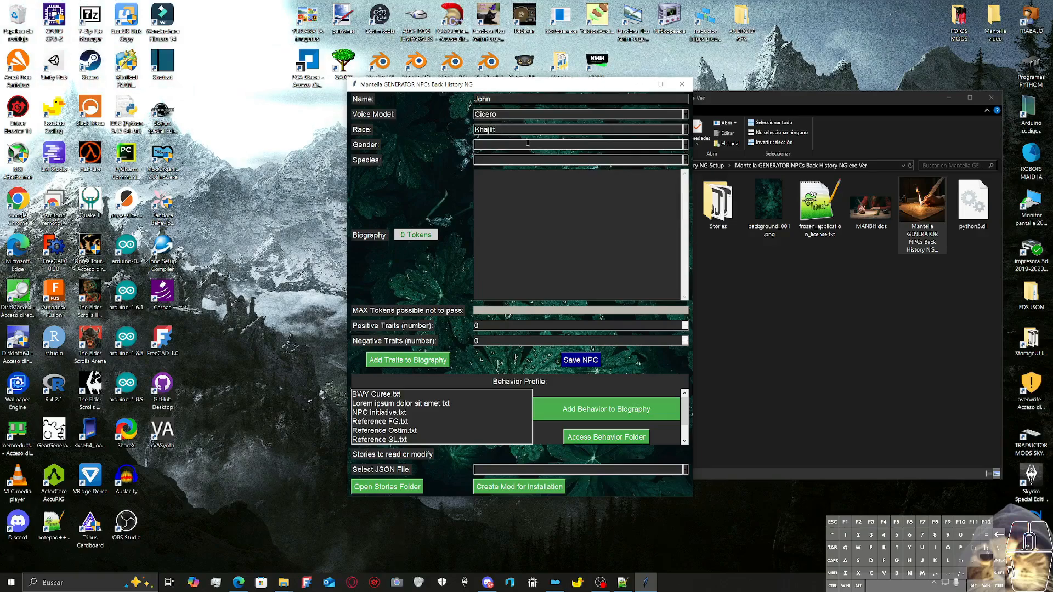
type("dsadasdad")
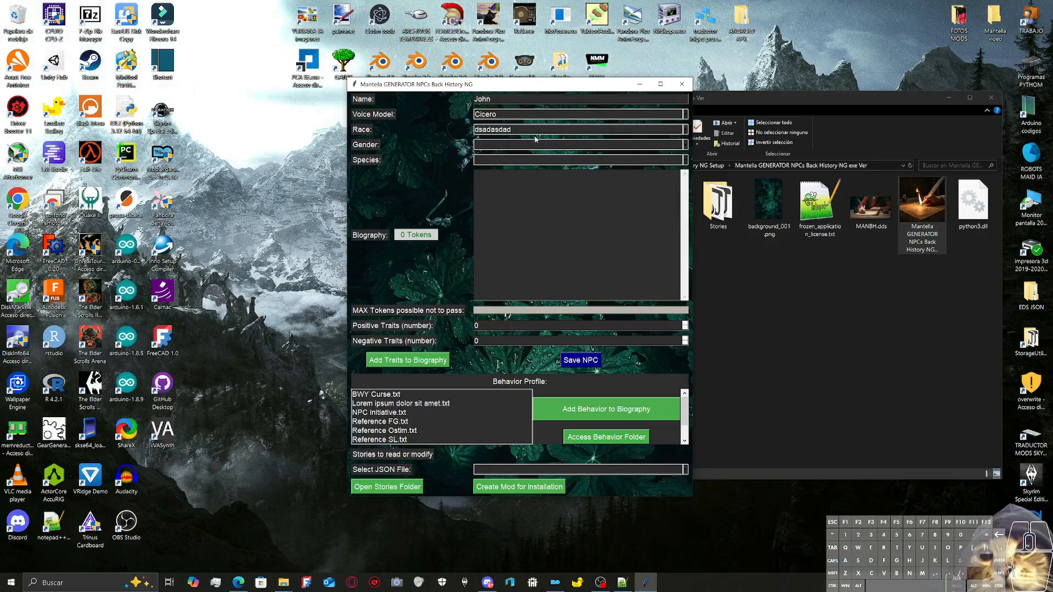
left_click(683, 129)
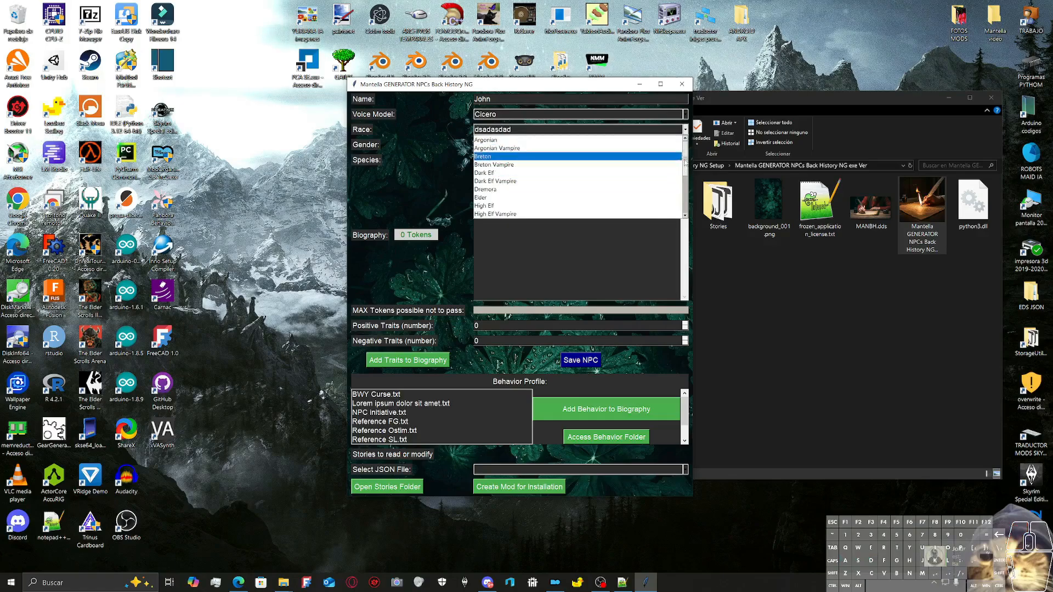
scroll("down", 3)
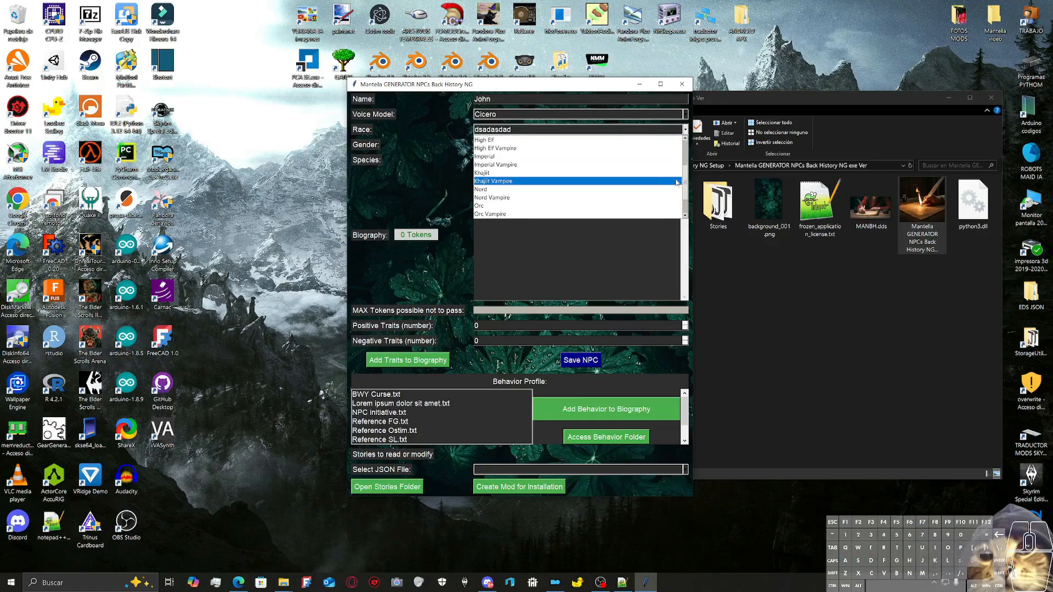
left_click(481, 172)
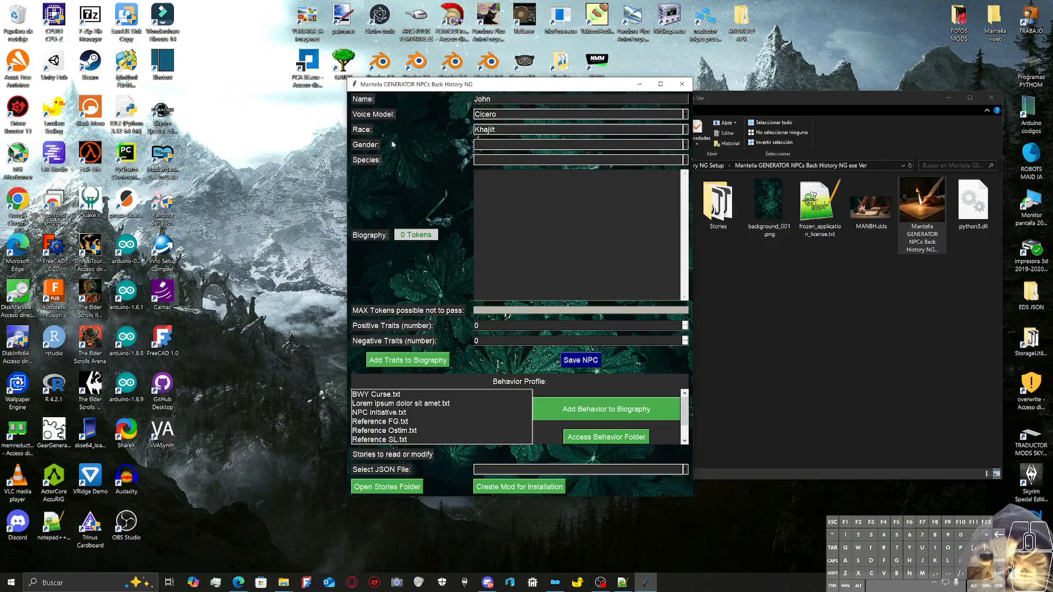
left_click(683, 145)
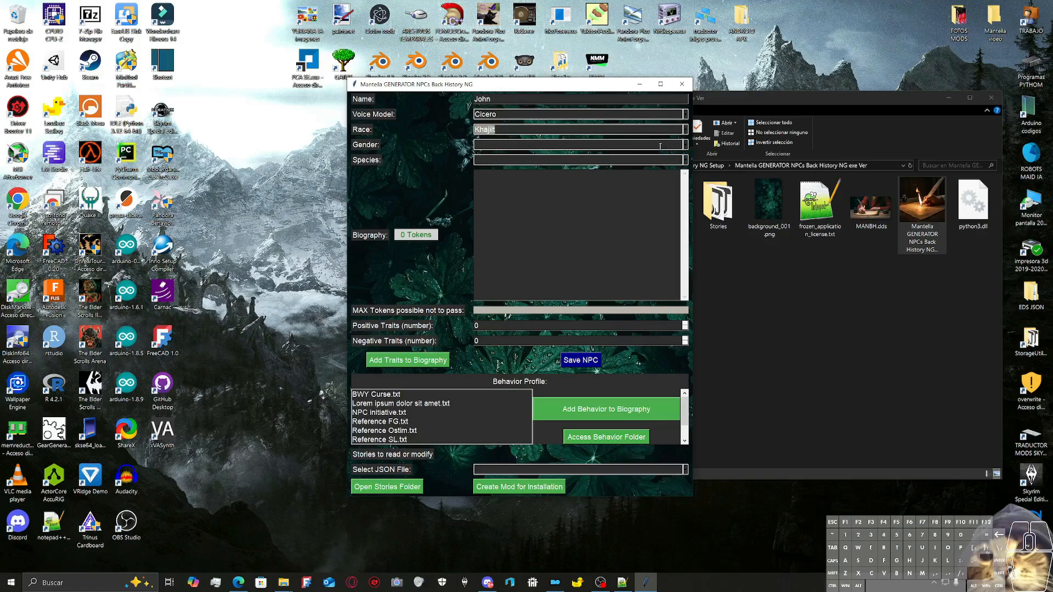
type("oth")
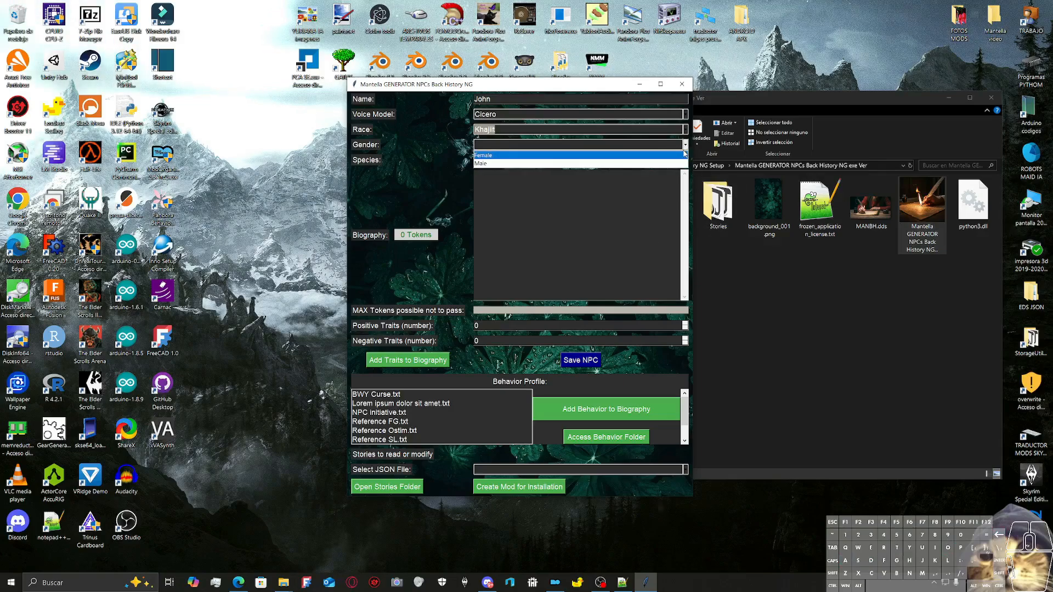
Step: Make the NPC male and set its species to Khajiit
left_click(483, 163)
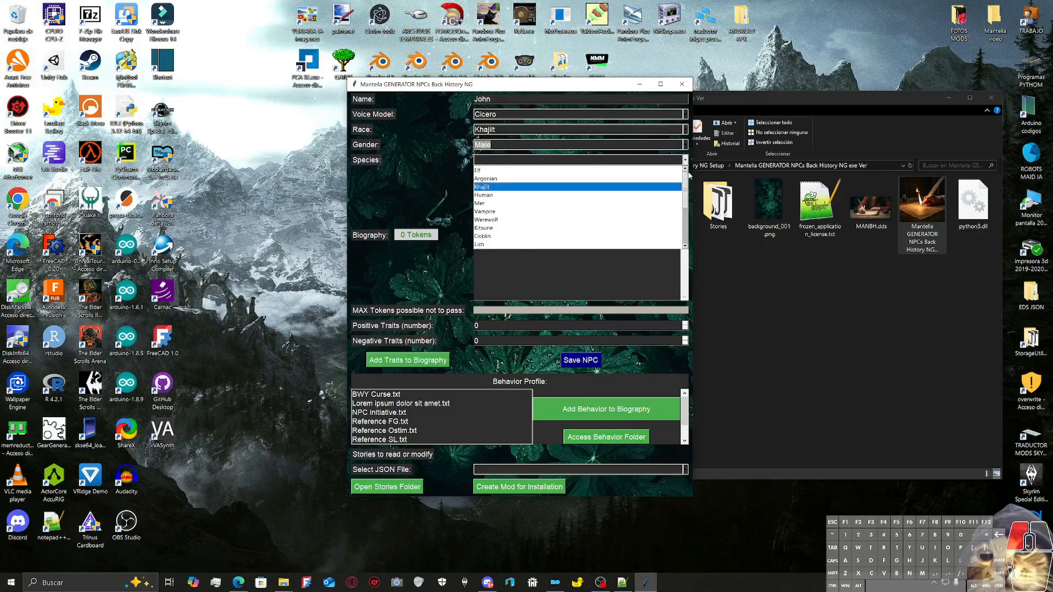
scroll("down", 3)
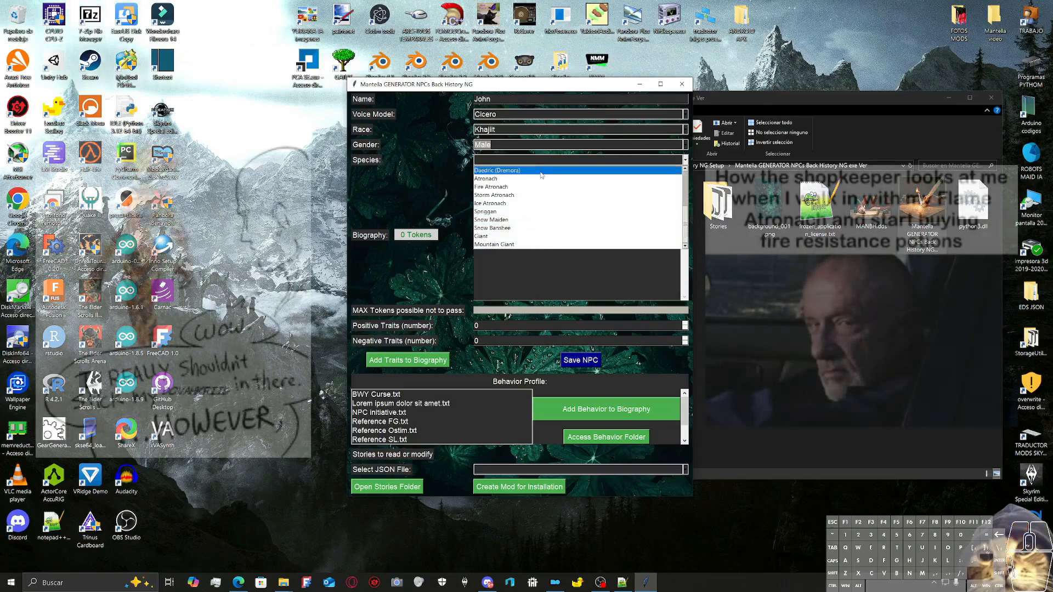
scroll("up", 3)
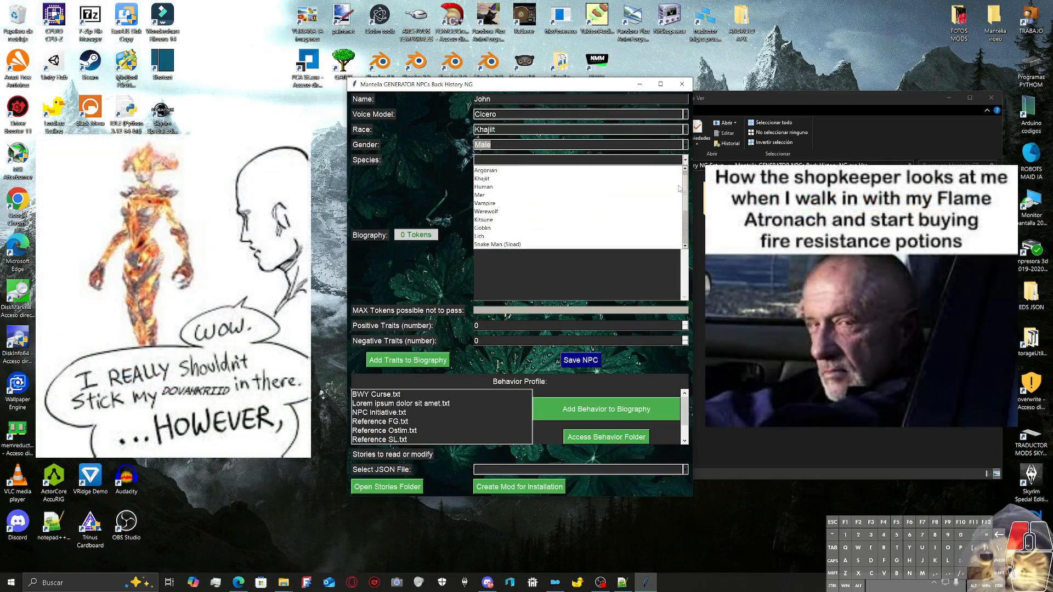
left_click(483, 187)
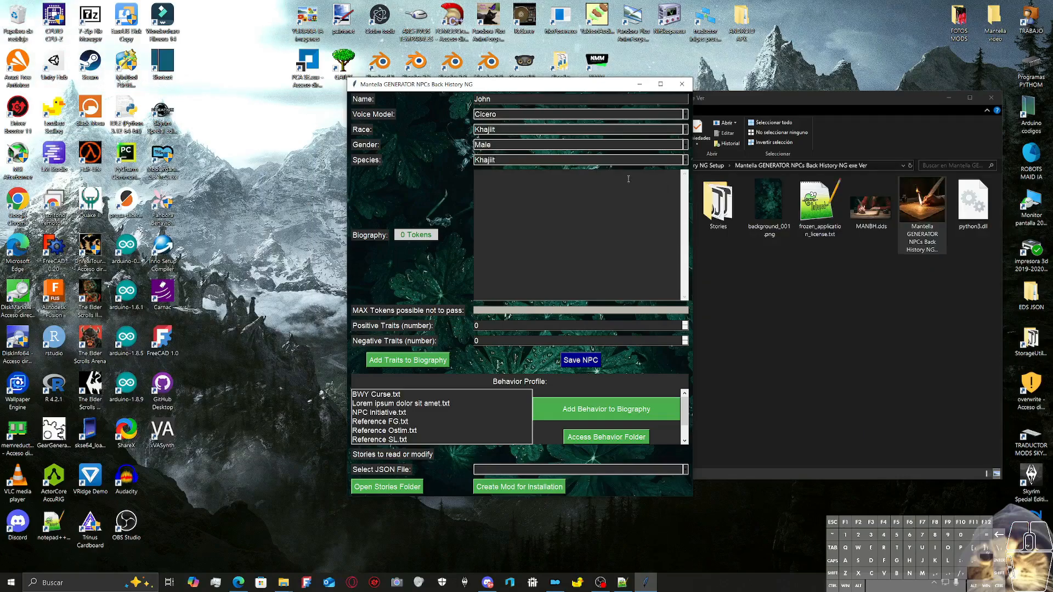
mouse_move(410, 247)
type("h")
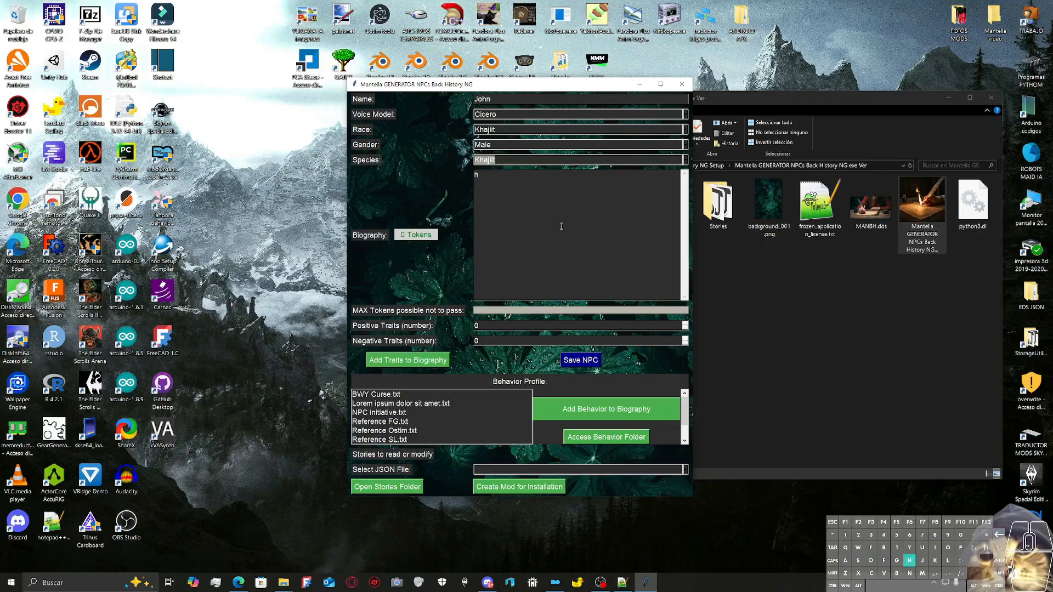
type("ell")
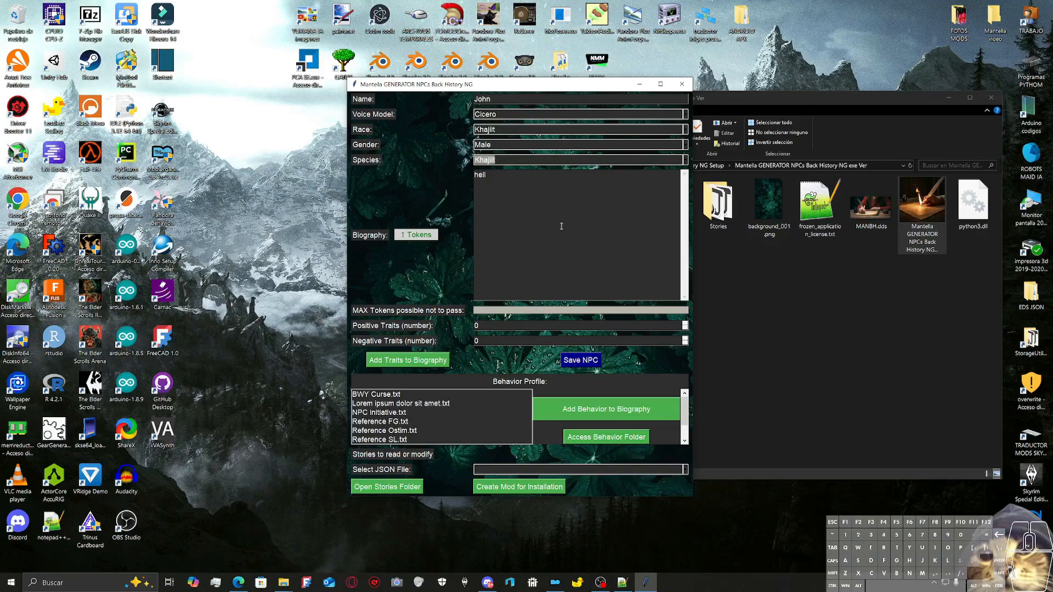
type("o")
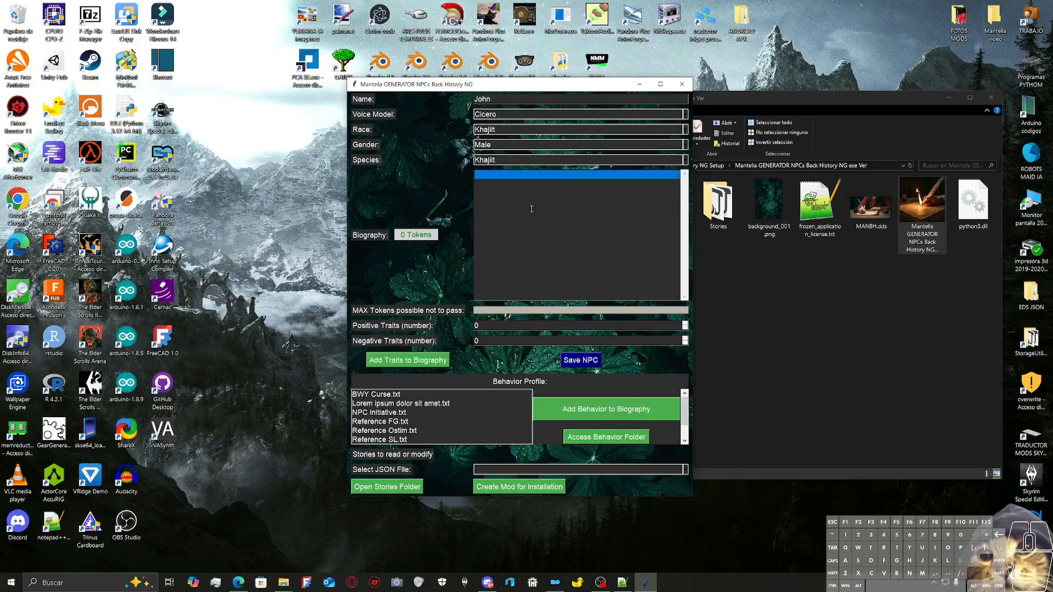
mouse_move(395, 315)
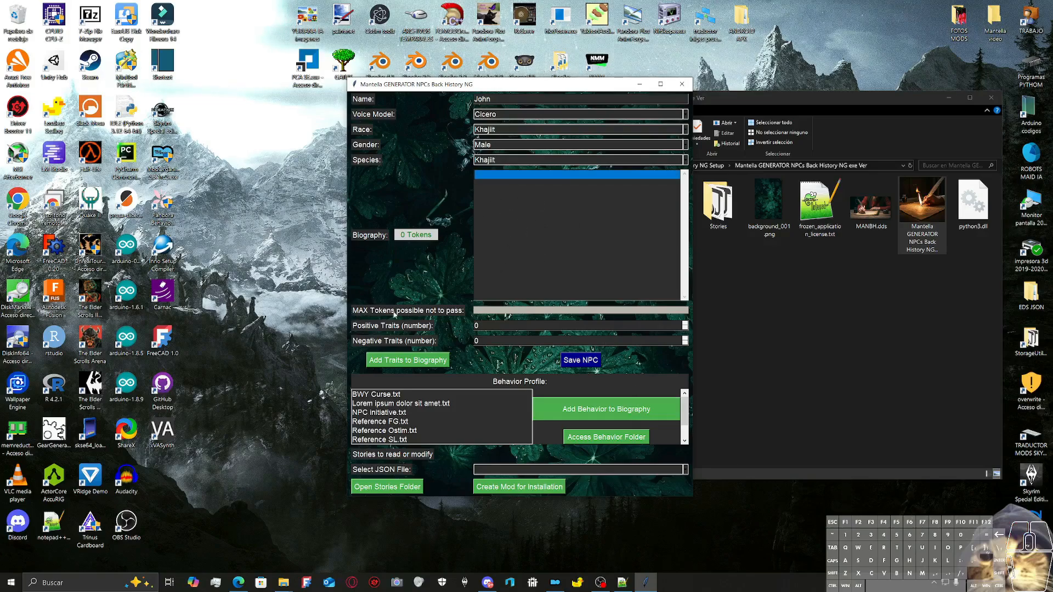
mouse_move(472, 317)
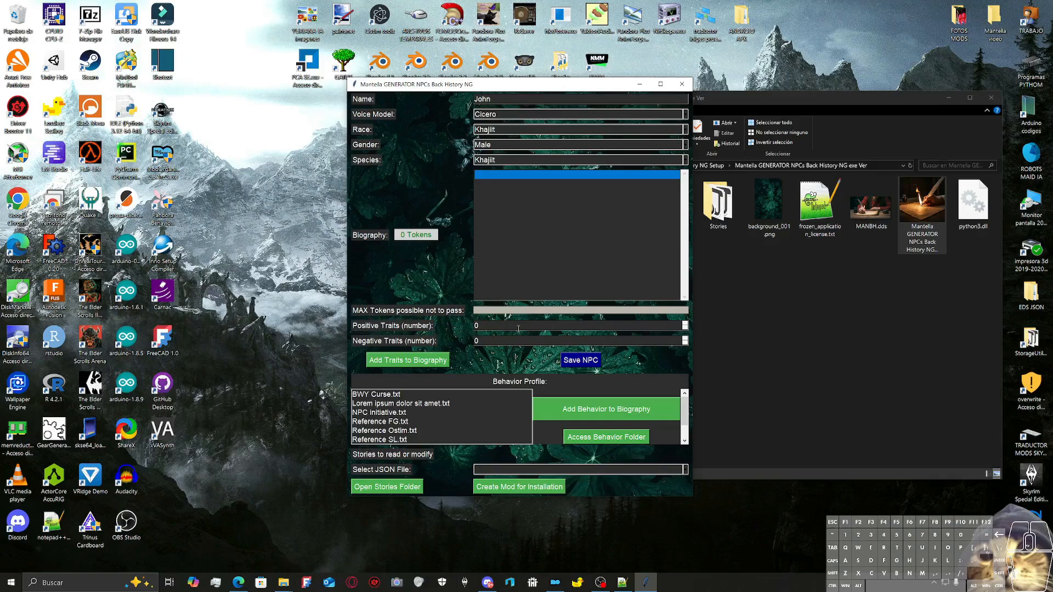
Step: Set 4 positive and 3 negative traits and regenerate the personality trait set several times
left_click(684, 323)
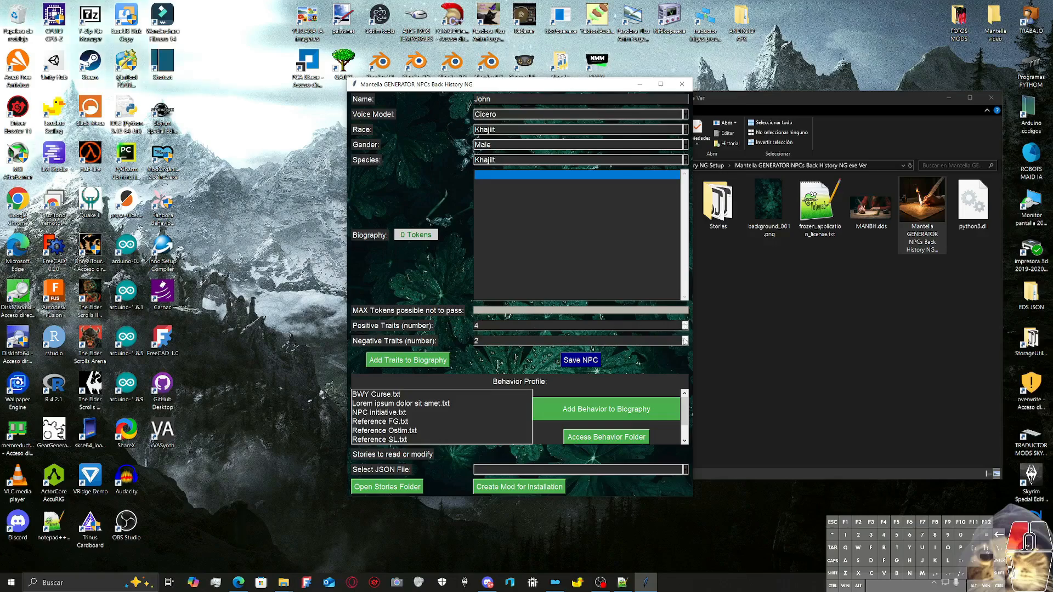
left_click(407, 361)
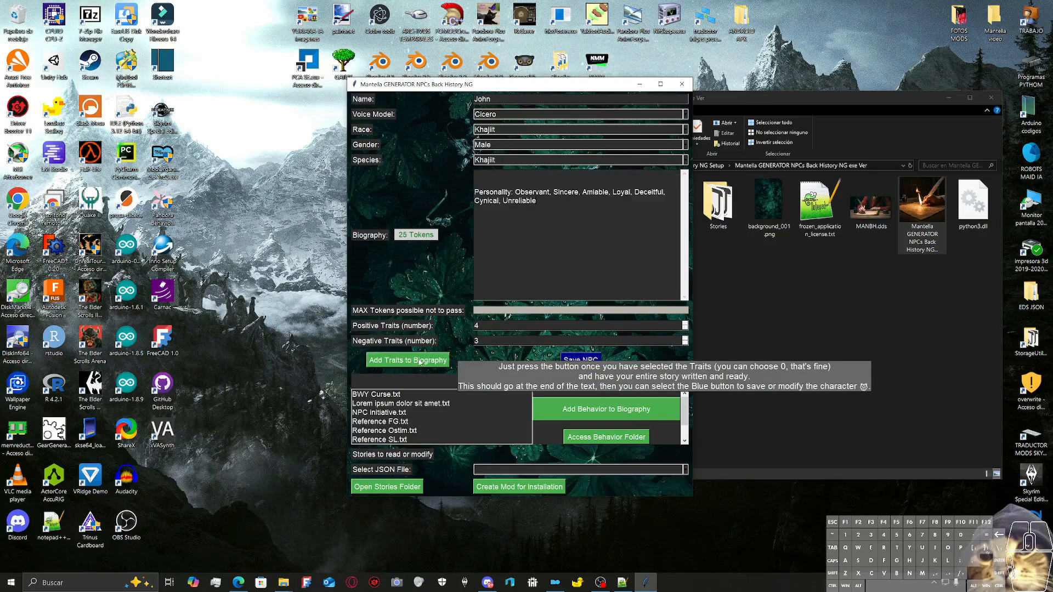
left_click(406, 360)
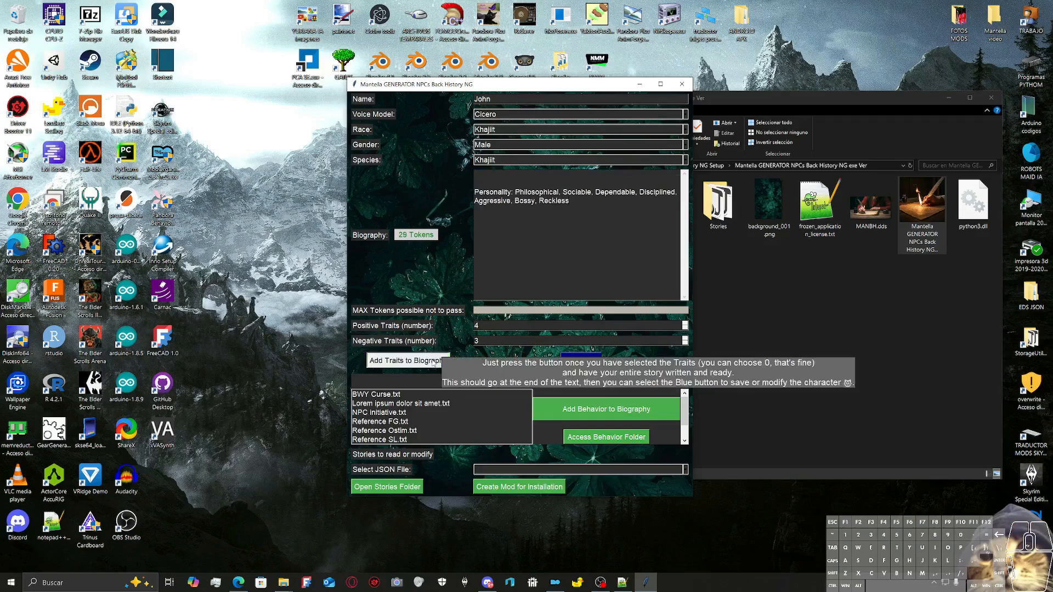
left_click(408, 361)
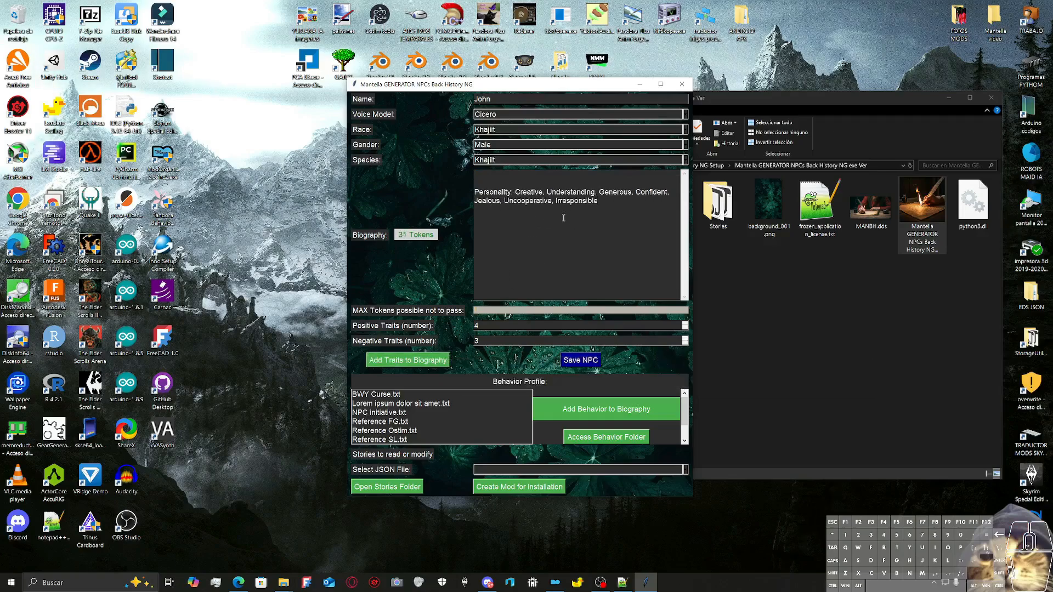
left_click(407, 361)
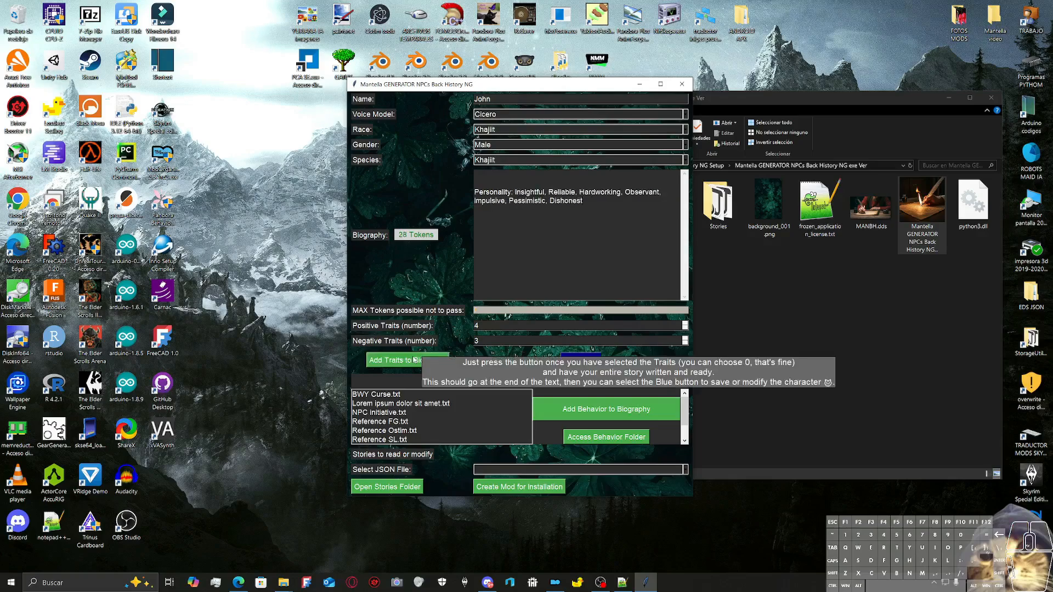
left_click(407, 360)
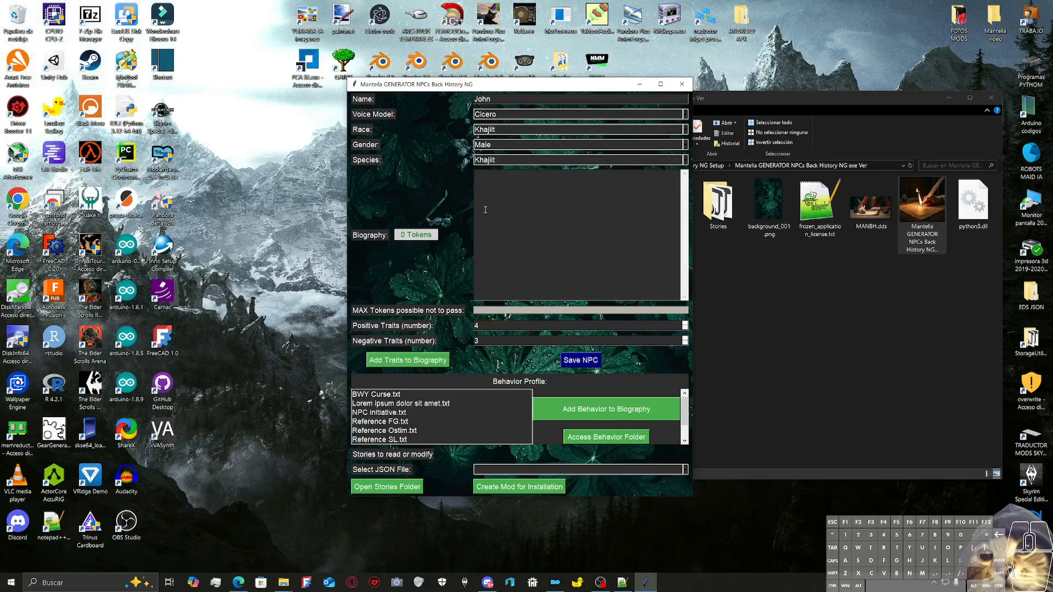
mouse_move(504, 360)
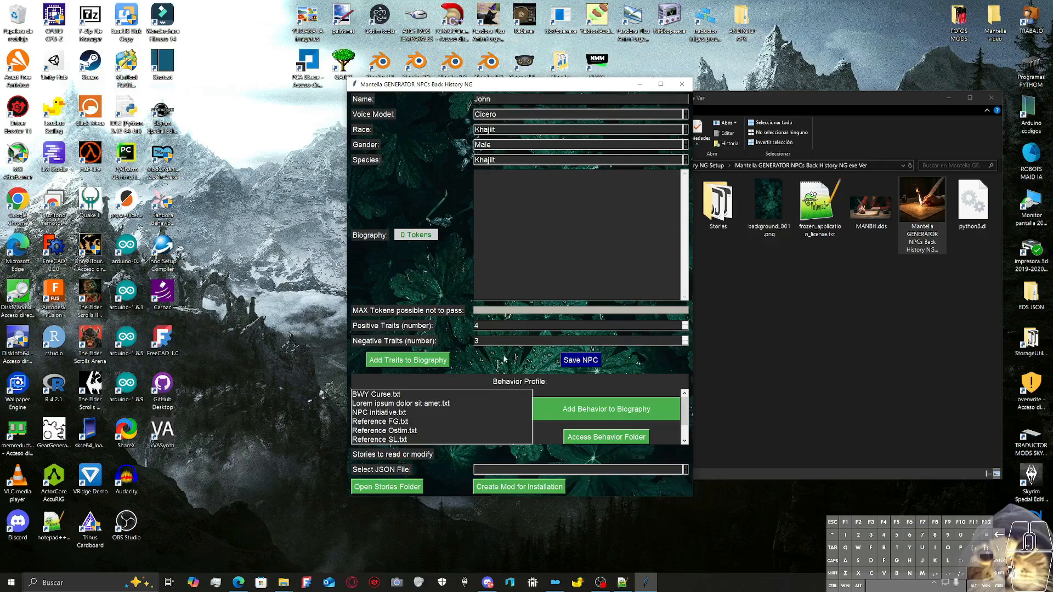
mouse_move(579, 360)
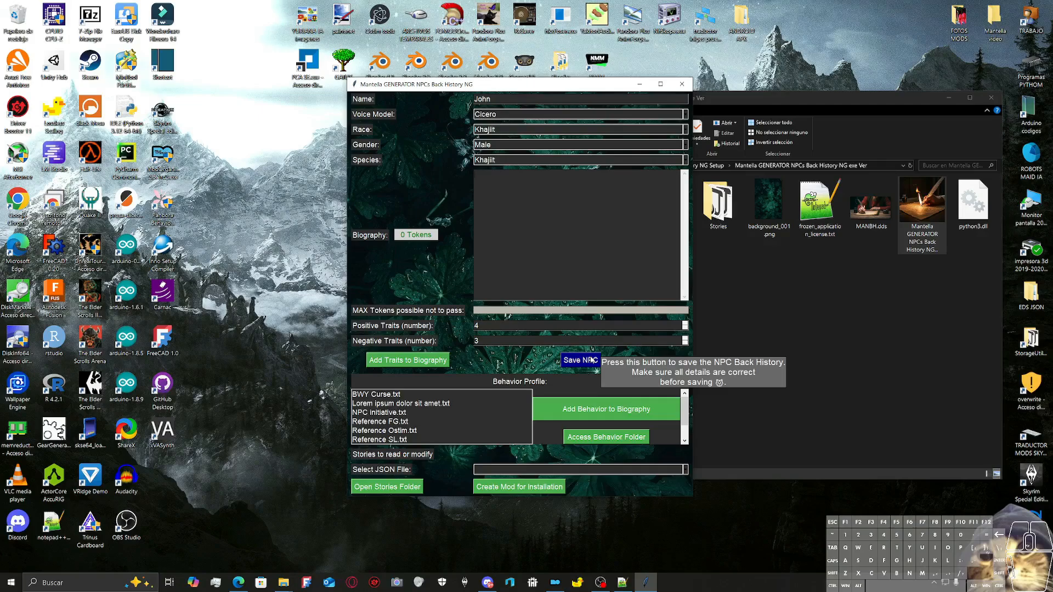
mouse_move(406, 360)
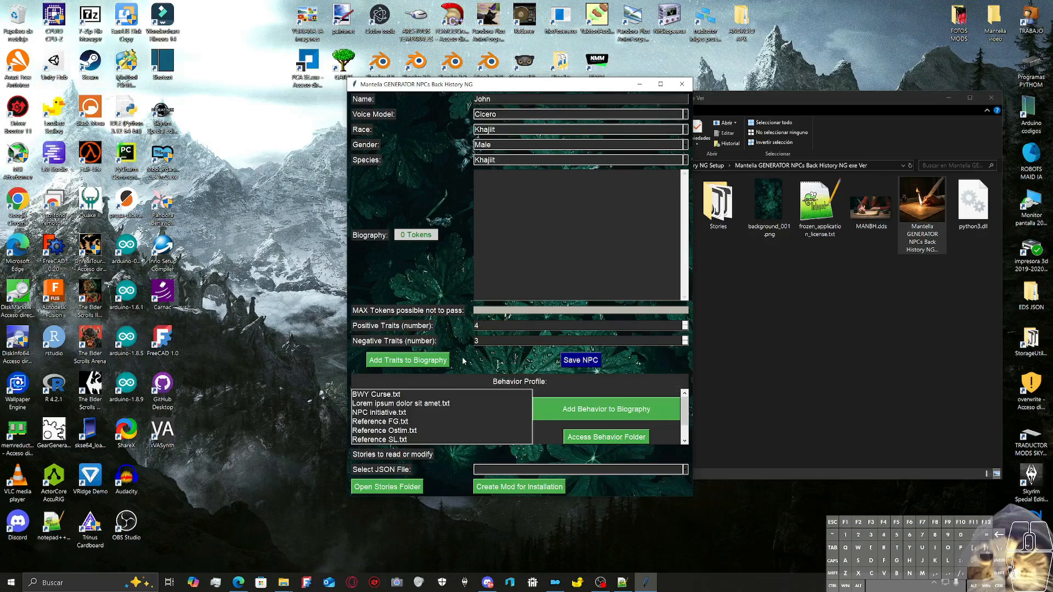
Step: Add the Lorem ipsum dolor sit amet behavior profile to the biography twice
left_click(400, 403)
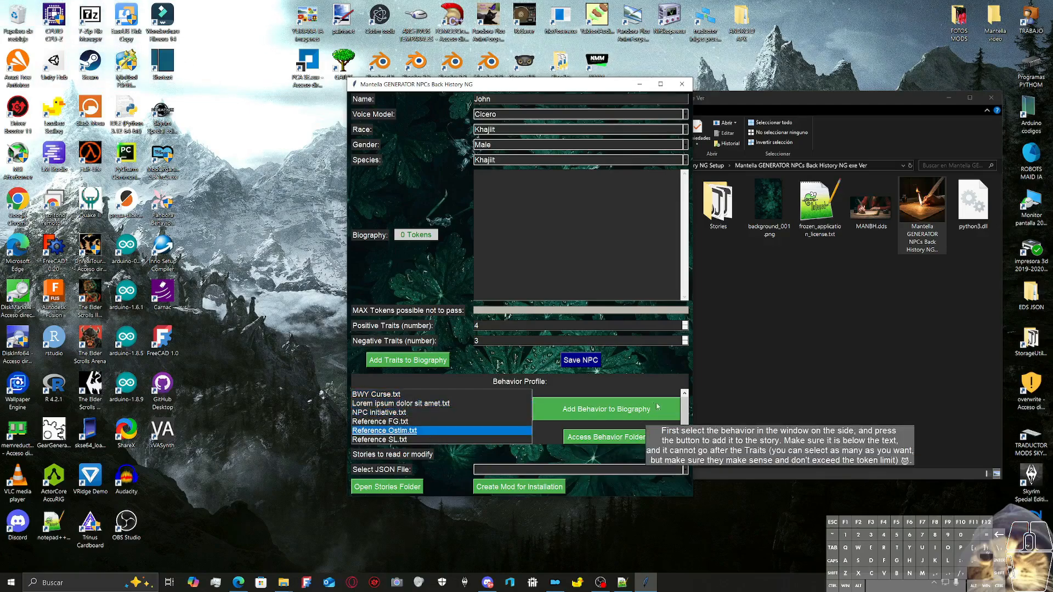
mouse_move(684, 408)
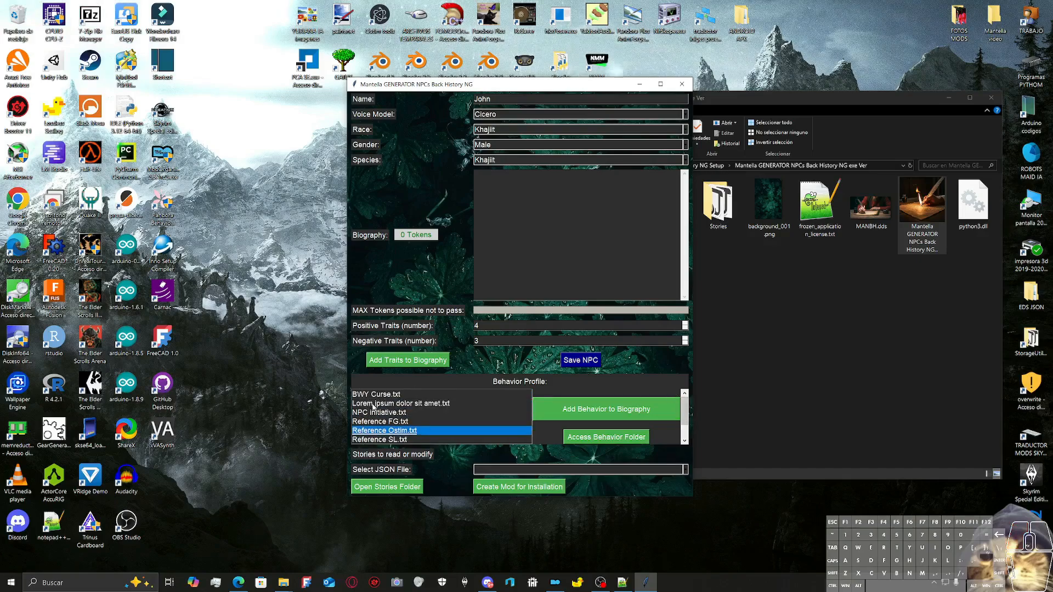
left_click(401, 402)
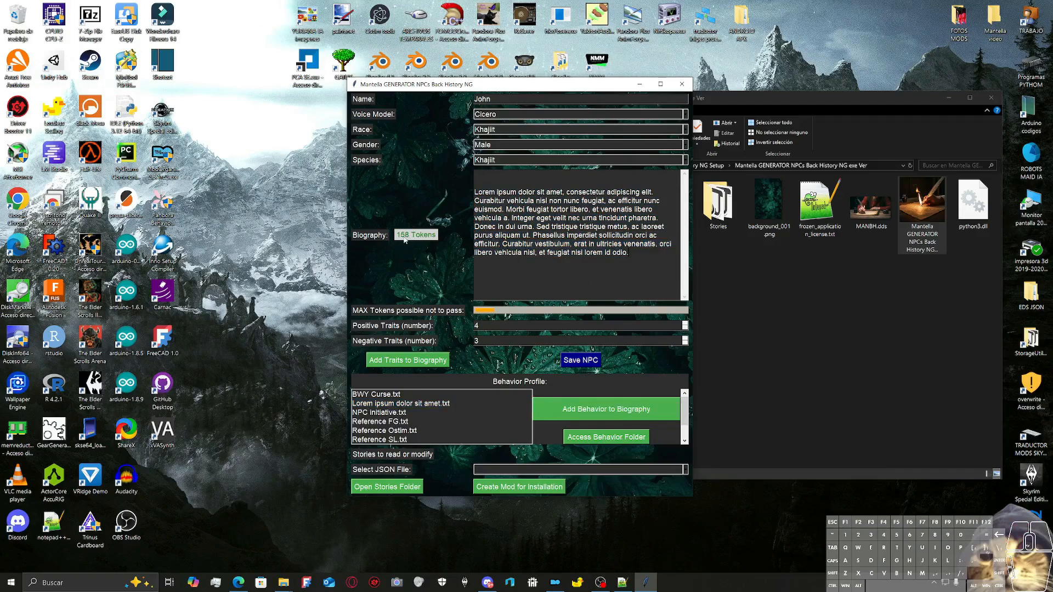
mouse_move(605, 409)
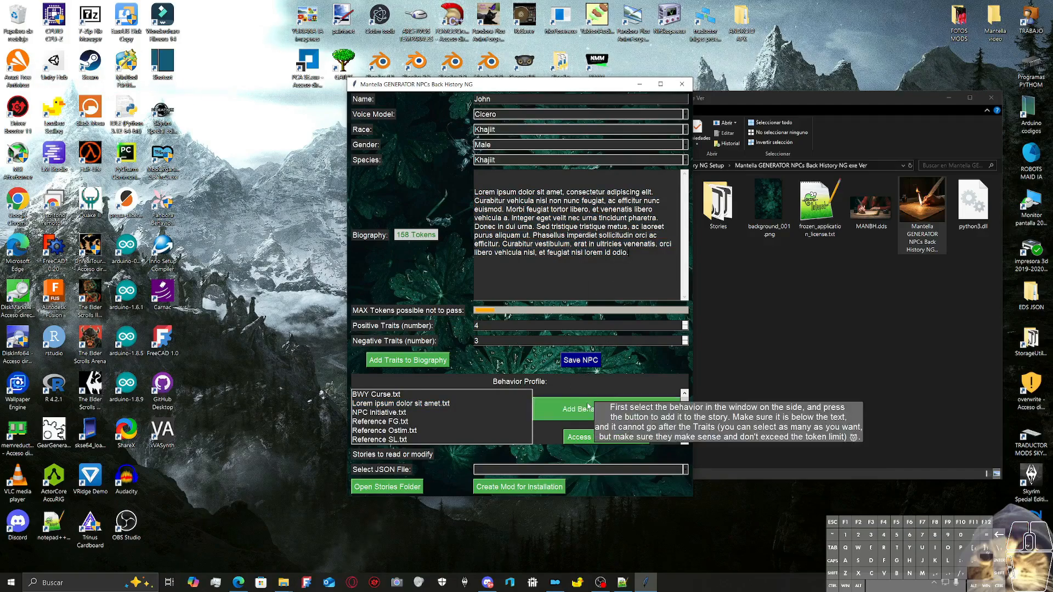
left_click(400, 402)
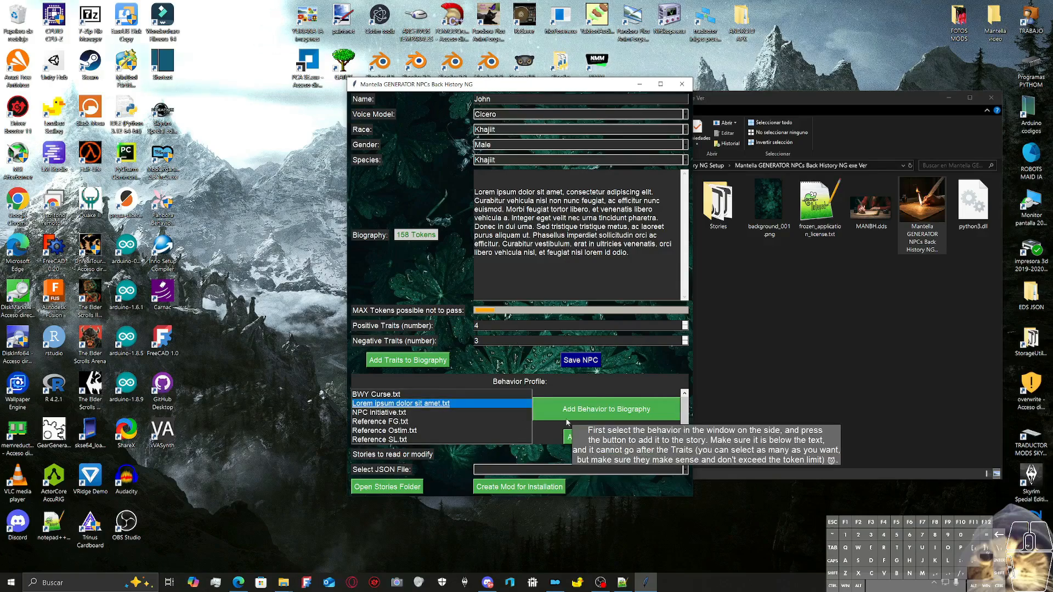
left_click(606, 409)
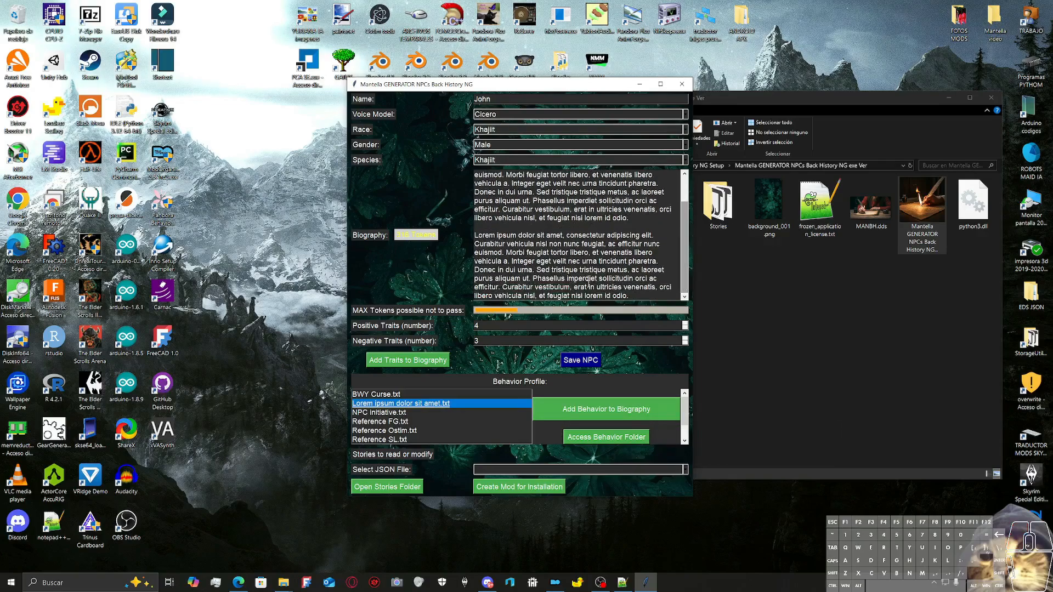
mouse_move(605, 409)
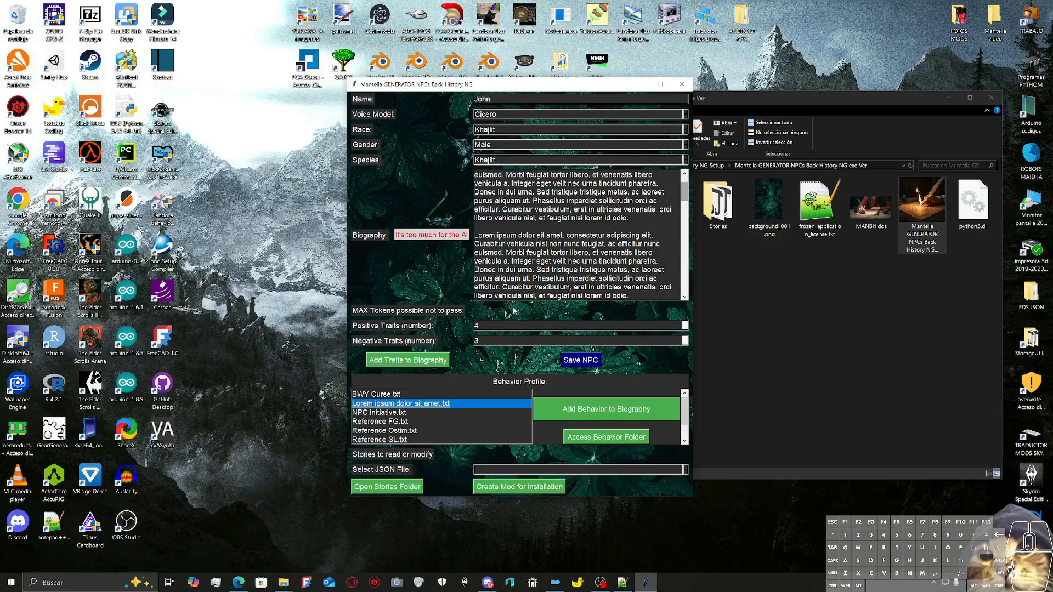
mouse_move(420, 241)
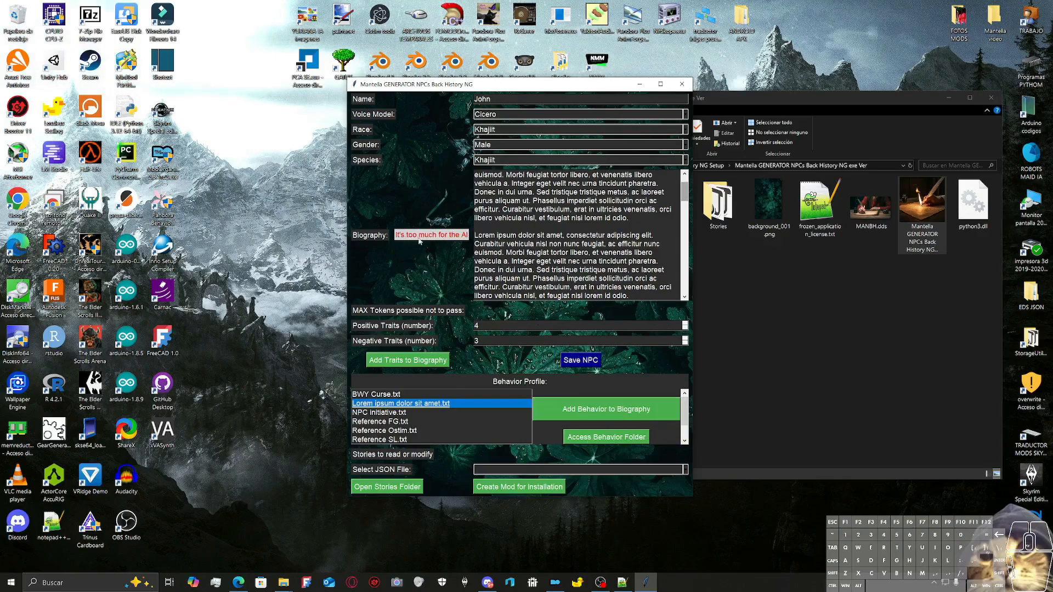
Step: Scroll through the biography text before clearing it to 0 tokens
scroll("down", 3)
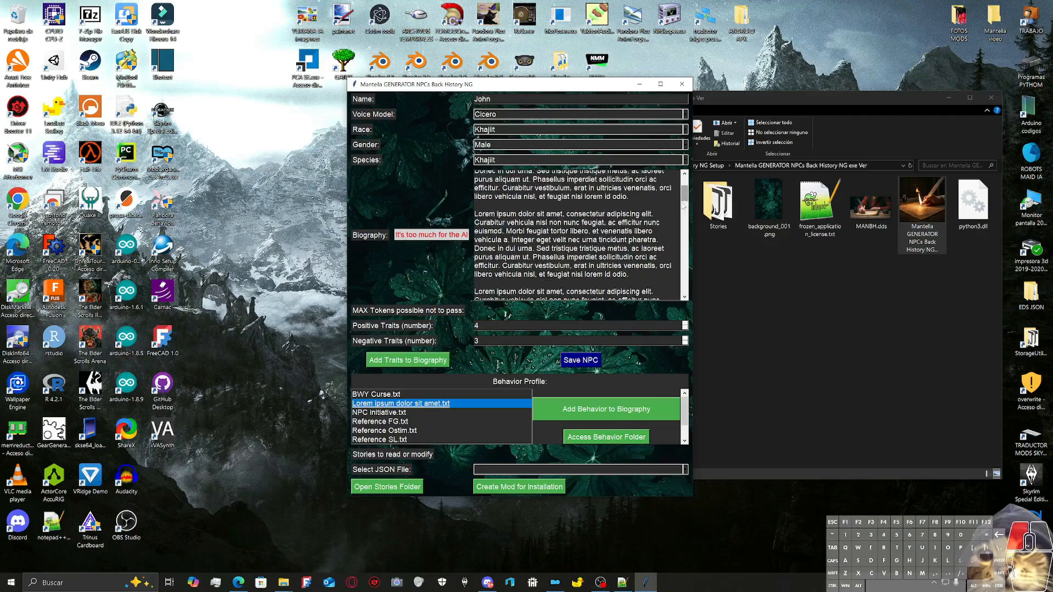
scroll("up", 3)
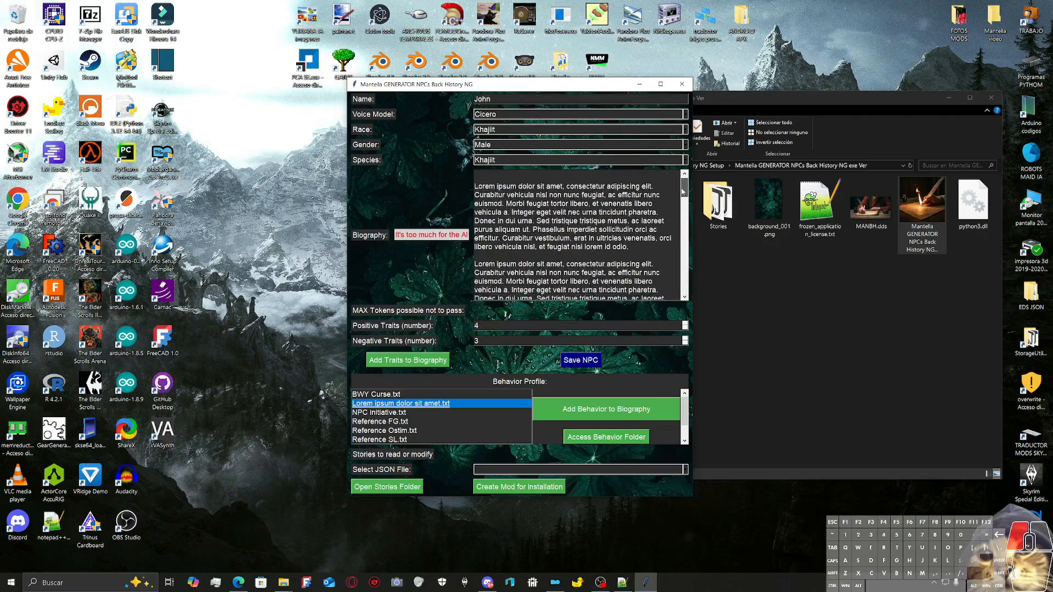
scroll("up", 3)
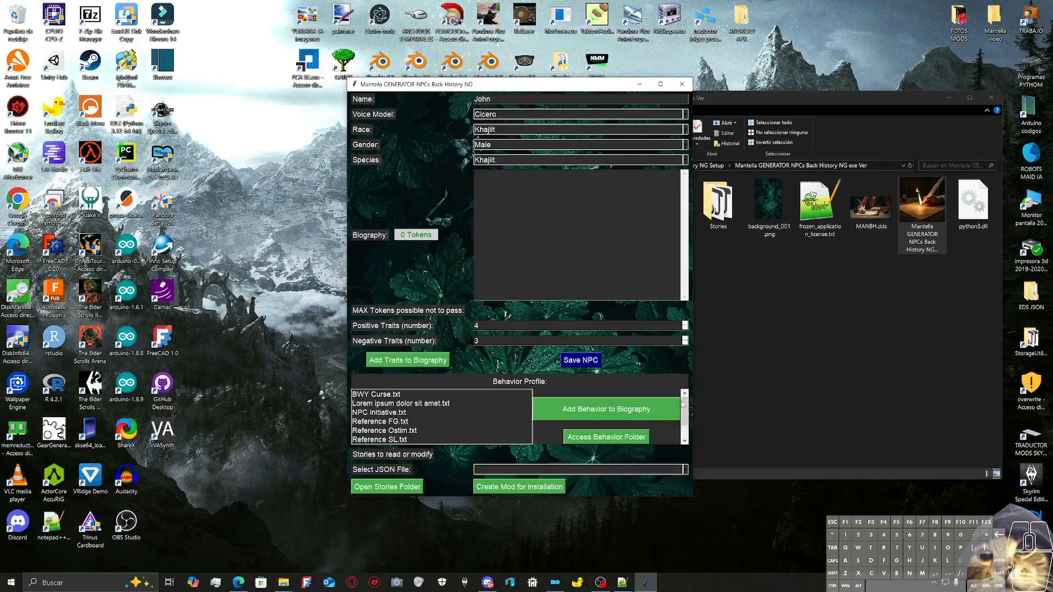
Step: Add the Serana quest reaction topic and NPC Initiative behaviors to the biography
left_click(401, 430)
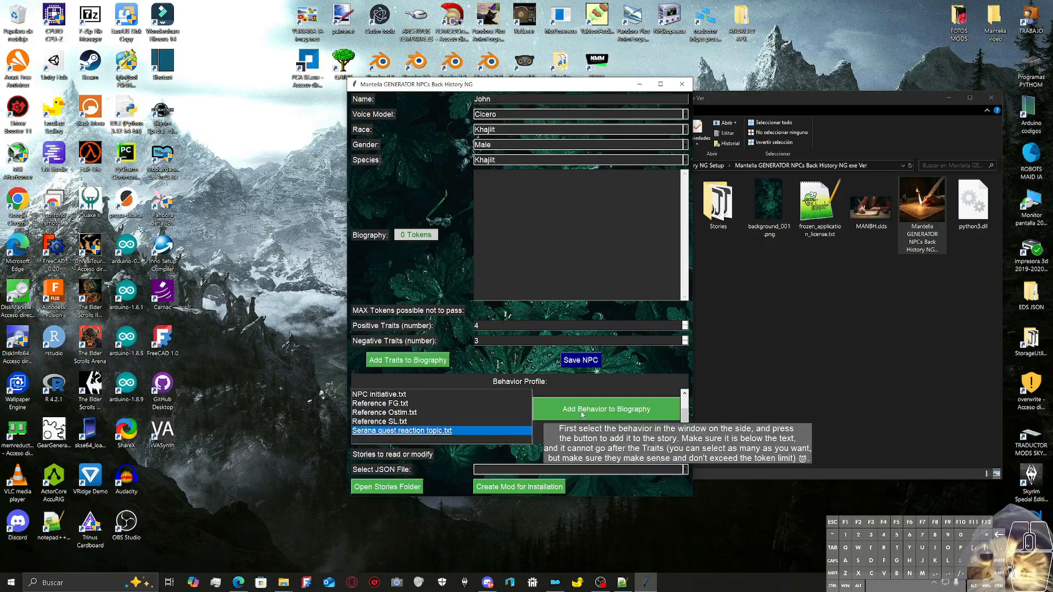
left_click(605, 409)
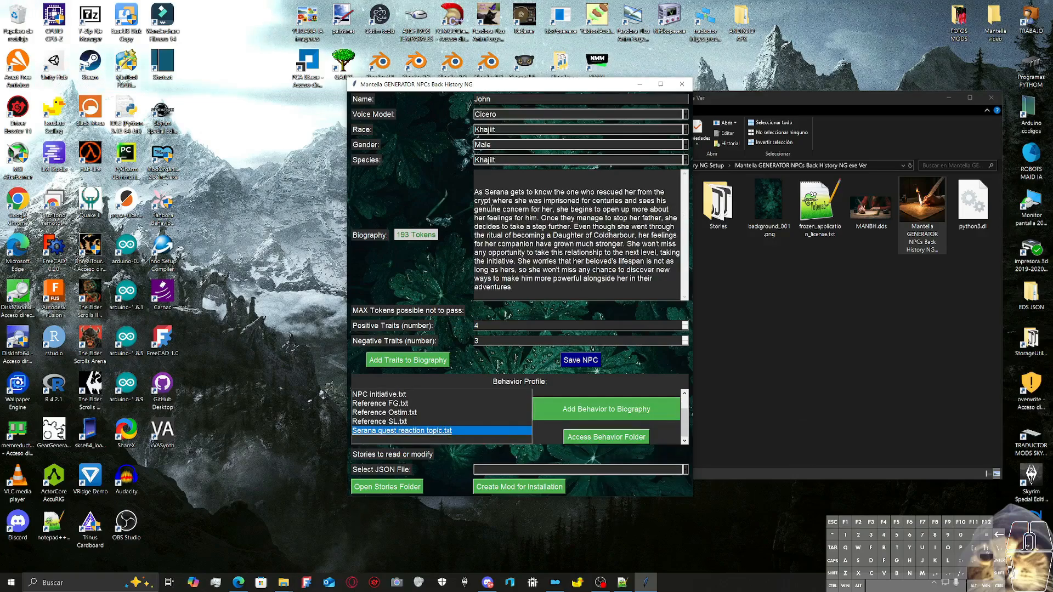
mouse_move(430, 405)
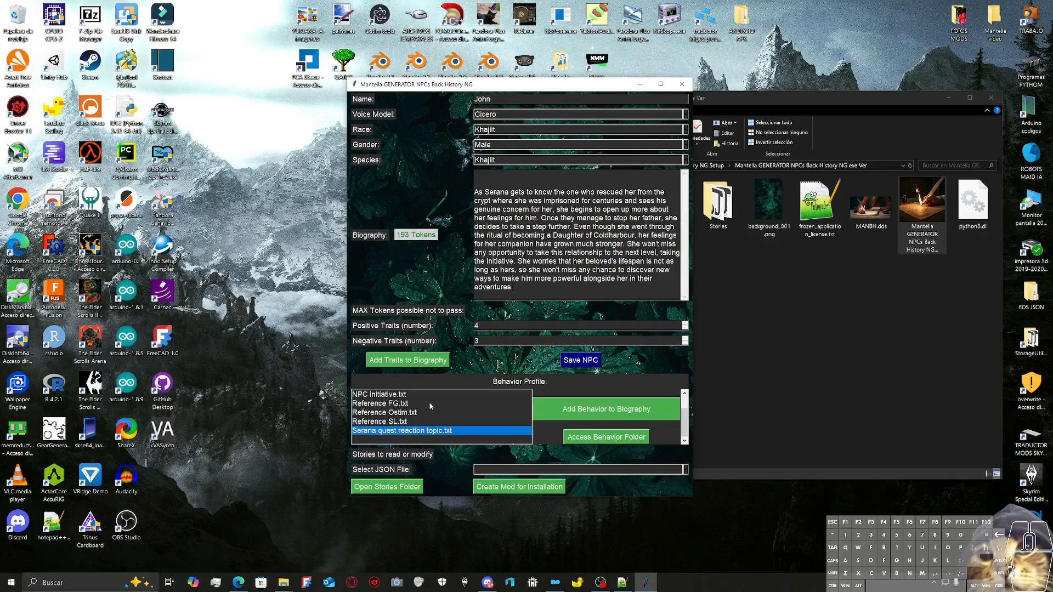
left_click(380, 394)
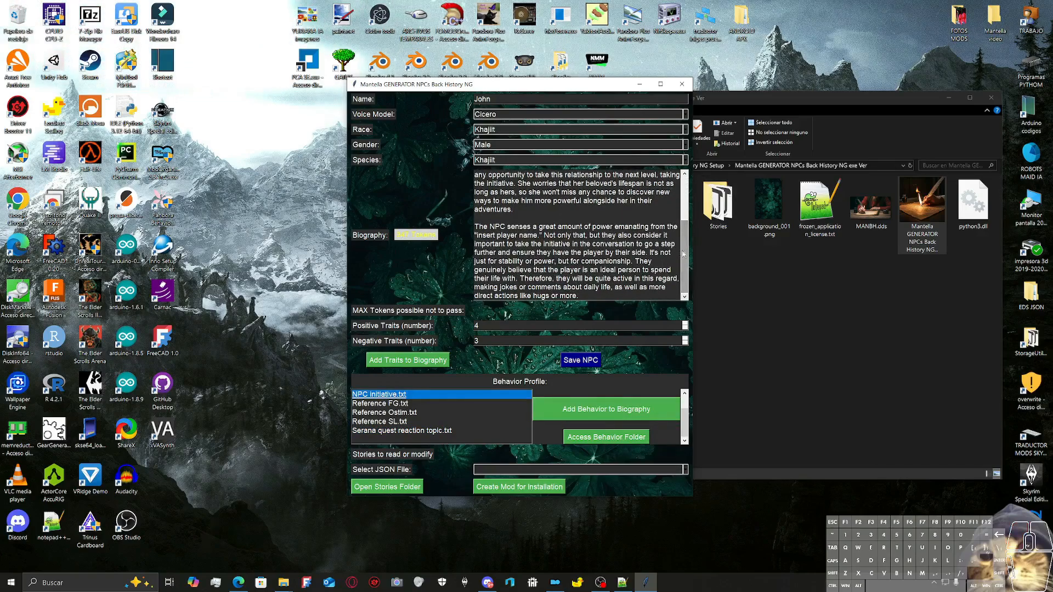
scroll("up", 3)
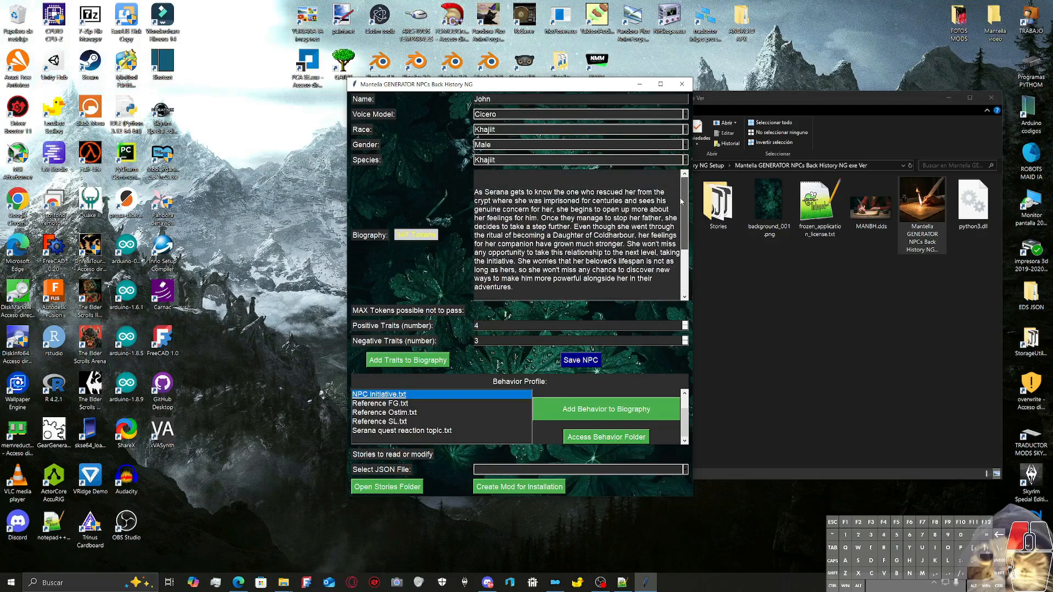
scroll("down", 3)
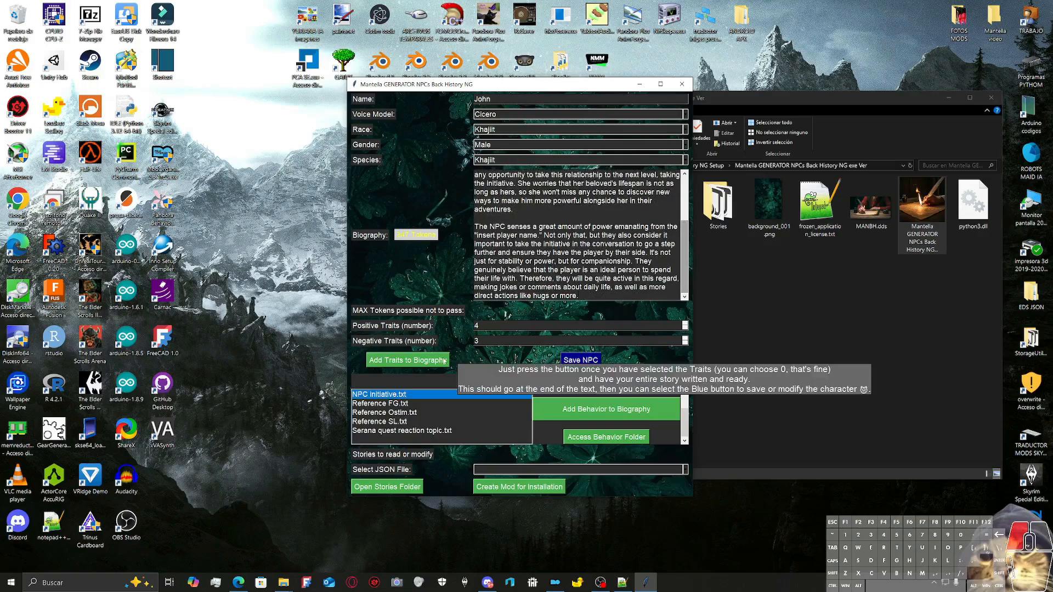
Step: Append a personality of five positive and zero negative traits to the biography
left_click(408, 360)
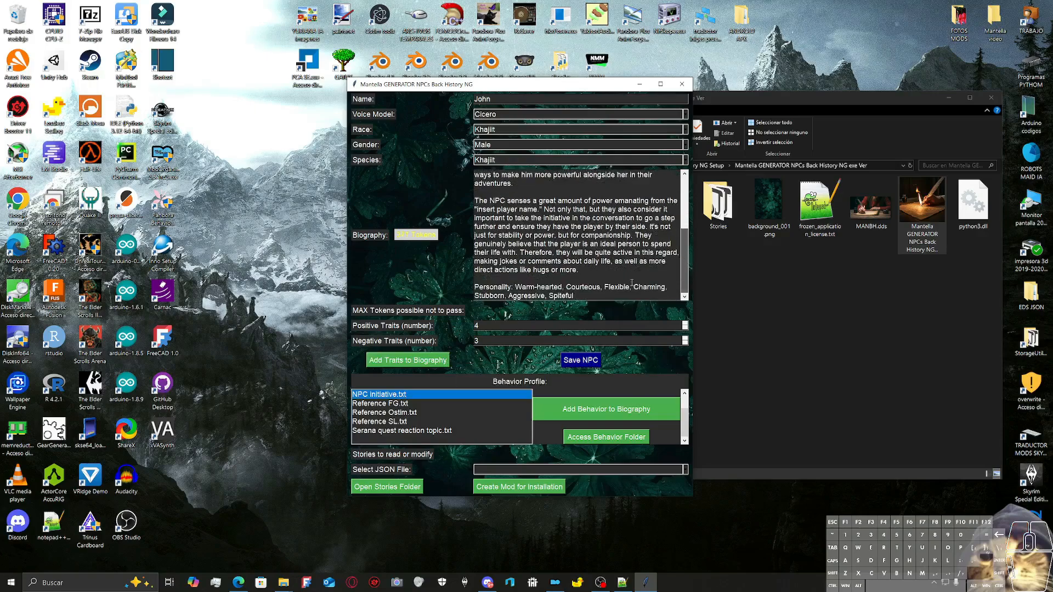
left_click(685, 343)
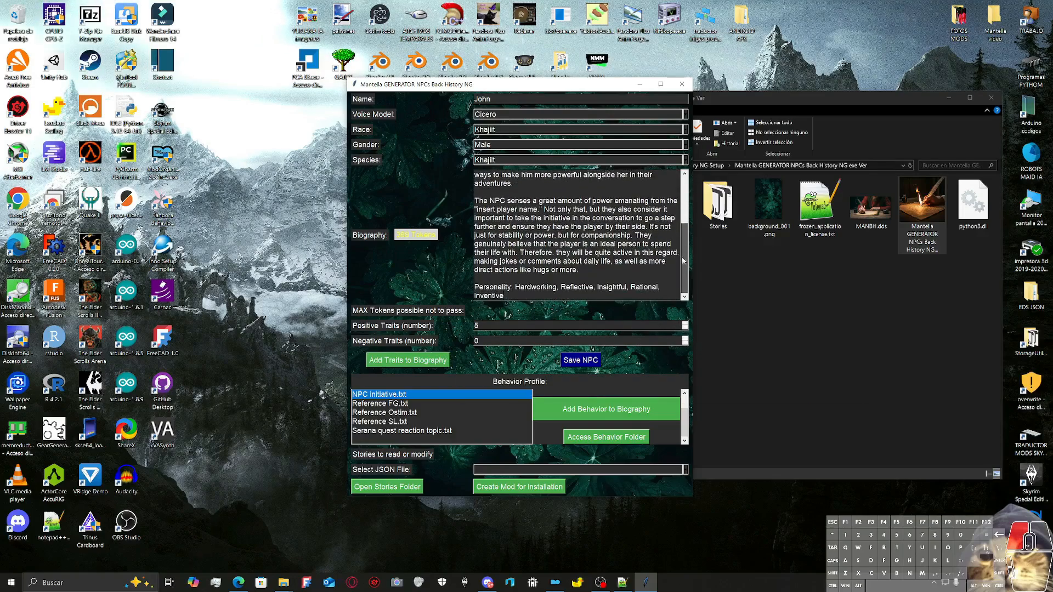
scroll("up", 3)
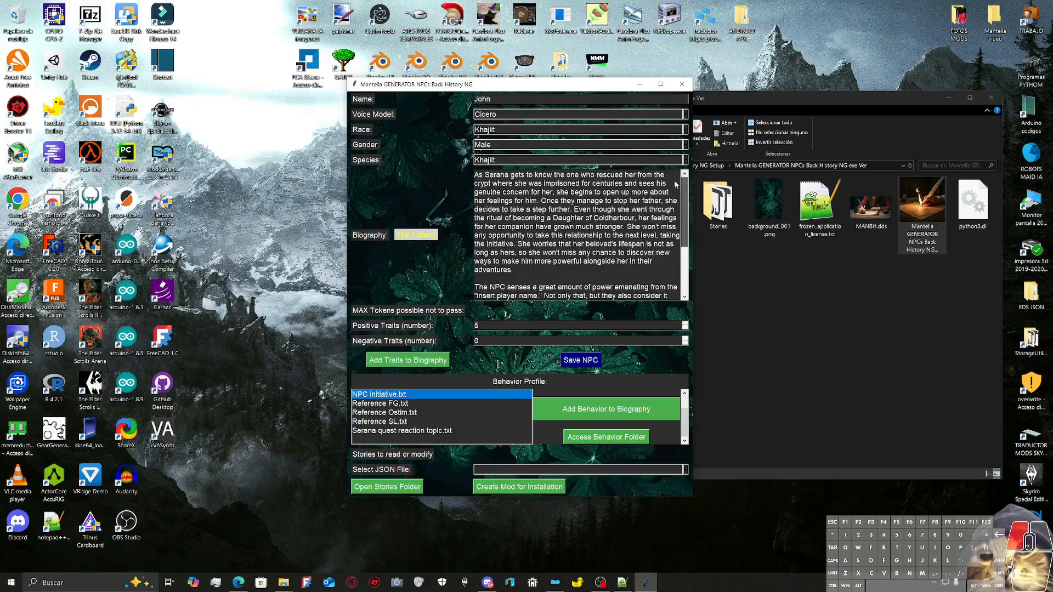
scroll("down", 3)
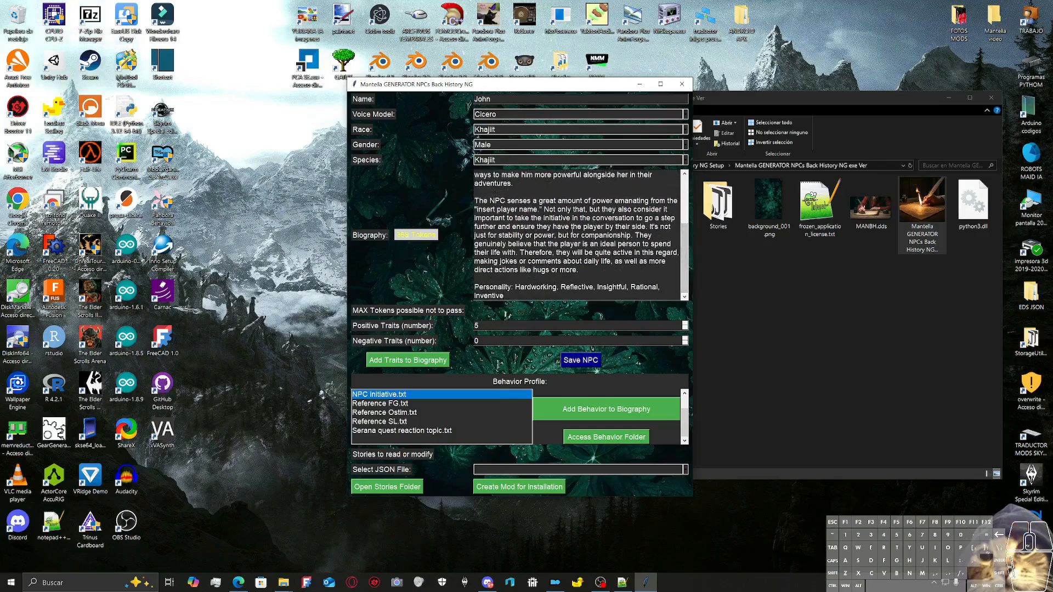
mouse_move(549, 409)
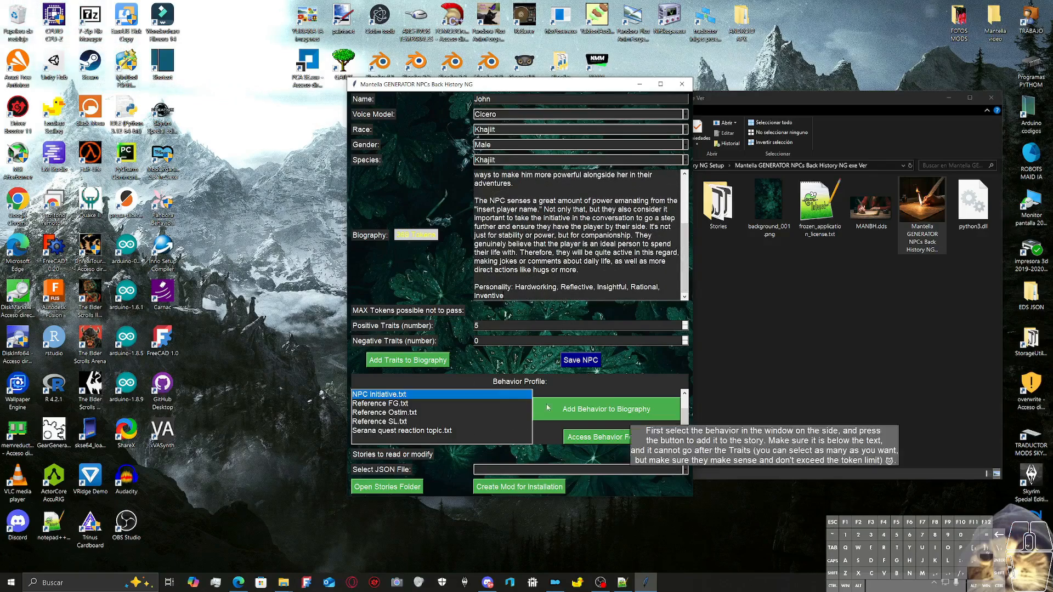
mouse_move(606, 436)
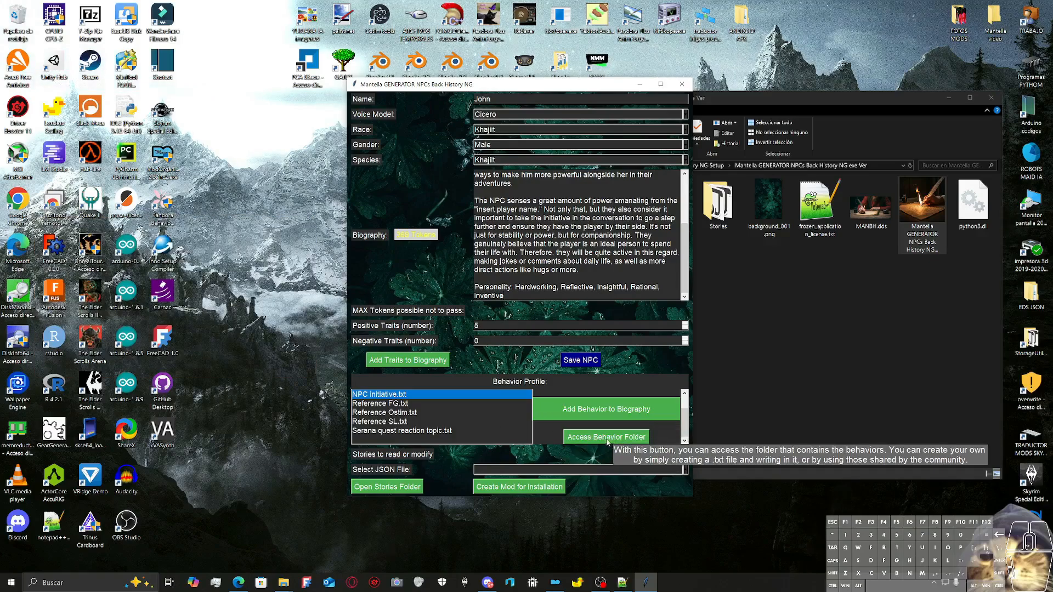
Step: Browse the Behavior profile folder's seven .txt files and view the Lorem ipsum file
left_click(605, 437)
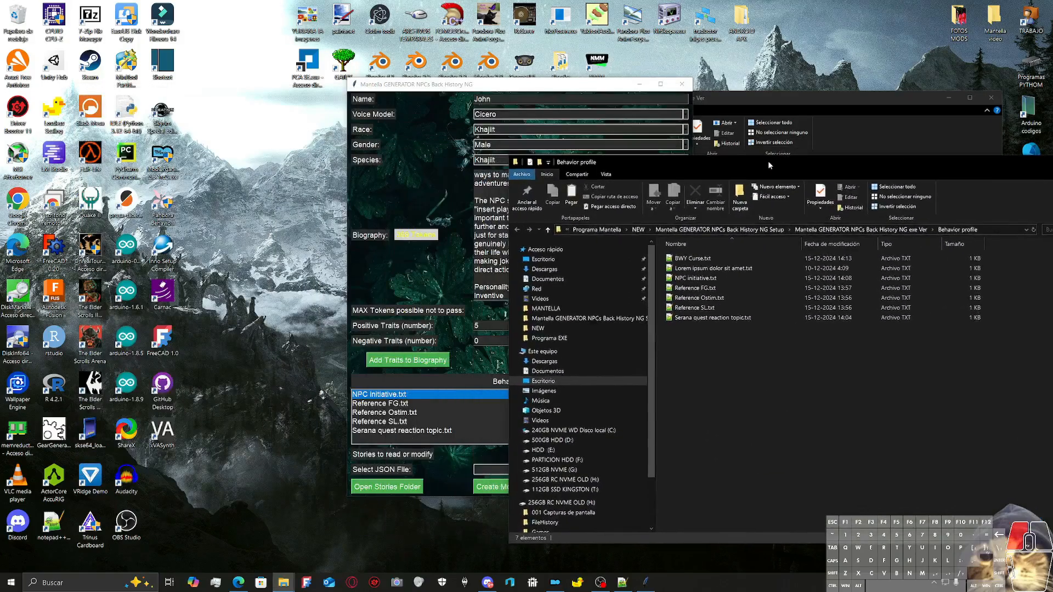
mouse_move(678, 172)
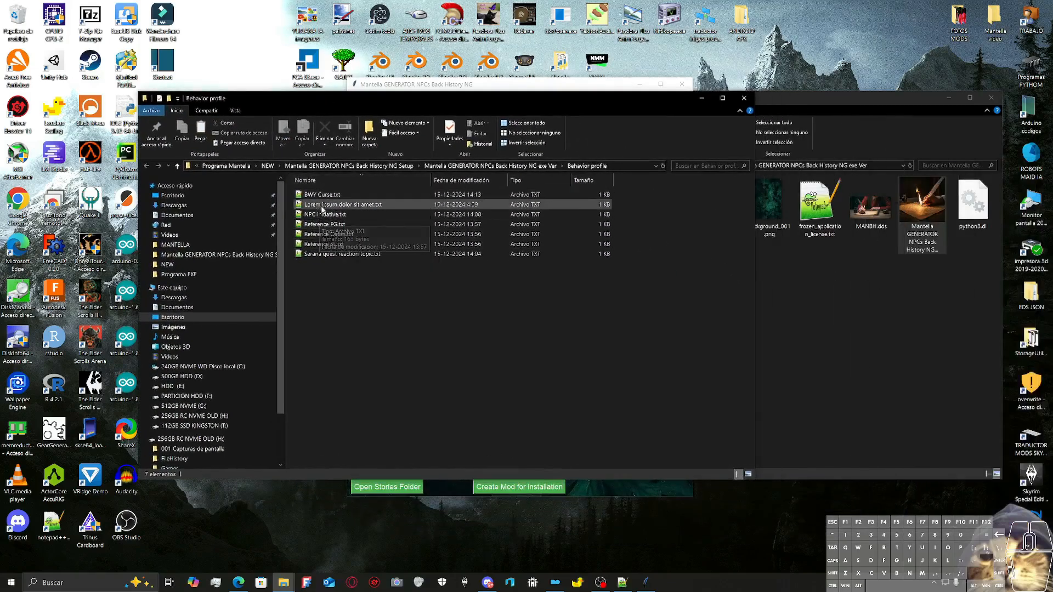
double_click(342, 204)
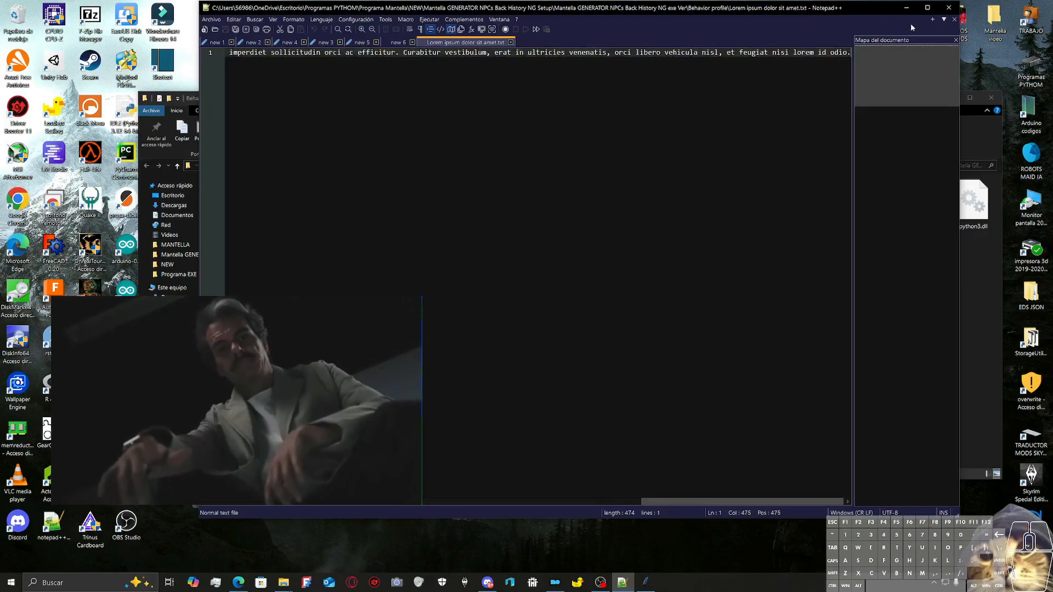
right_click(339, 204)
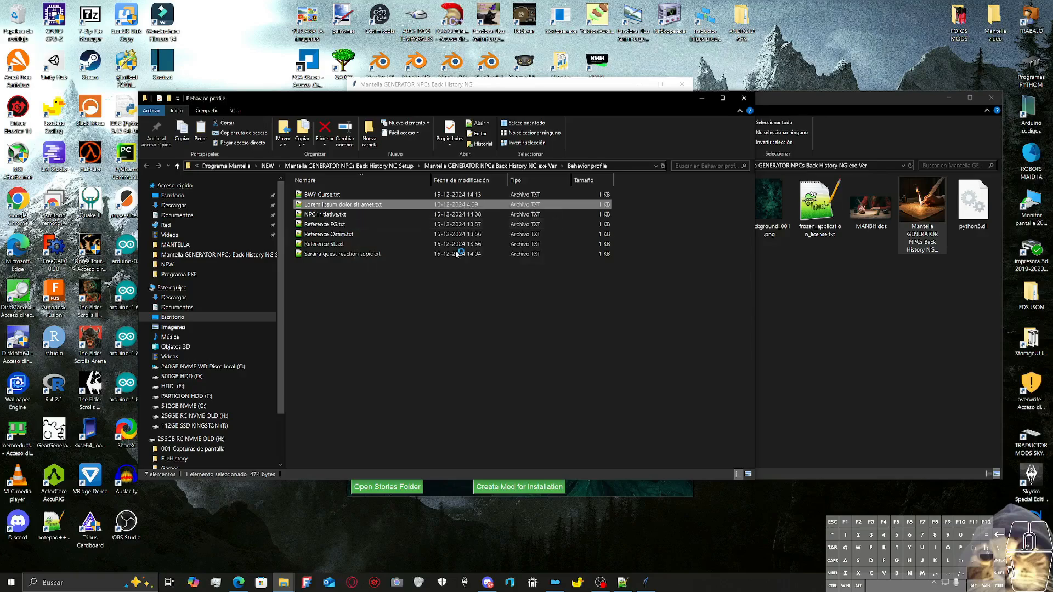
double_click(342, 204)
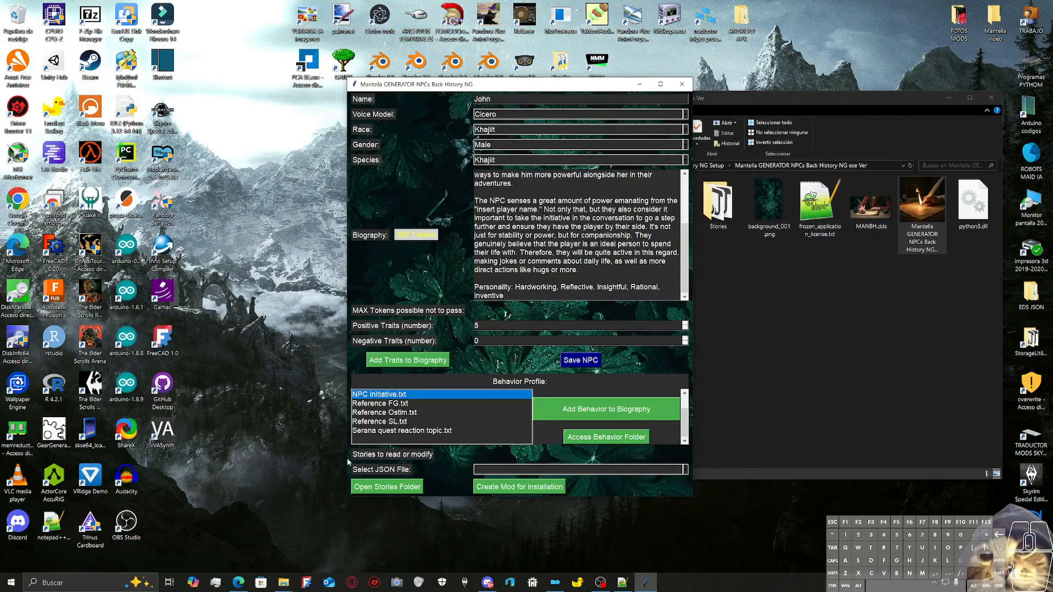
mouse_move(408, 474)
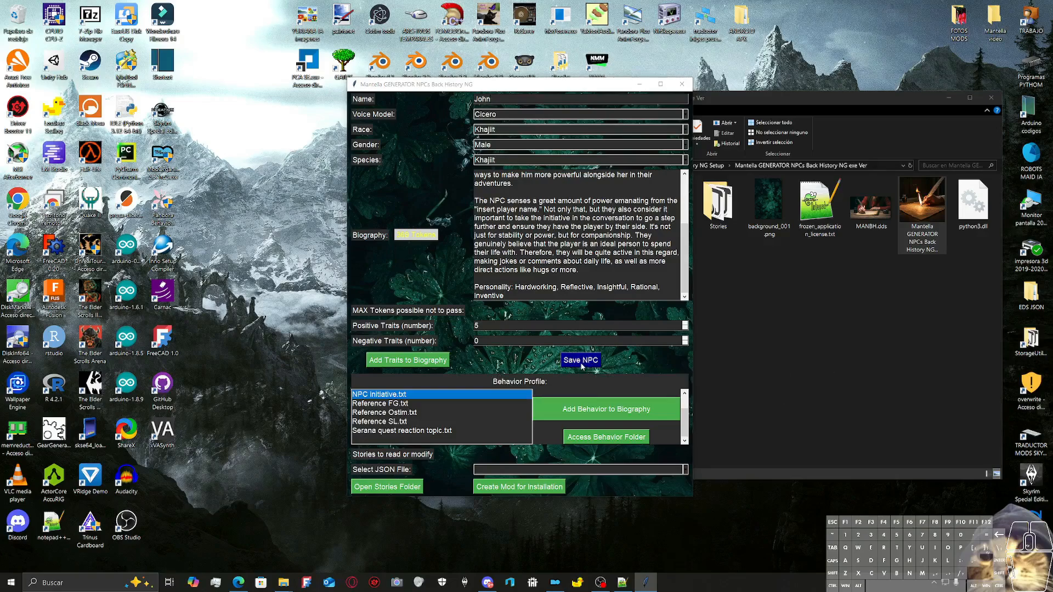
Step: Save John's biography as Stories/John.json and dismiss the success message
left_click(579, 360)
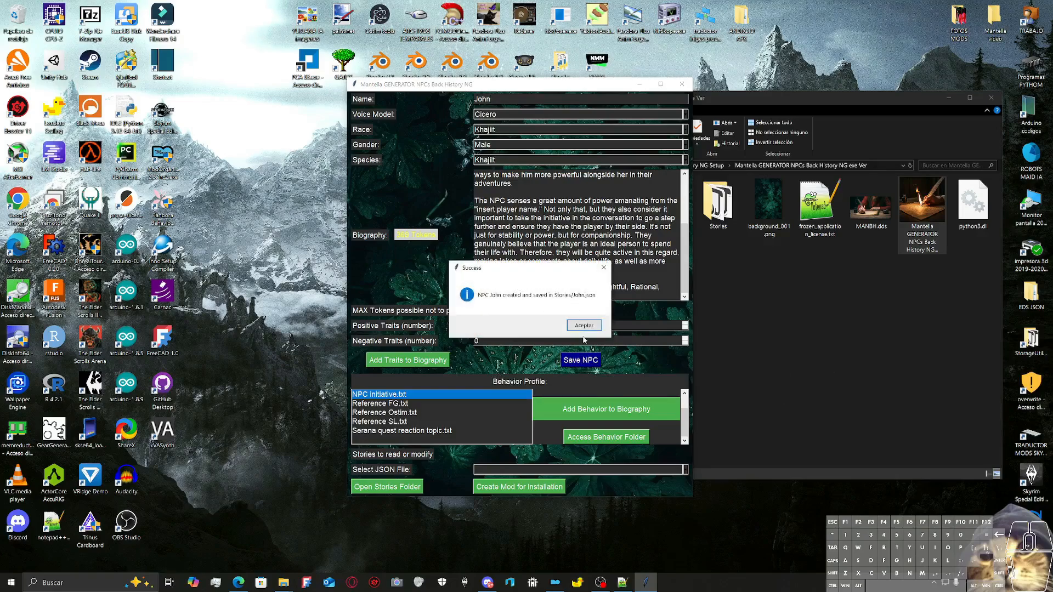
left_click(583, 324)
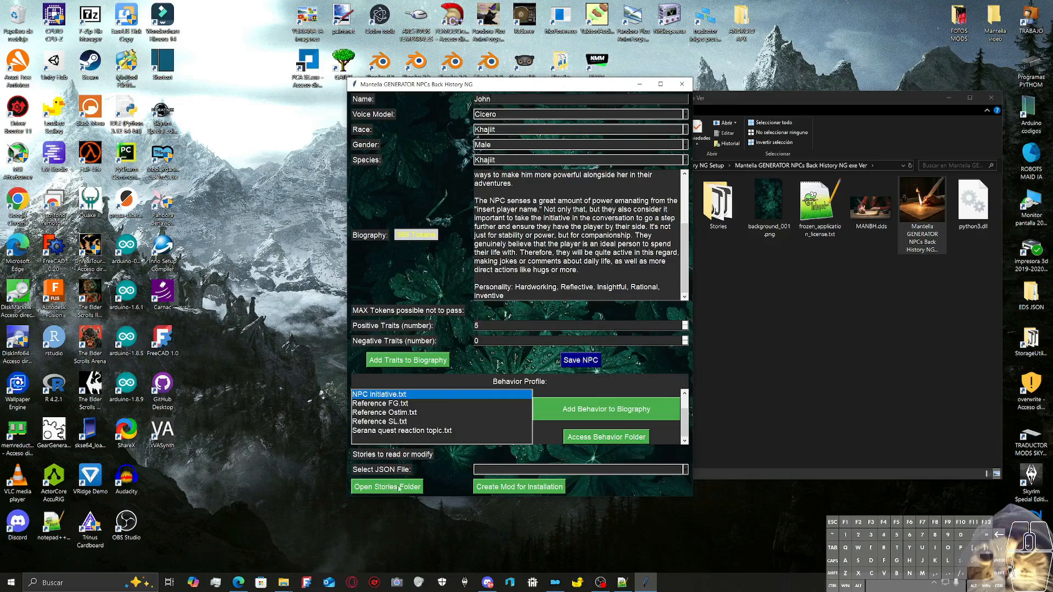
Step: Delete the old Serana add-on folder and zip from Stories, then view John.json
left_click(386, 486)
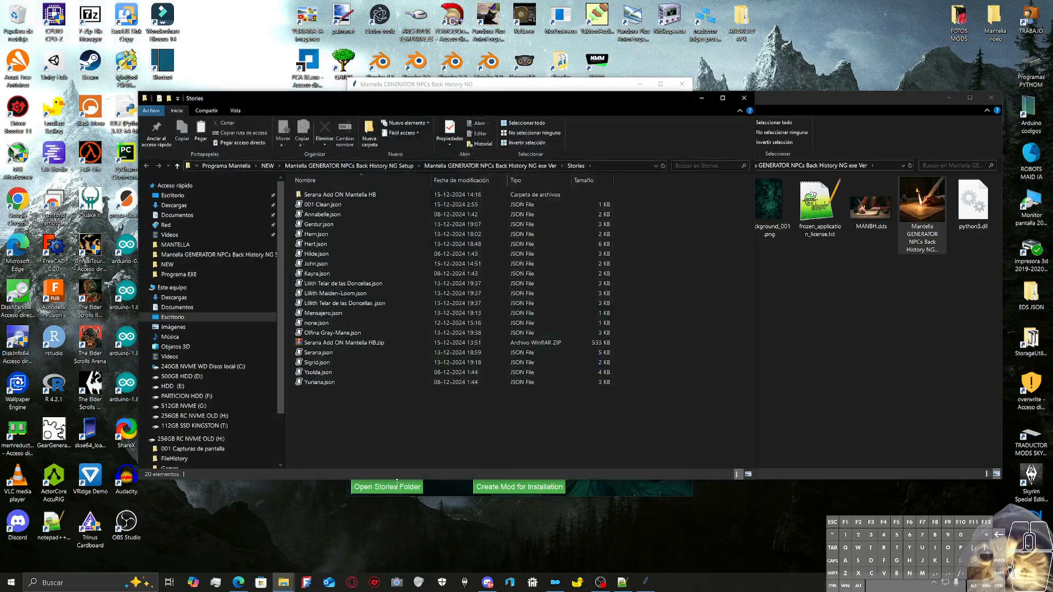
right_click(338, 194)
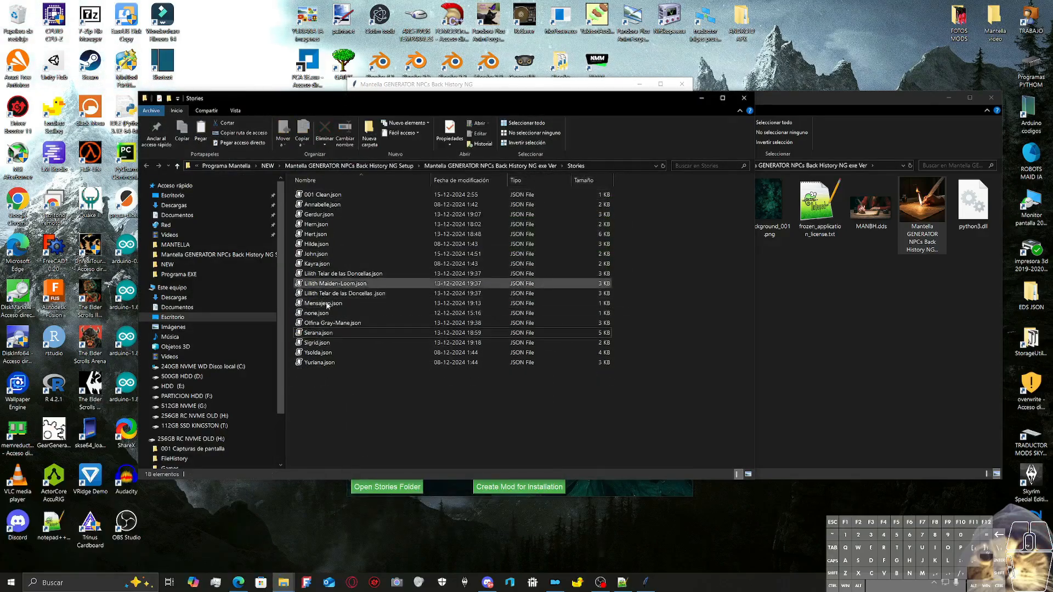
left_click(329, 302)
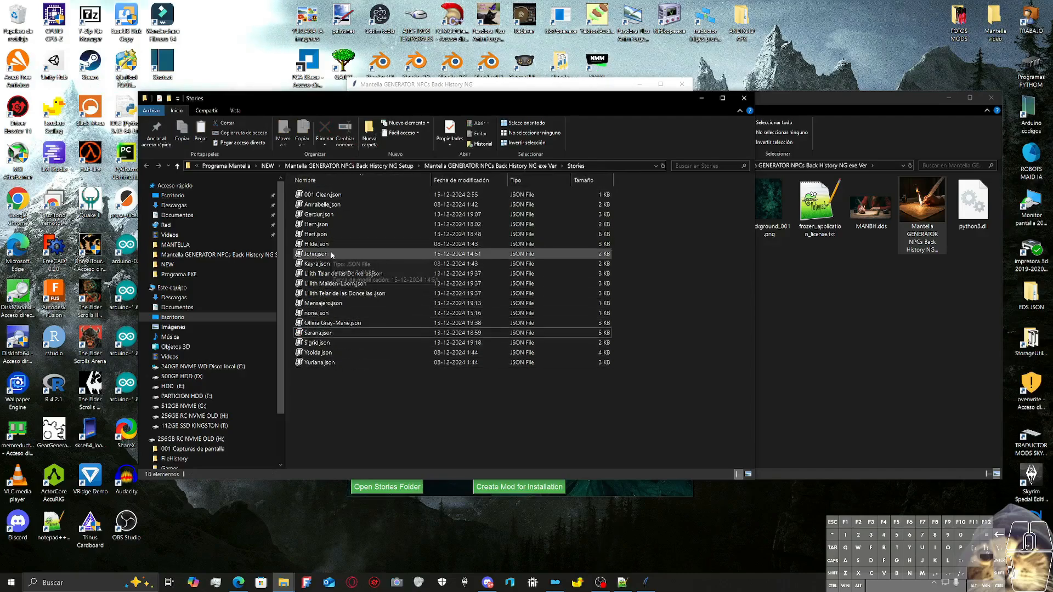
double_click(316, 254)
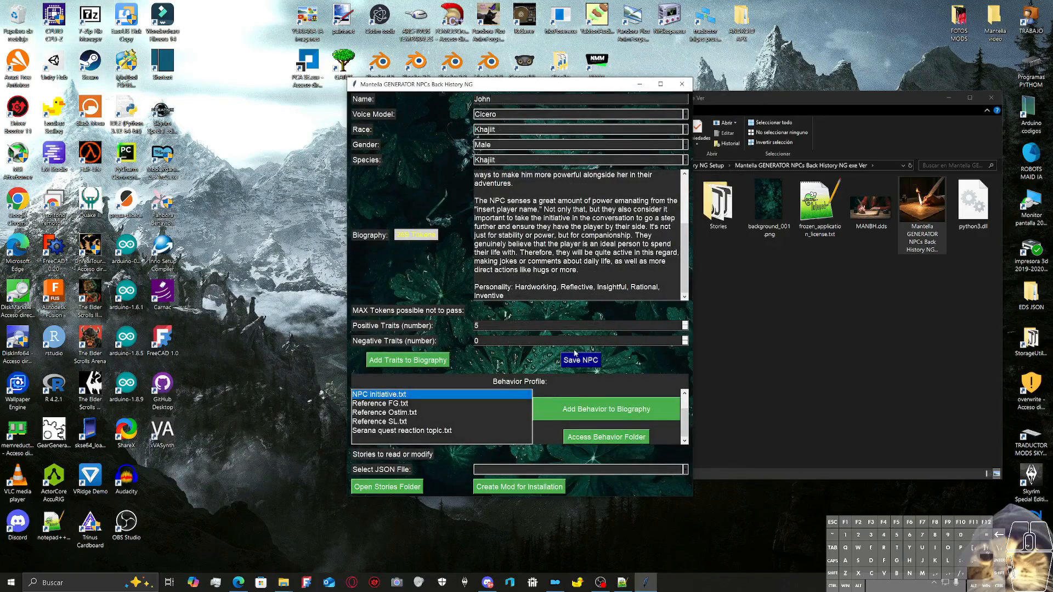
Step: Load Serana.json from the saved story list, filling the form with the Nord Vampire's details
left_click(579, 468)
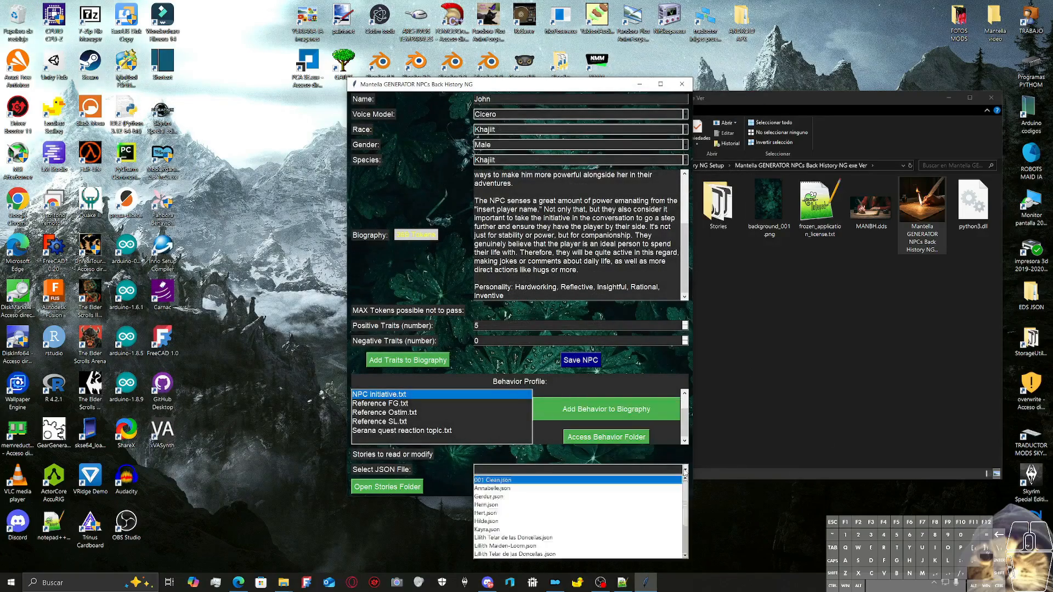
scroll("down", 3)
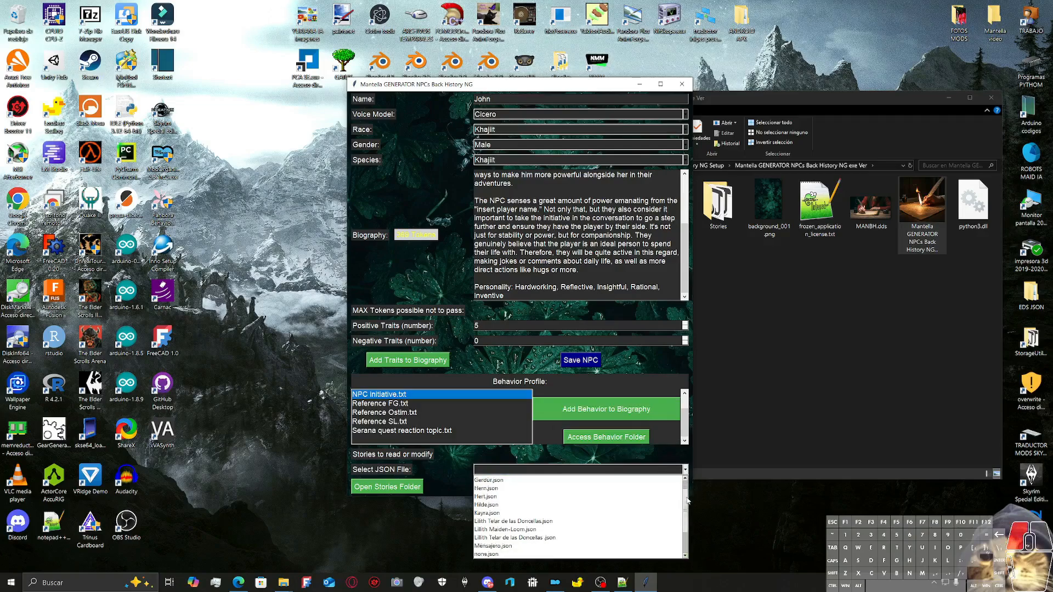
scroll("down", 3)
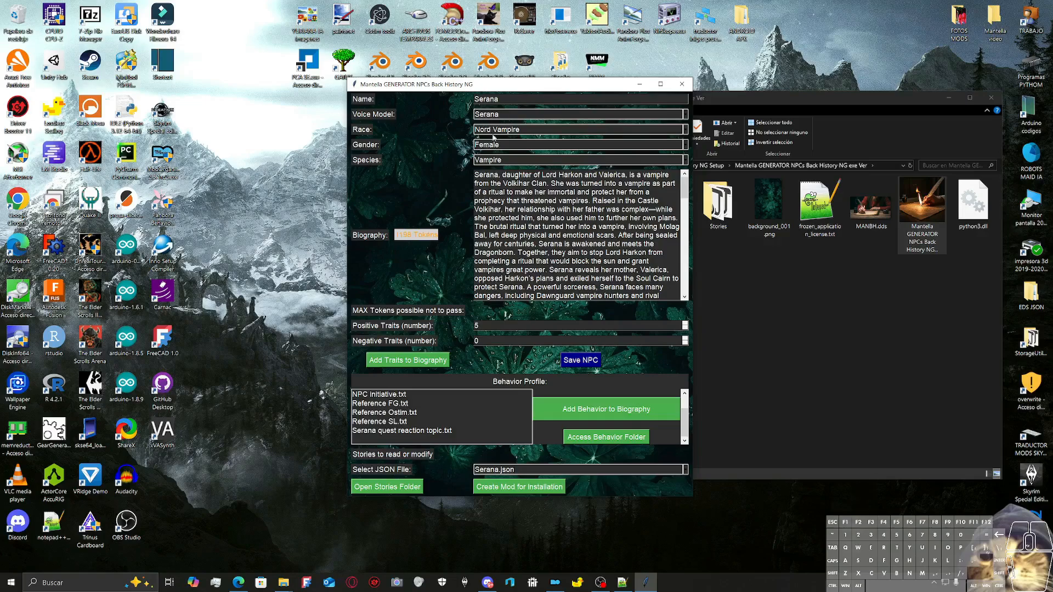
mouse_move(493, 136)
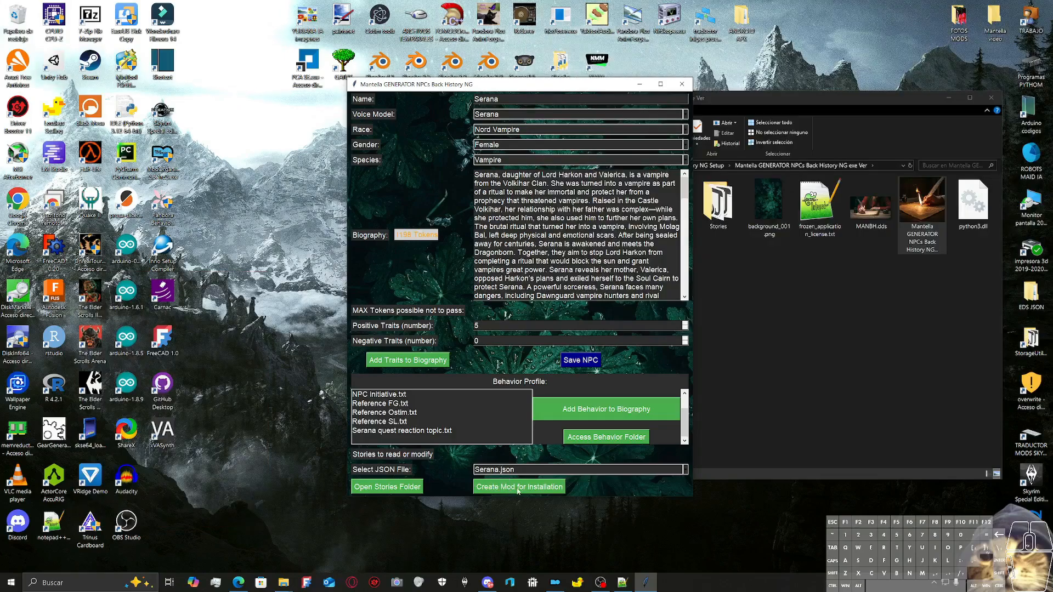
Step: Start mod packaging and name the package 'Serana Mantella BH'
left_click(519, 486)
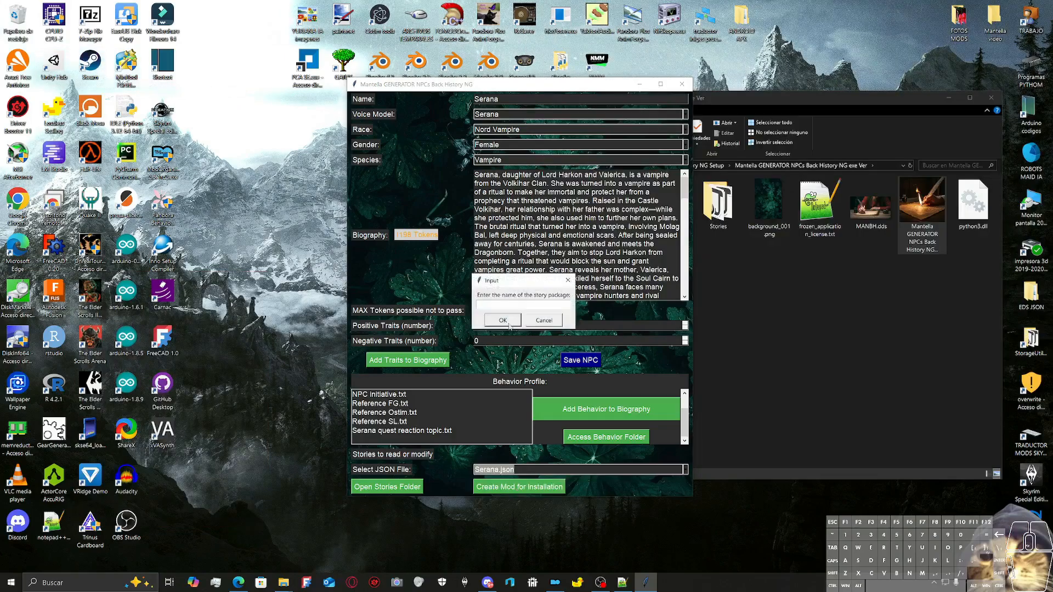
type("s")
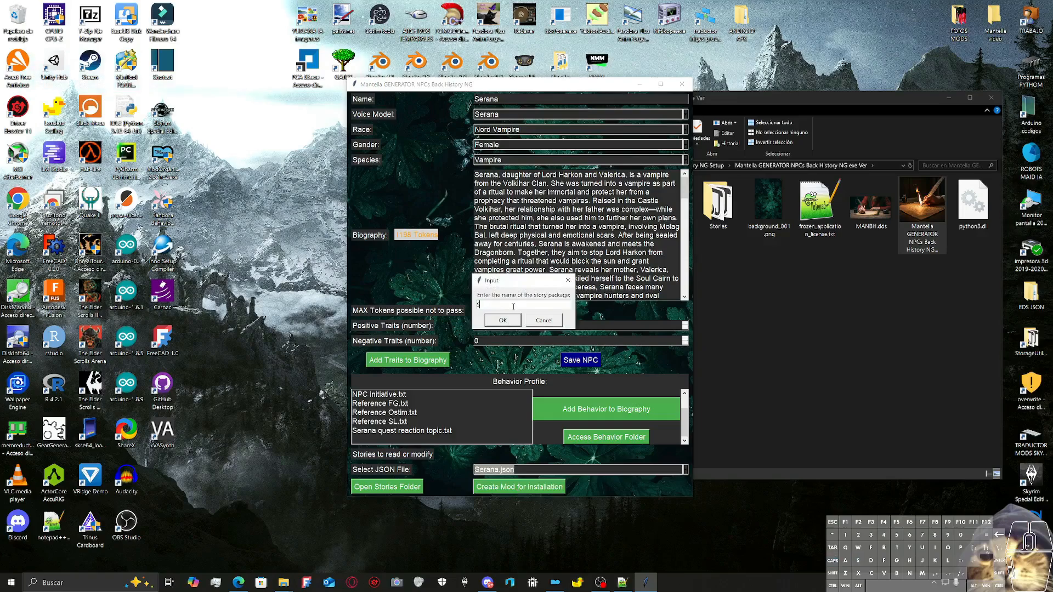
type("Serana M")
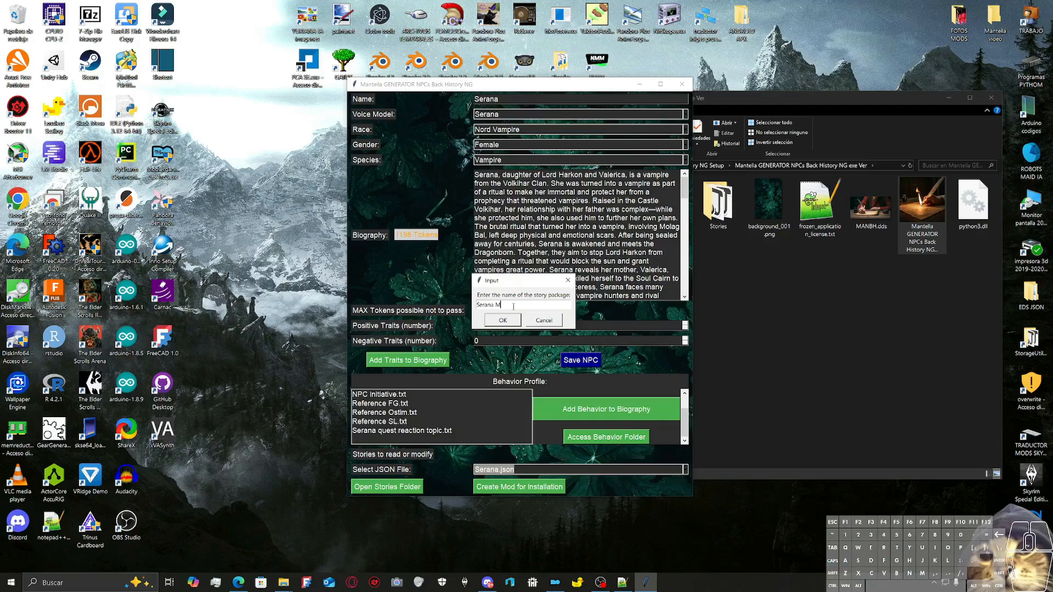
type("antei")
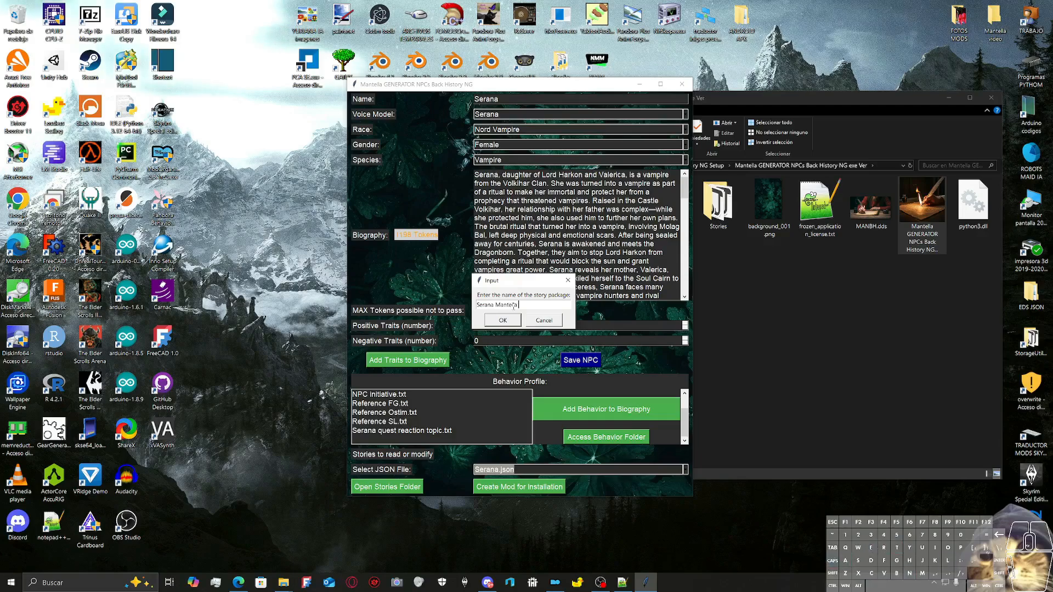
type("BH")
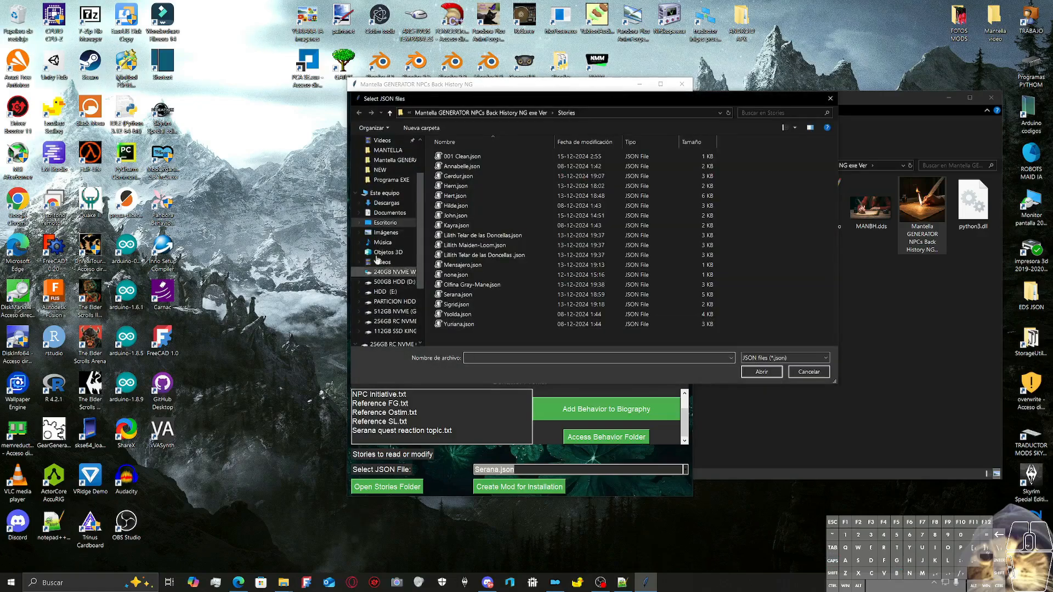
left_click(455, 195)
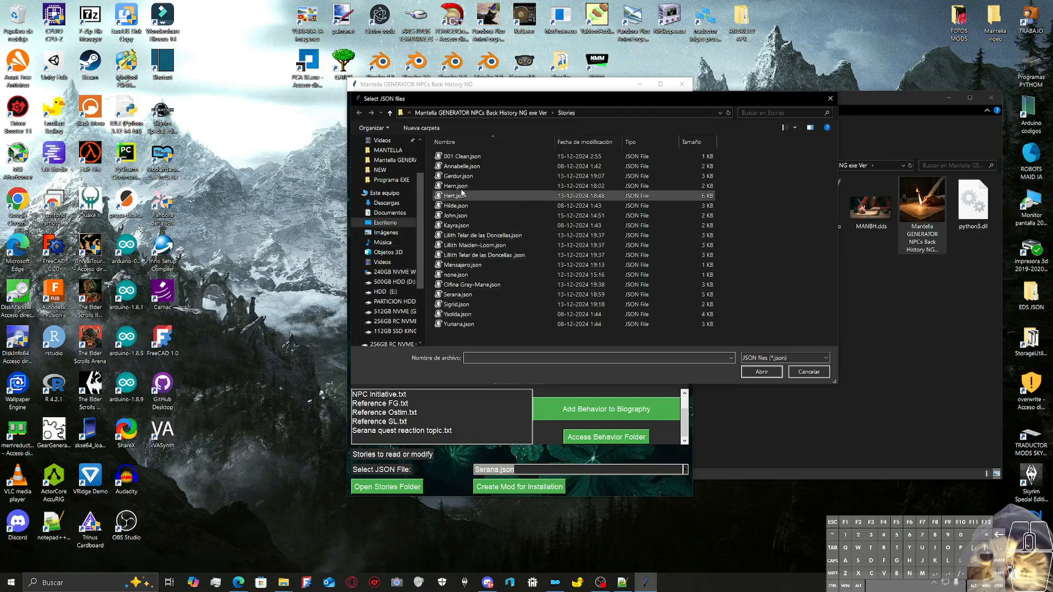
left_click(483, 235)
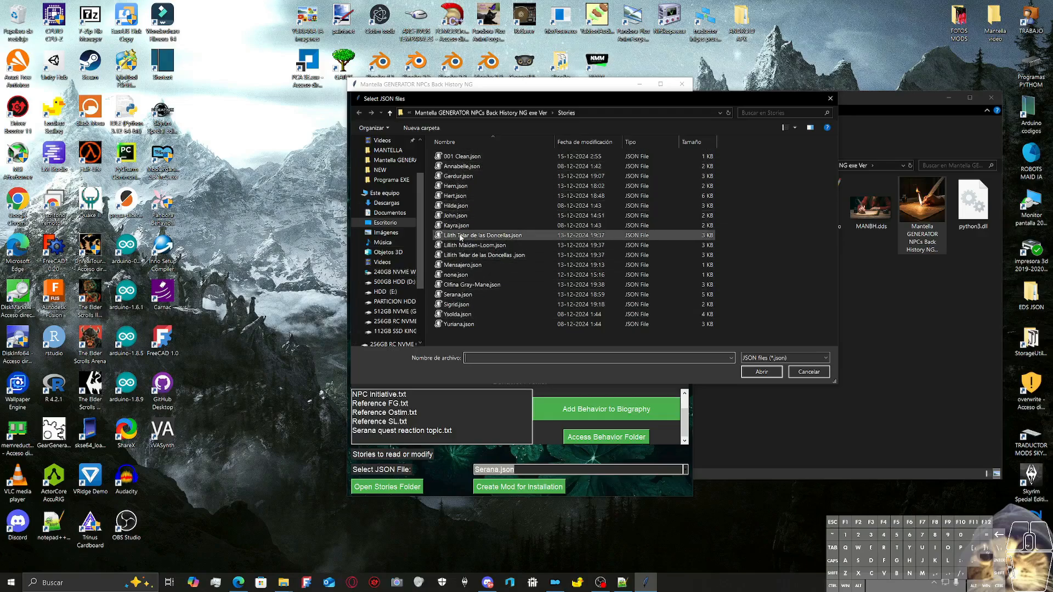
Step: Choose Serana.json as the story to package and confirm the package success message
left_click(459, 294)
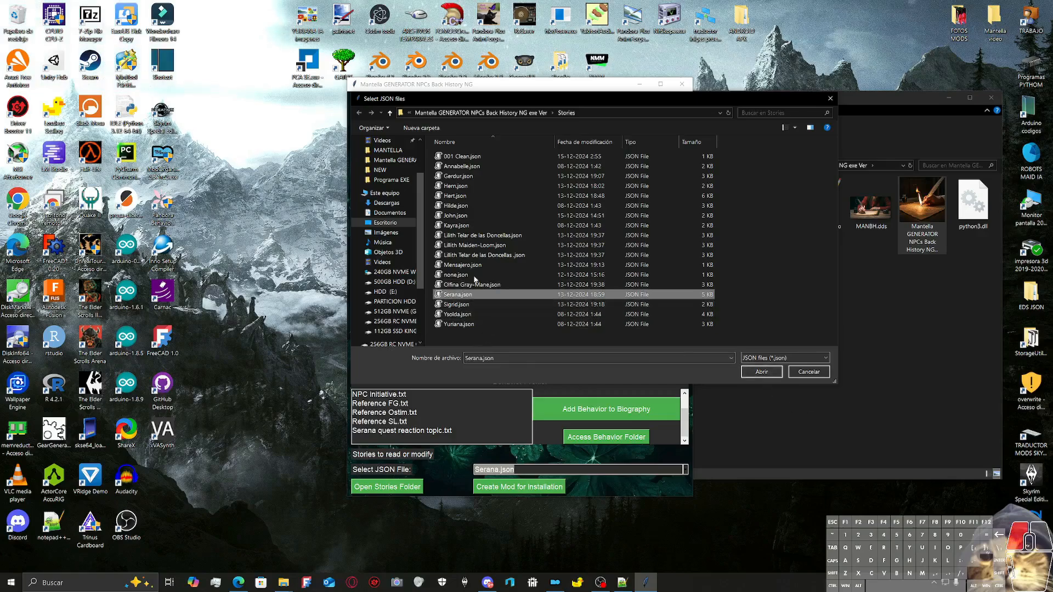
mouse_move(470, 303)
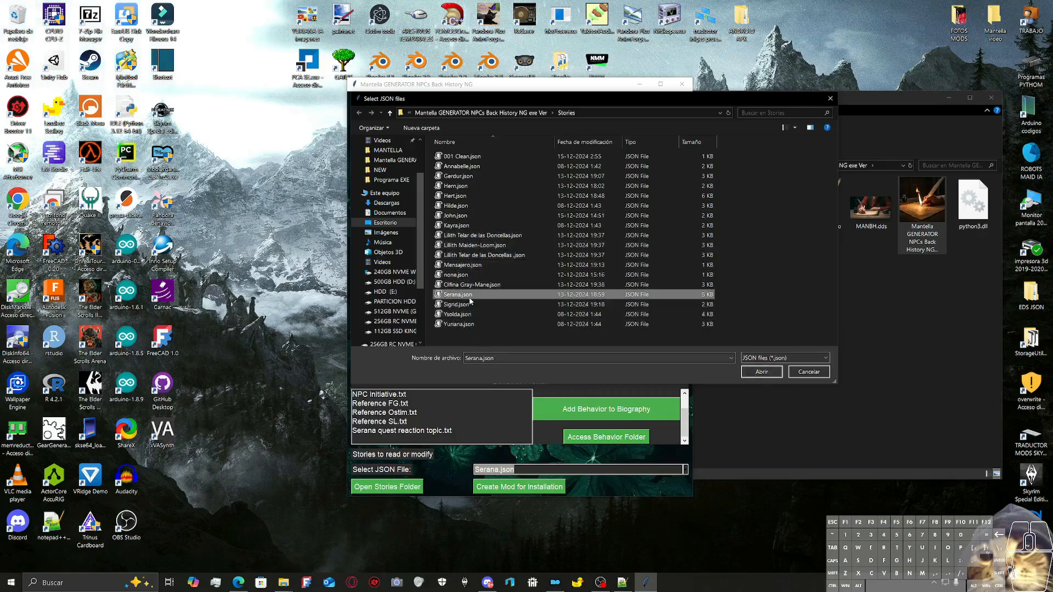
left_click(761, 371)
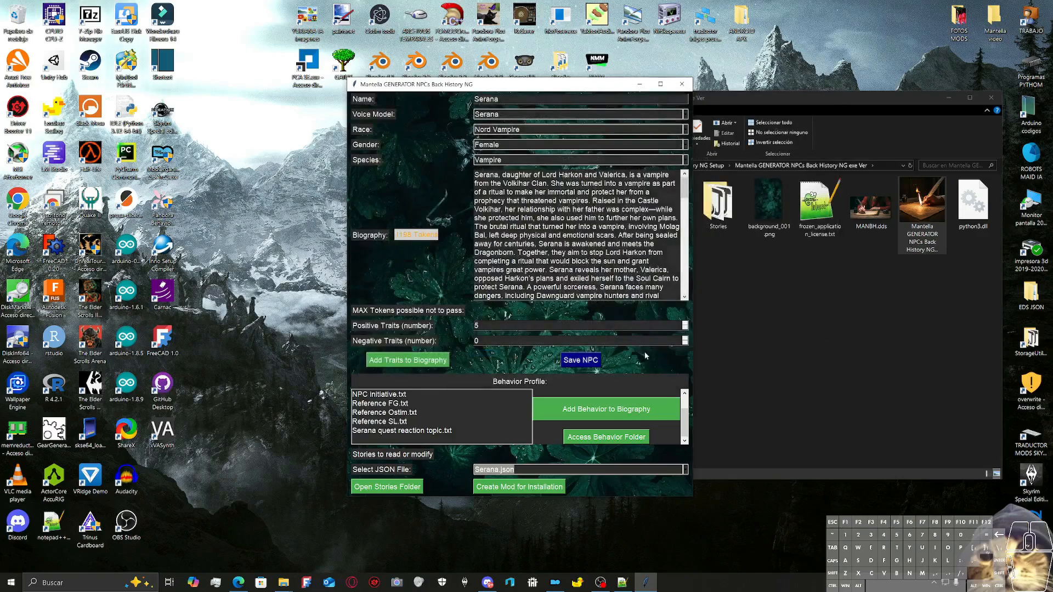
left_click(517, 486)
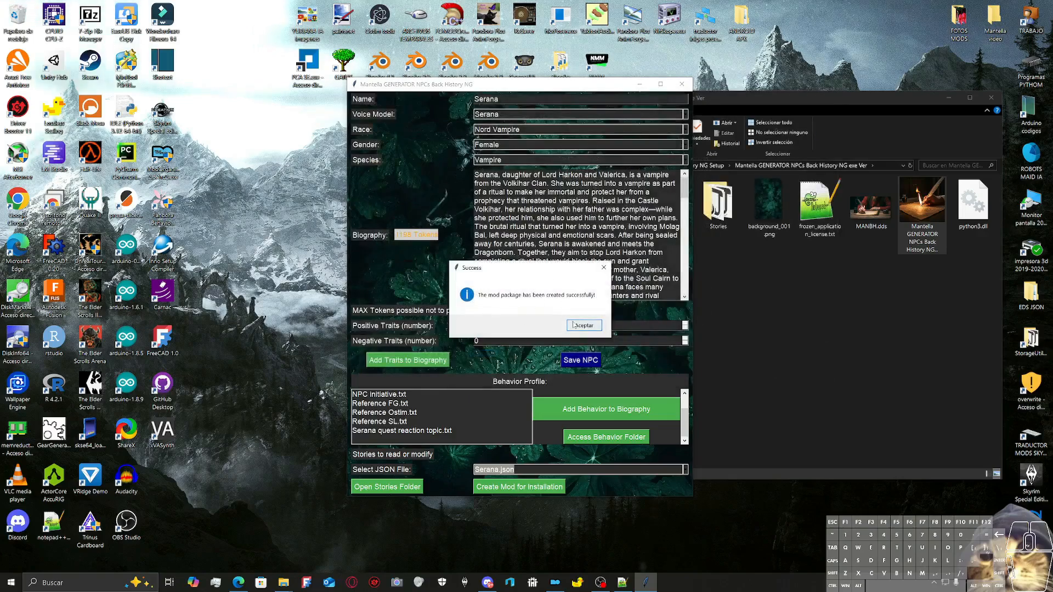
left_click(581, 325)
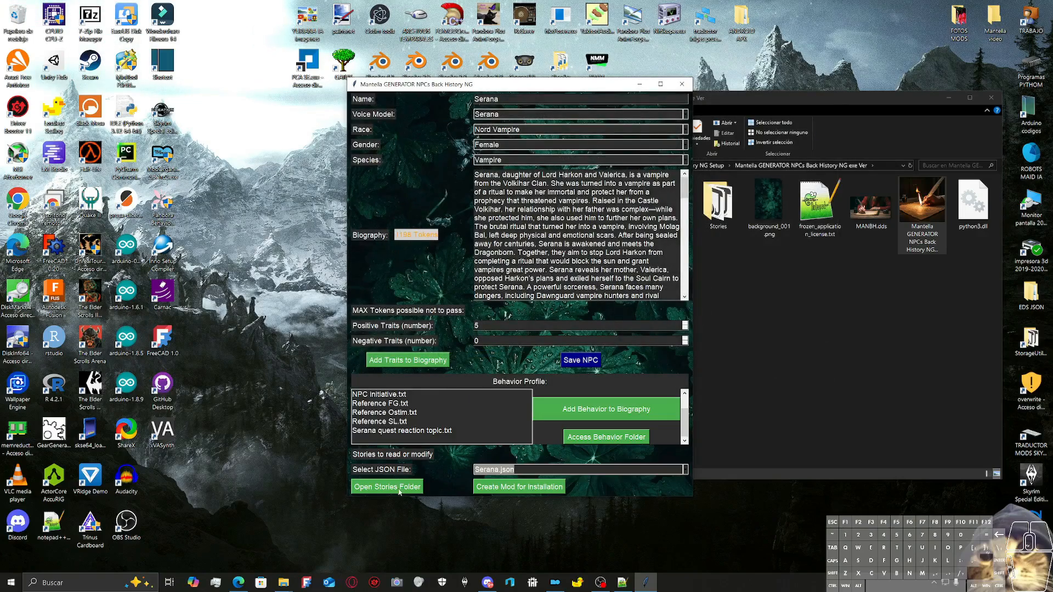
Step: Extract Serana Mantella BH.zip in Stories and browse its Mantella BackHistory folder
left_click(387, 486)
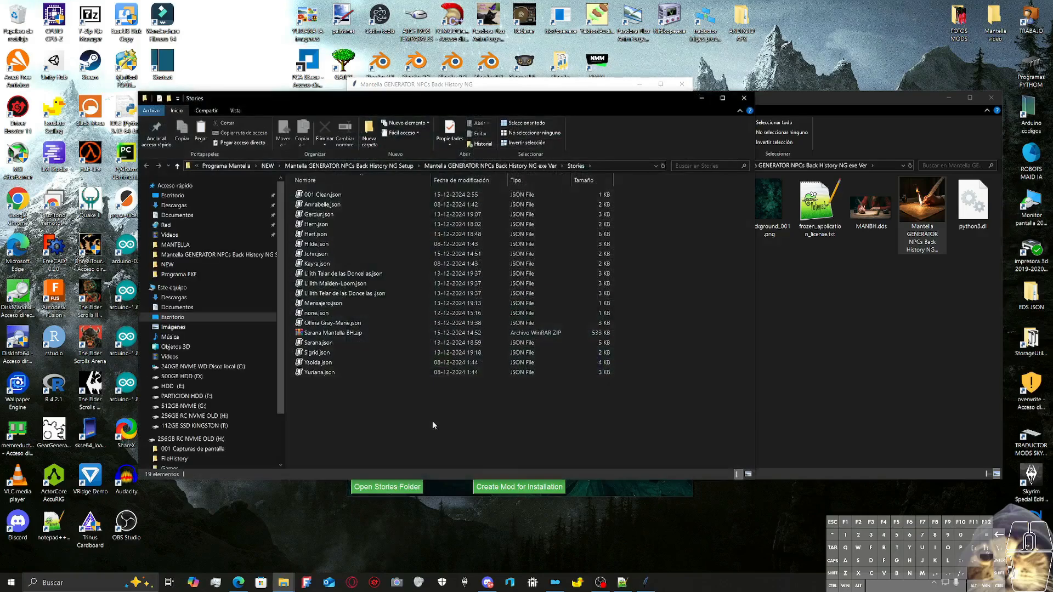
left_click(331, 333)
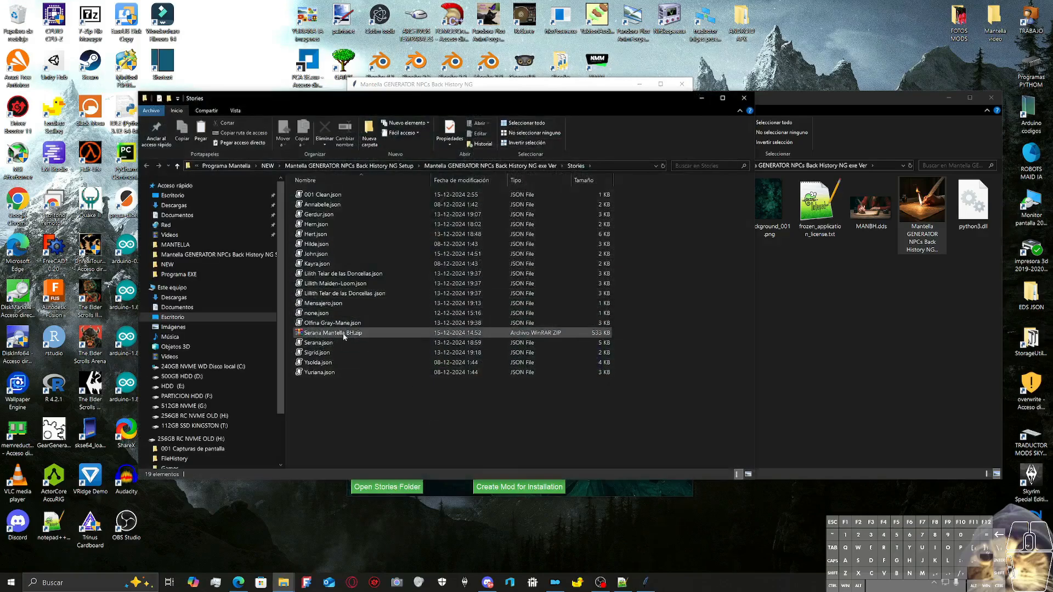
left_click(329, 342)
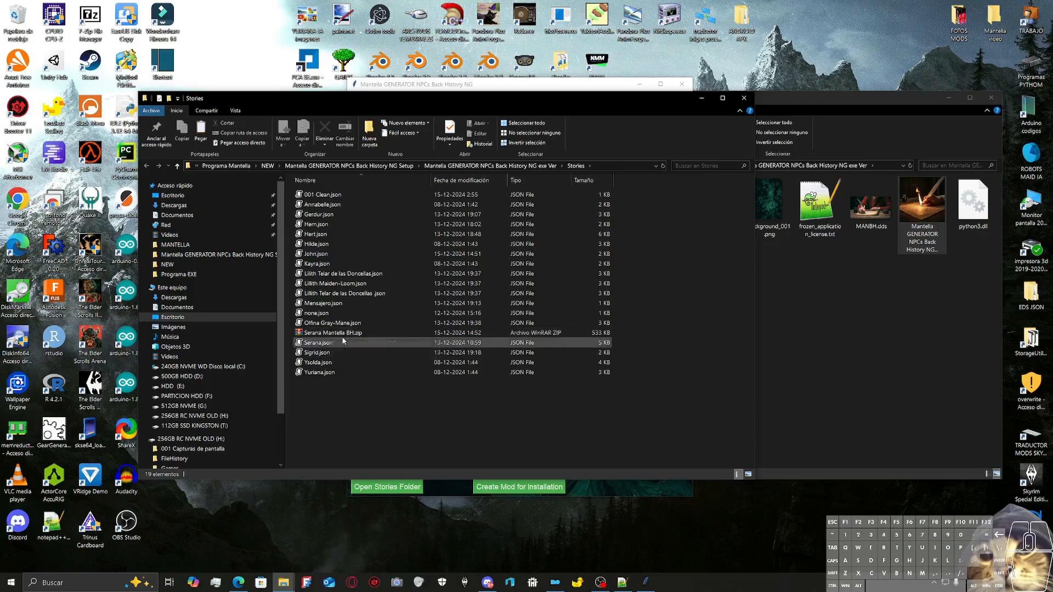
mouse_move(343, 343)
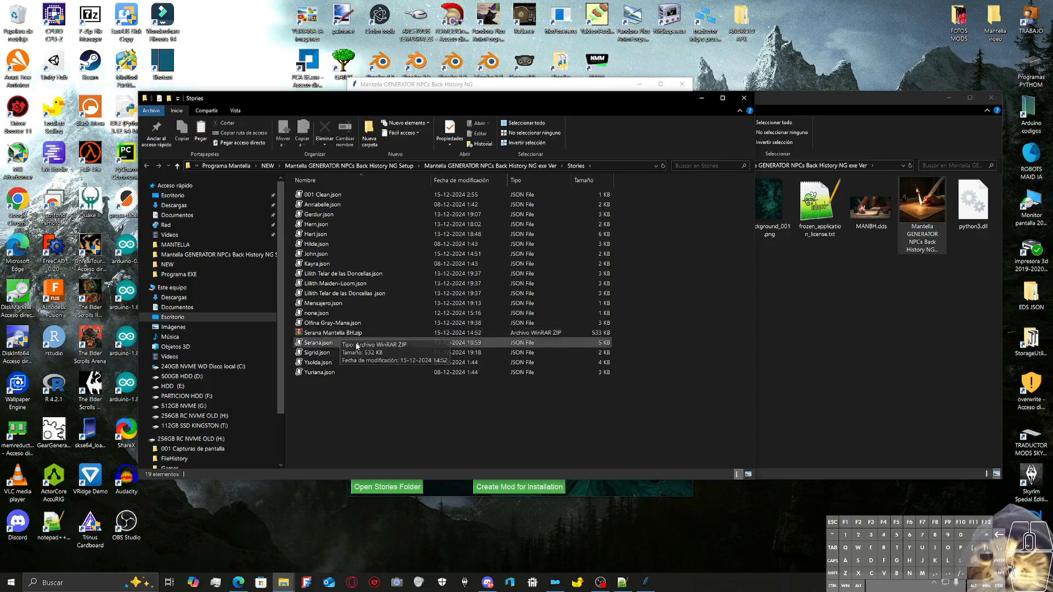
right_click(331, 332)
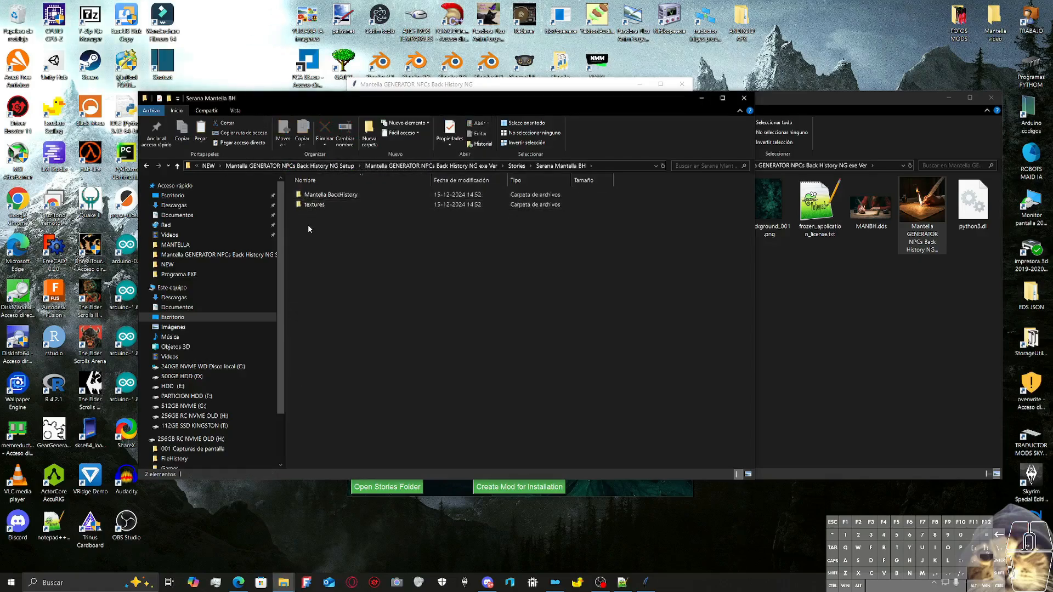
left_click(314, 204)
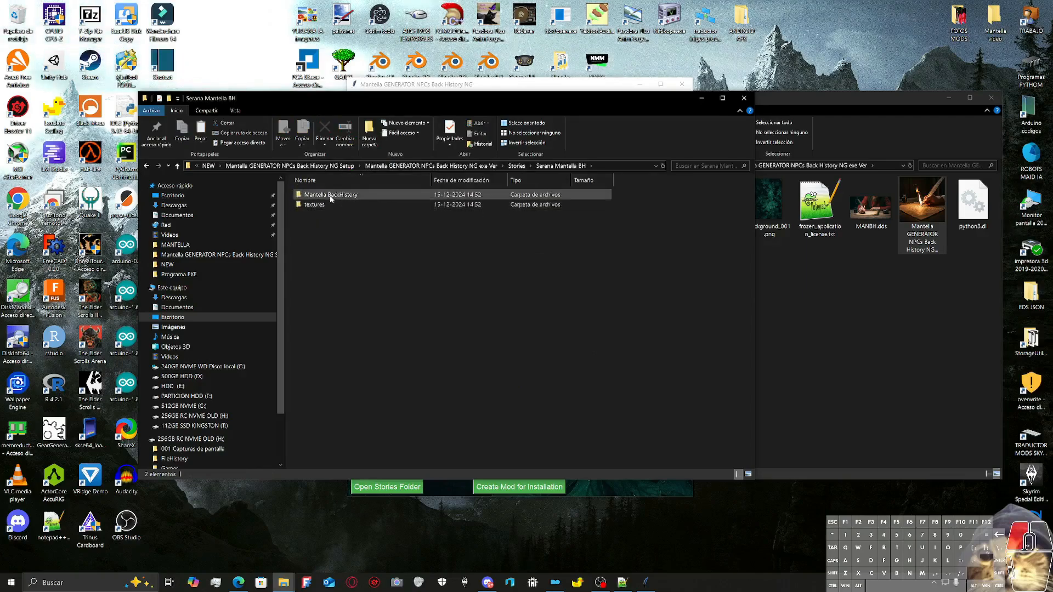
double_click(330, 194)
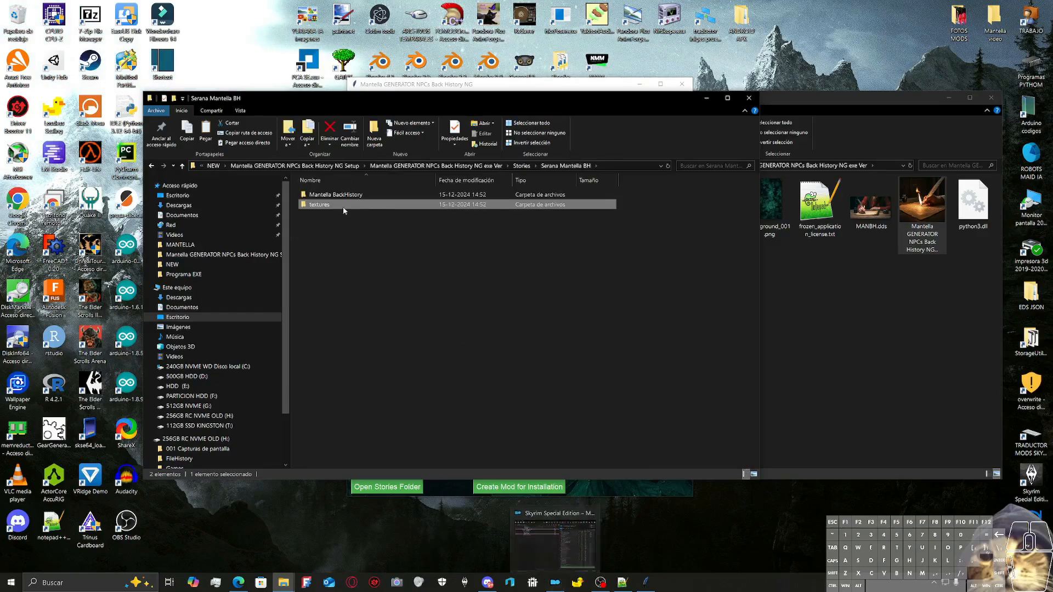
mouse_move(319, 204)
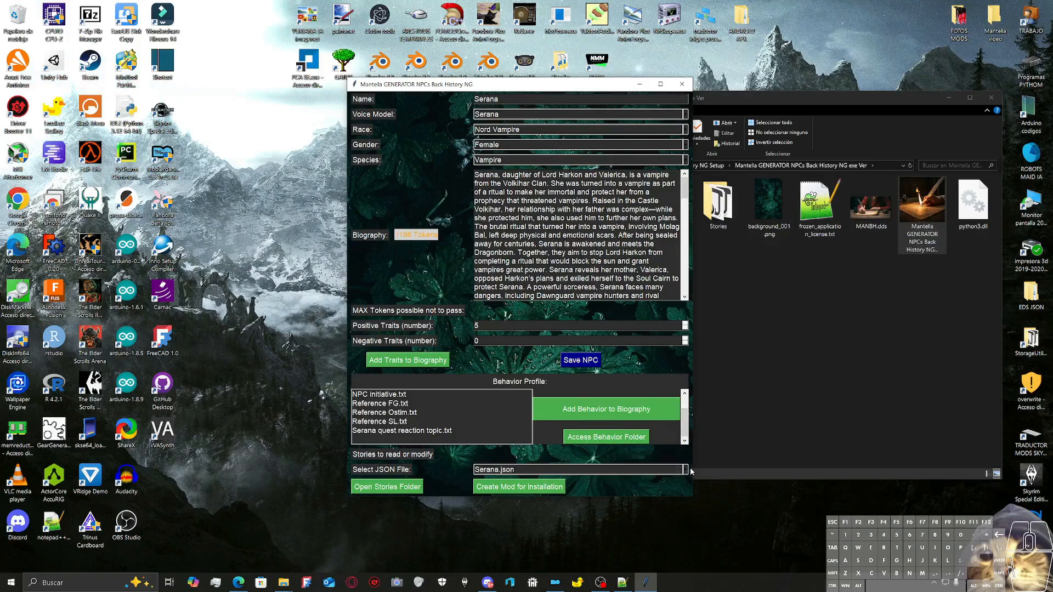
Step: Load 001 Clean.json, emptying the NPC form with trait counts at 0
left_click(684, 470)
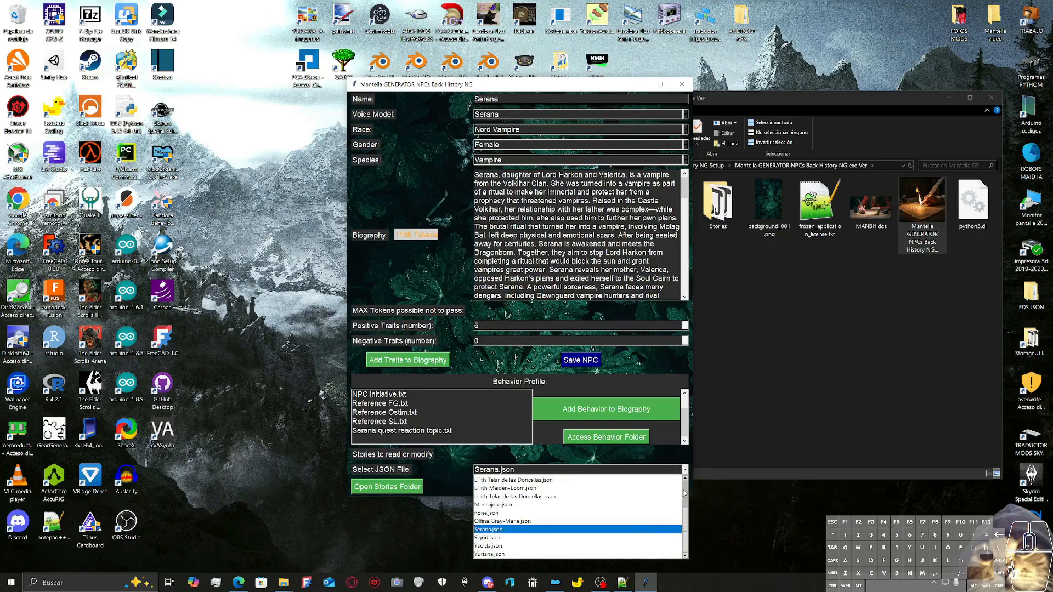
scroll("up", 3)
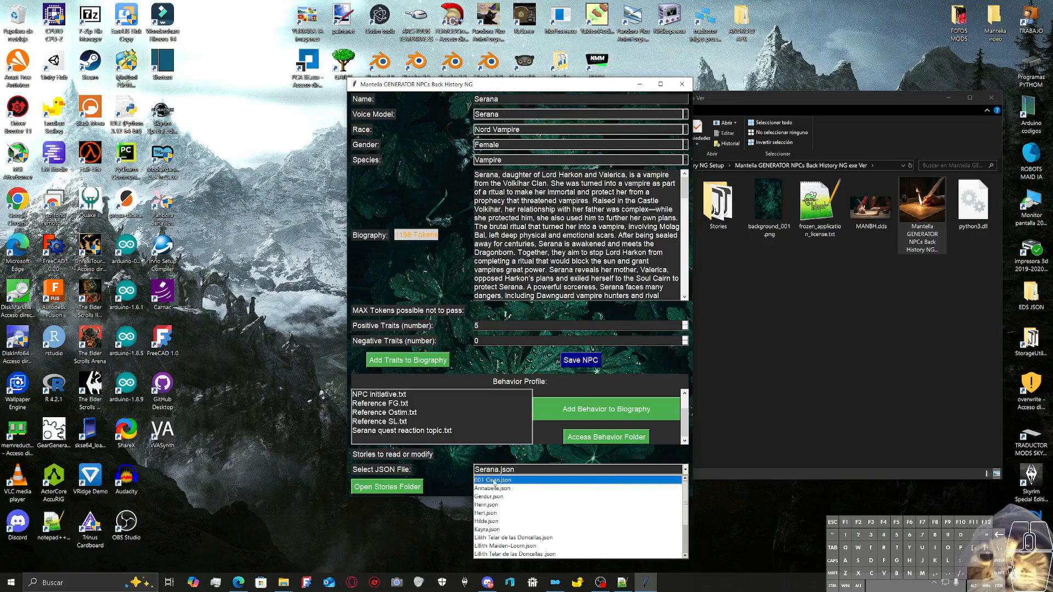
left_click(493, 479)
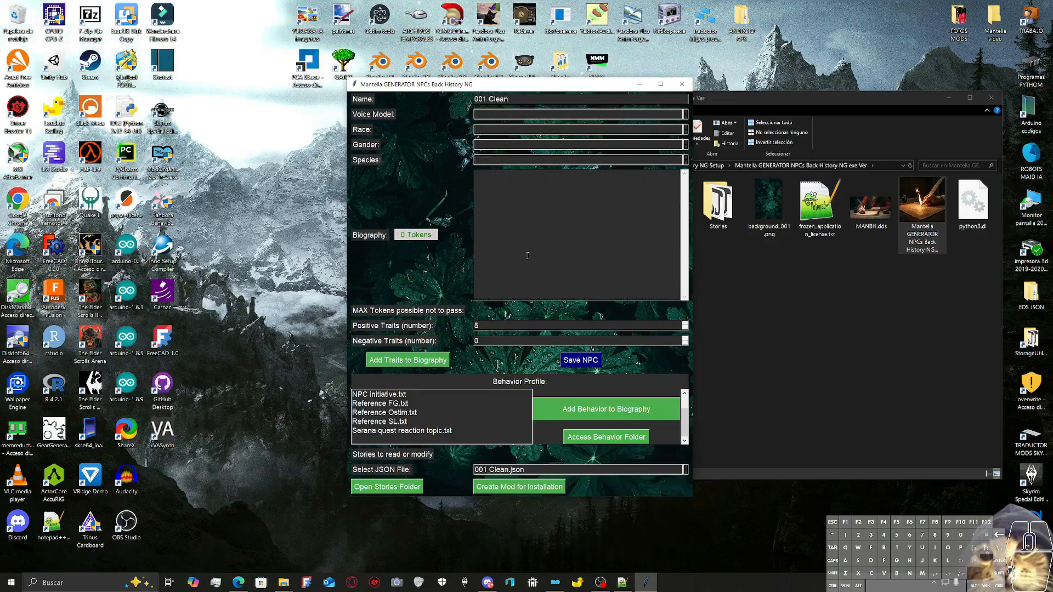
mouse_move(469, 386)
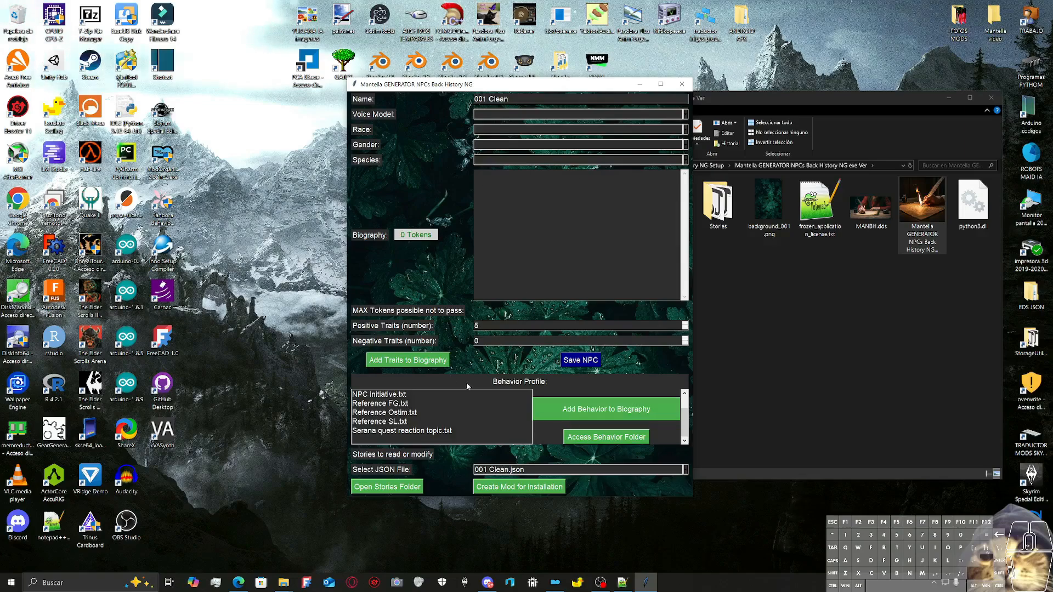
left_click(684, 329)
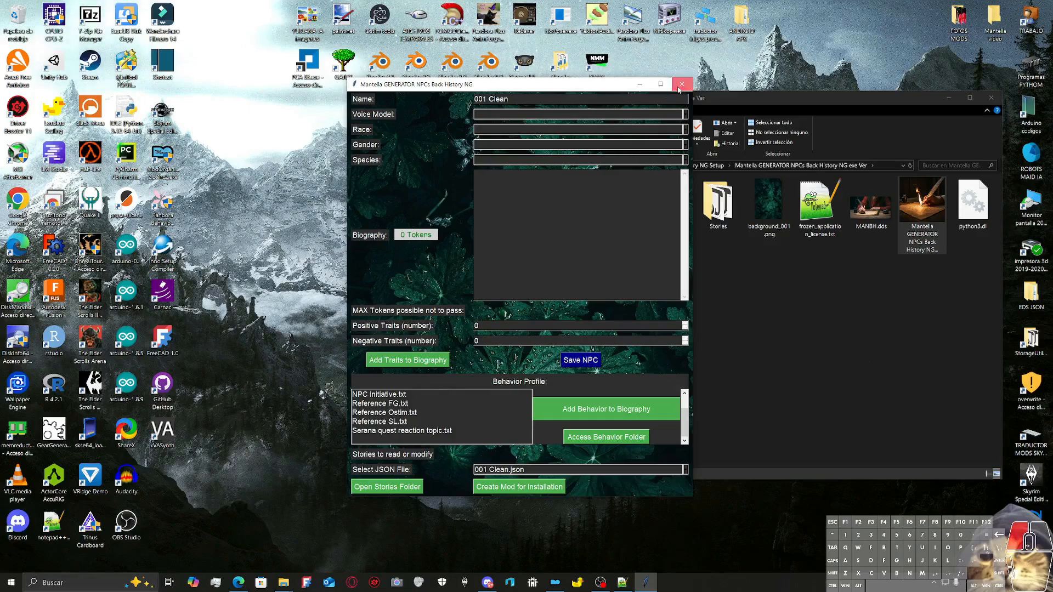
Step: Close the generator and go from Setup into the Python ver folder
left_click(681, 84)
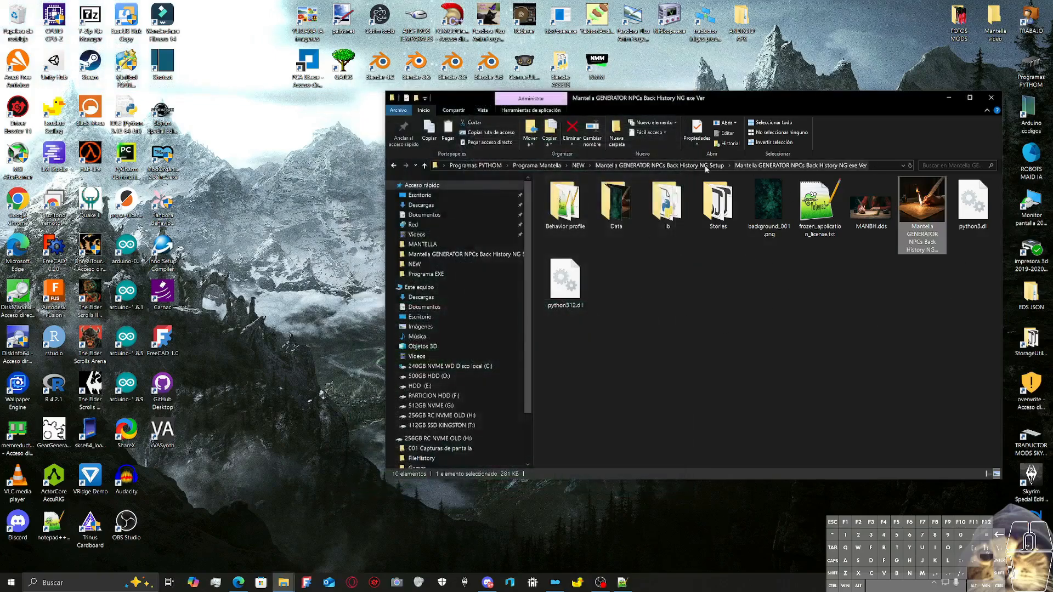
left_click(394, 165)
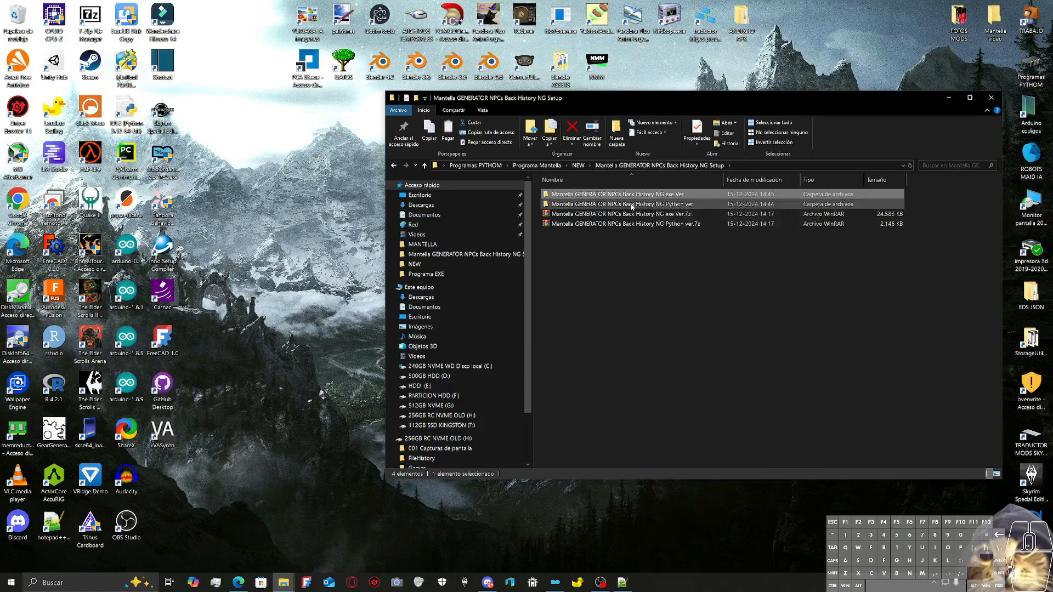
mouse_move(649, 207)
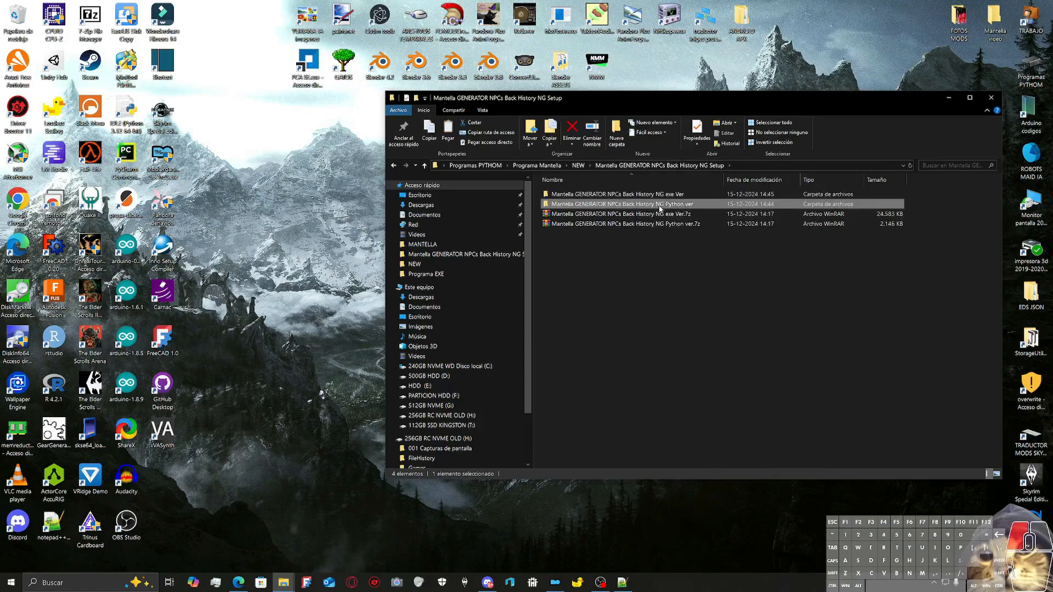
double_click(629, 204)
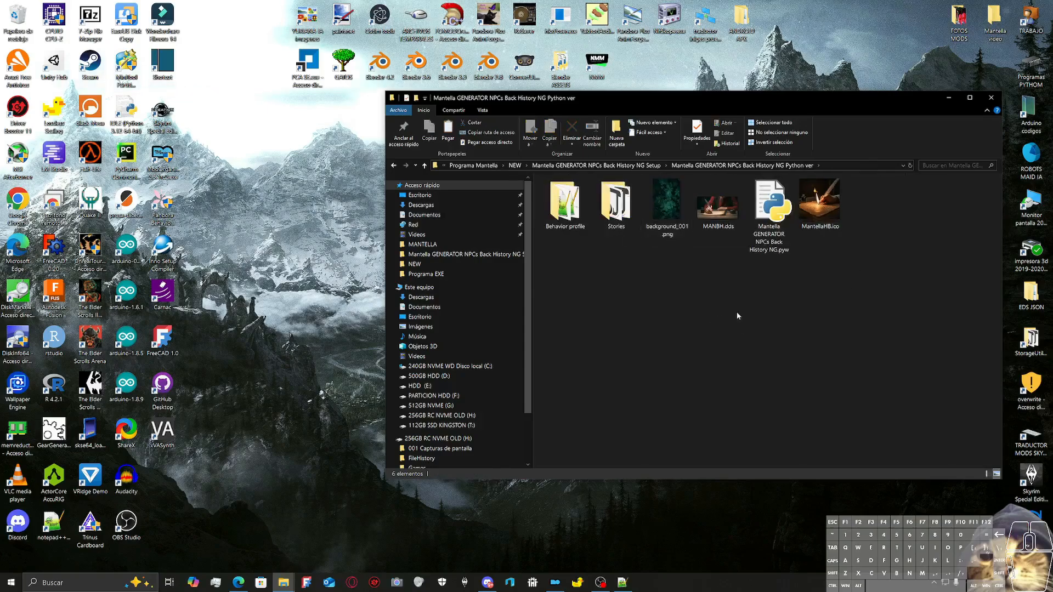
right_click(737, 316)
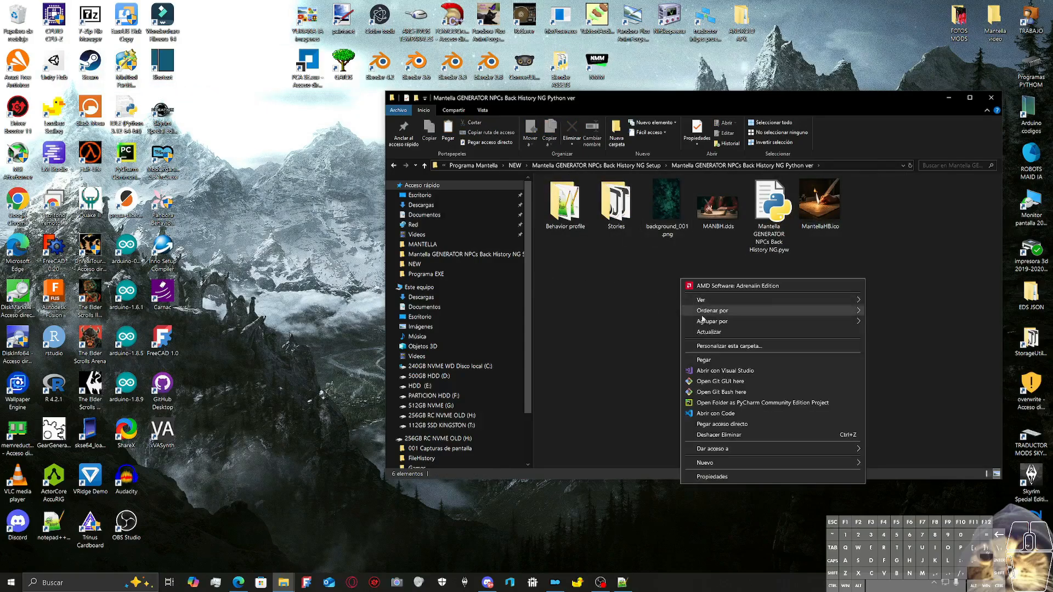
left_click(710, 477)
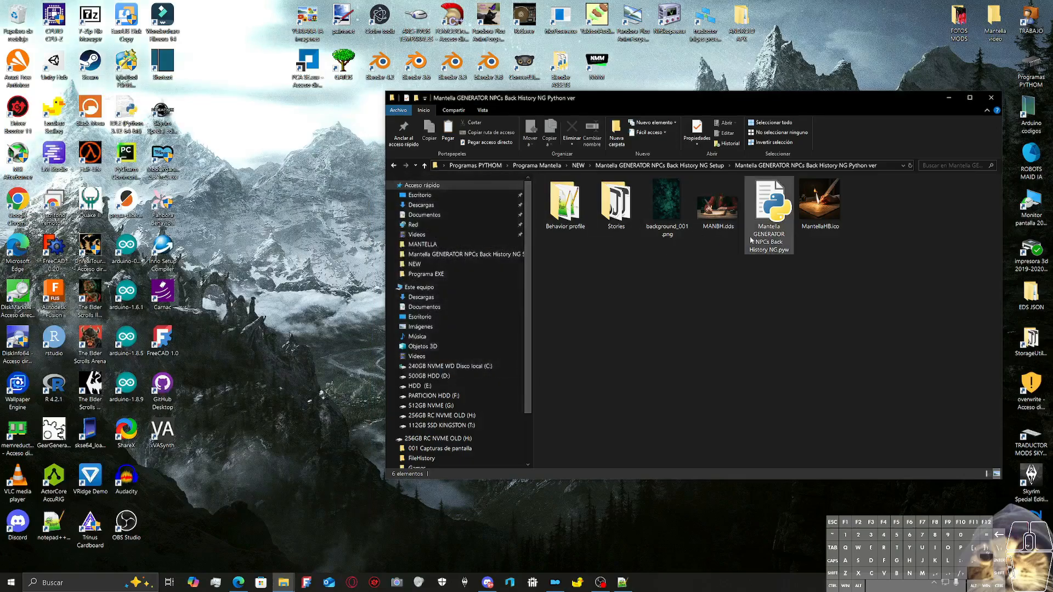
mouse_move(771, 202)
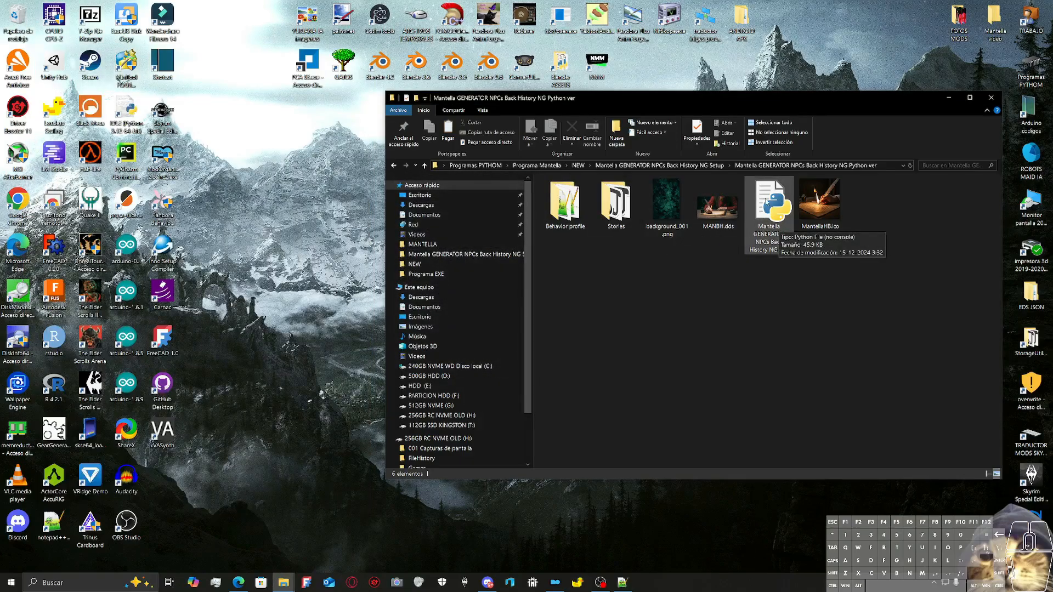
Step: Launch Mantella GENERATOR NPCs Back History NG.pyw, the Python version
left_click(770, 202)
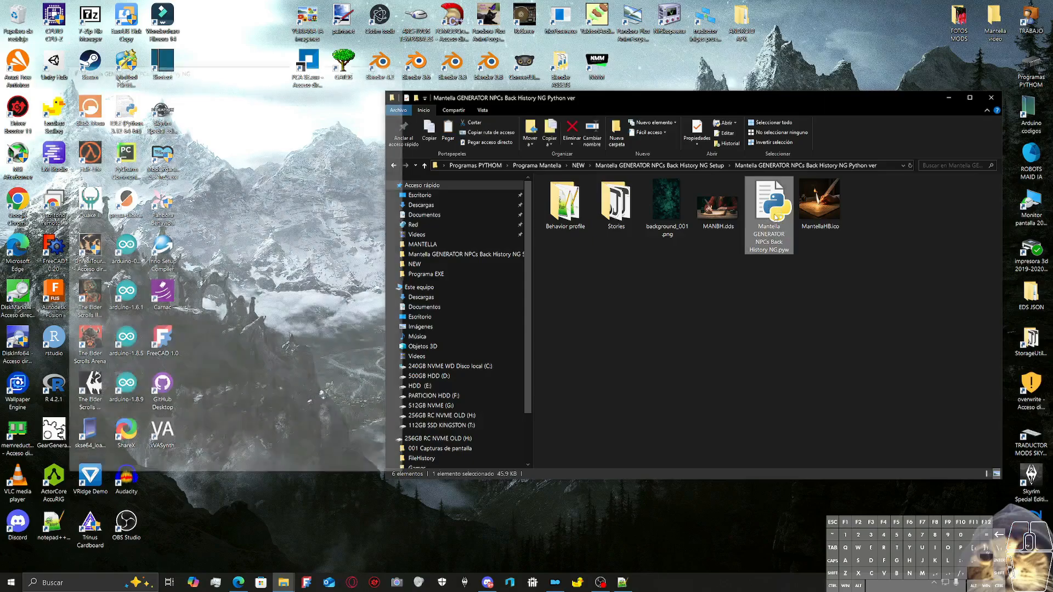
double_click(769, 202)
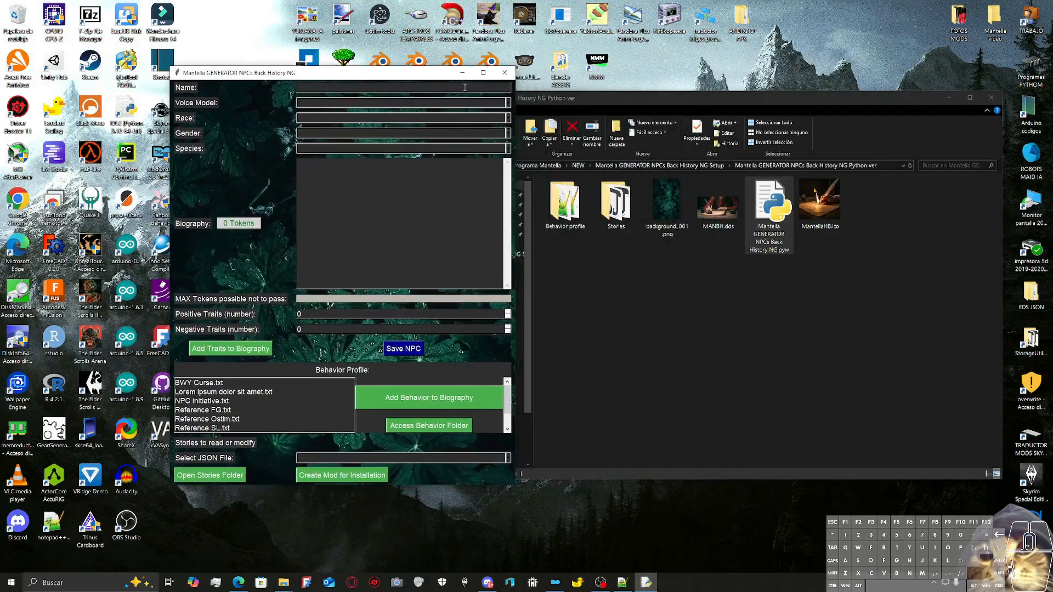
Step: Try the race and gender lists in the Python generator and load the 001 Clean story
left_click(402, 102)
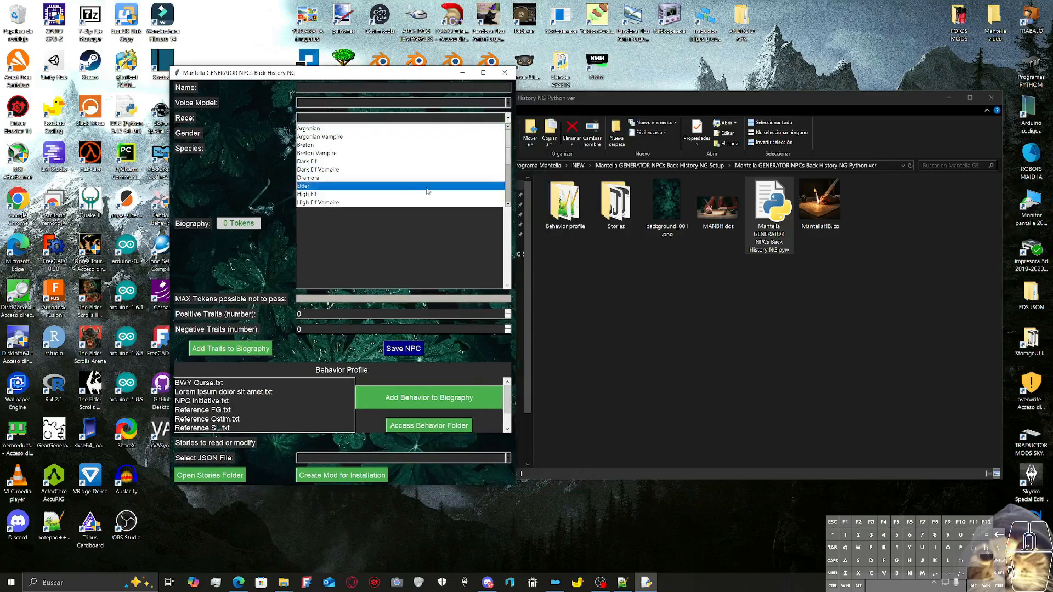
left_click(402, 132)
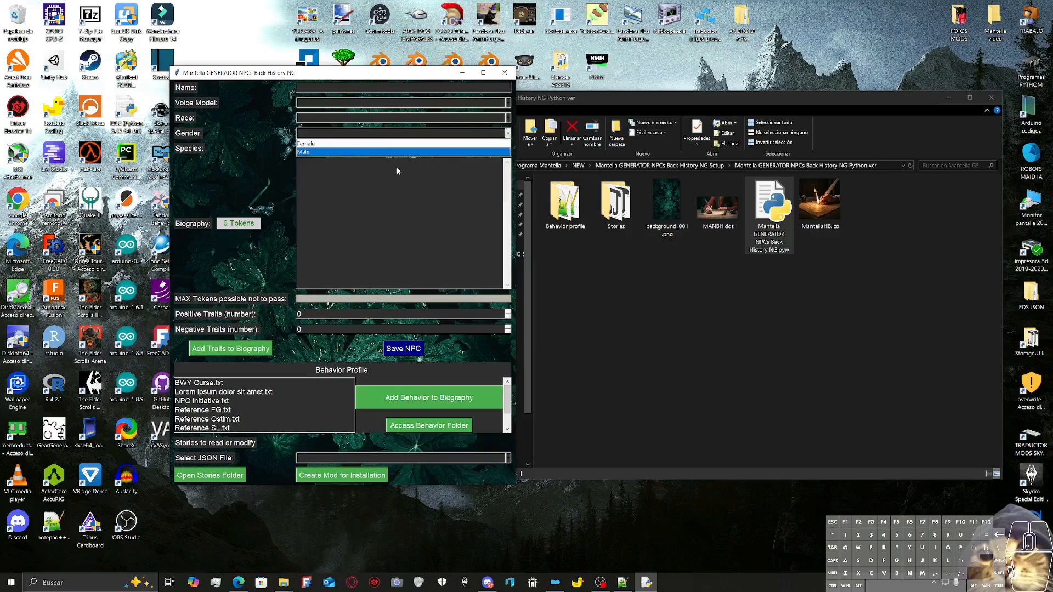
left_click(402, 148)
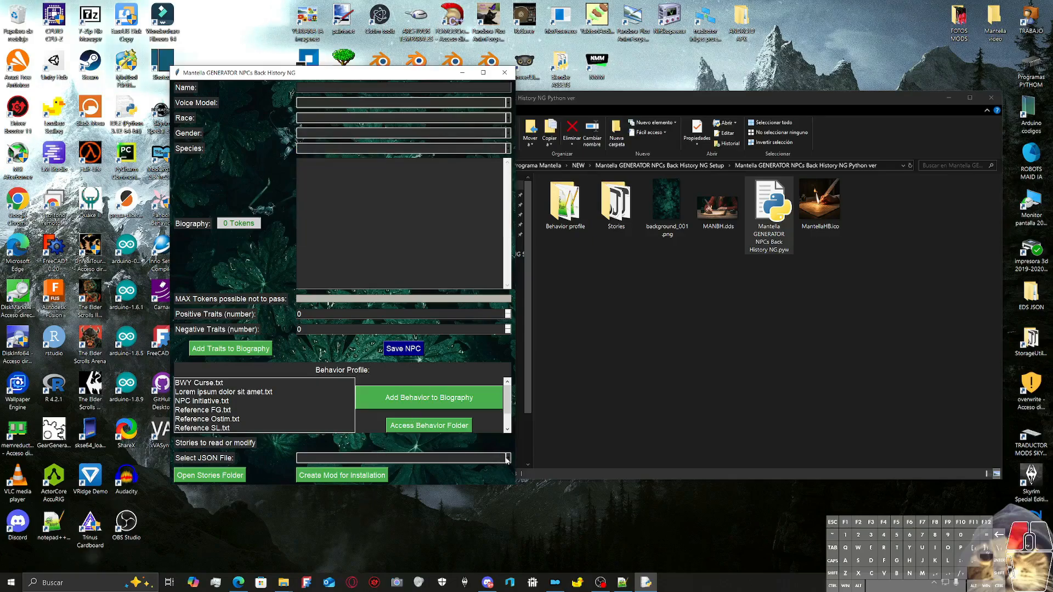
left_click(505, 458)
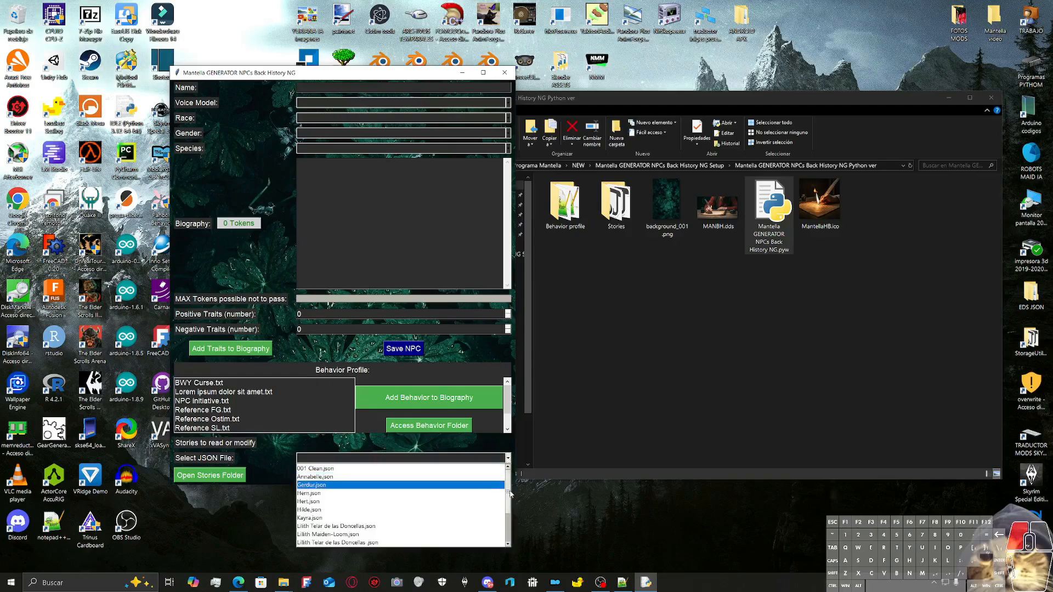
scroll("down", 3)
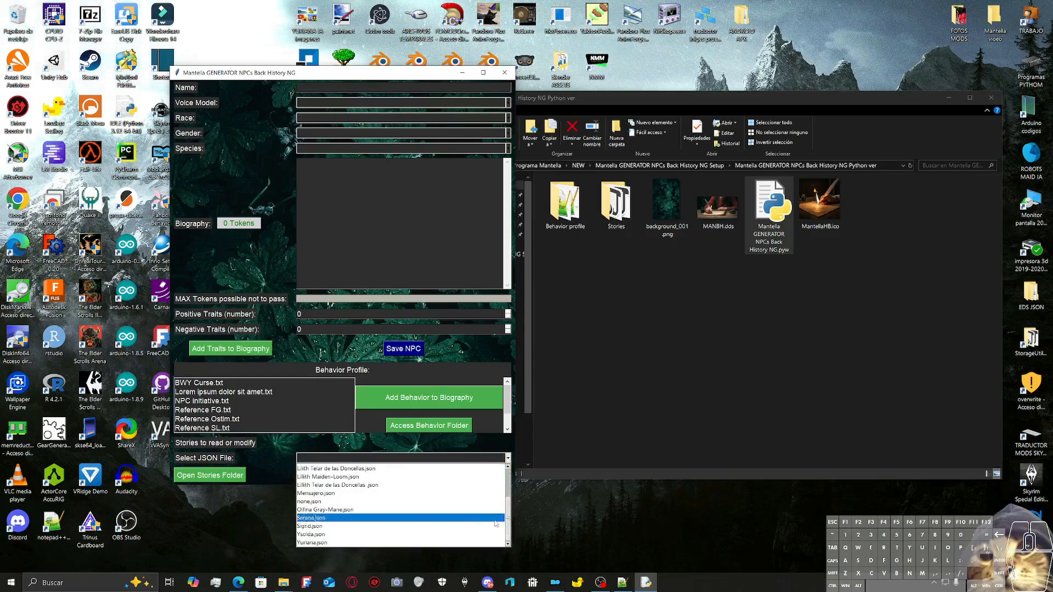
left_click(310, 518)
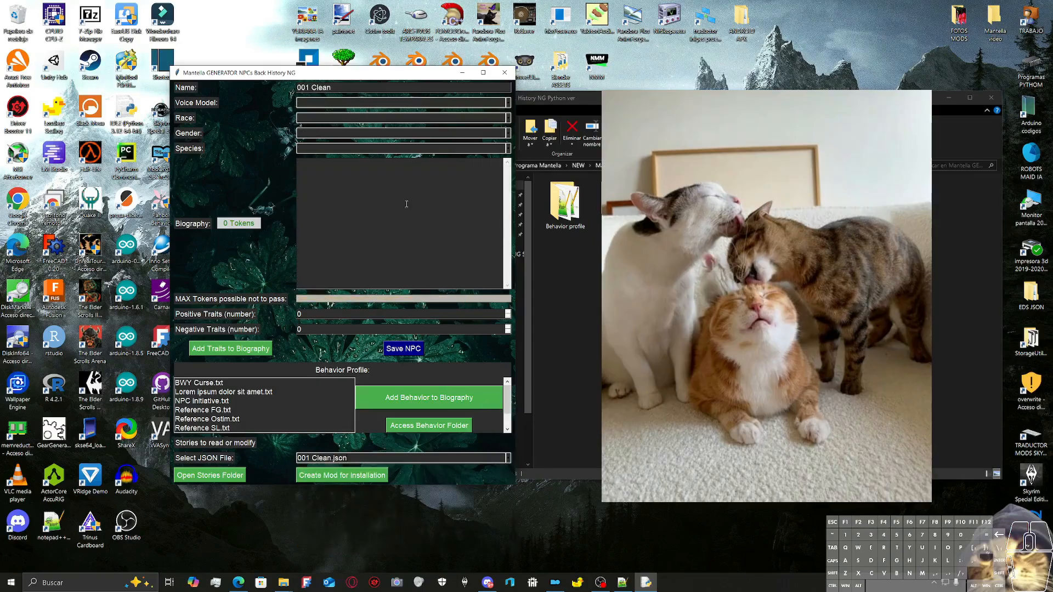
Step: Add the Lorem ipsum behavior to the biography and show the Stories folder
left_click(507, 459)
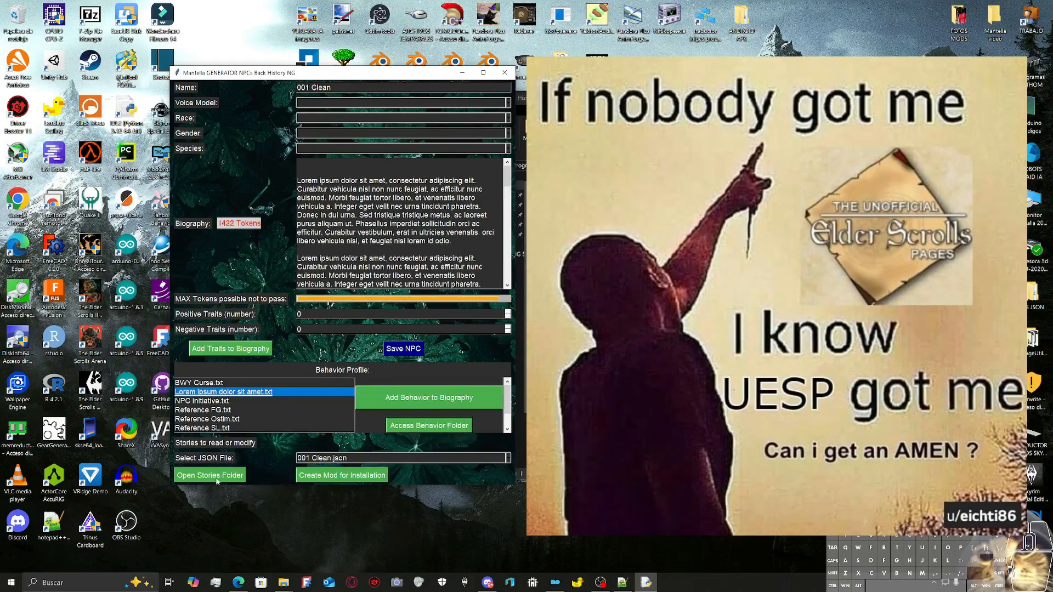
left_click(209, 475)
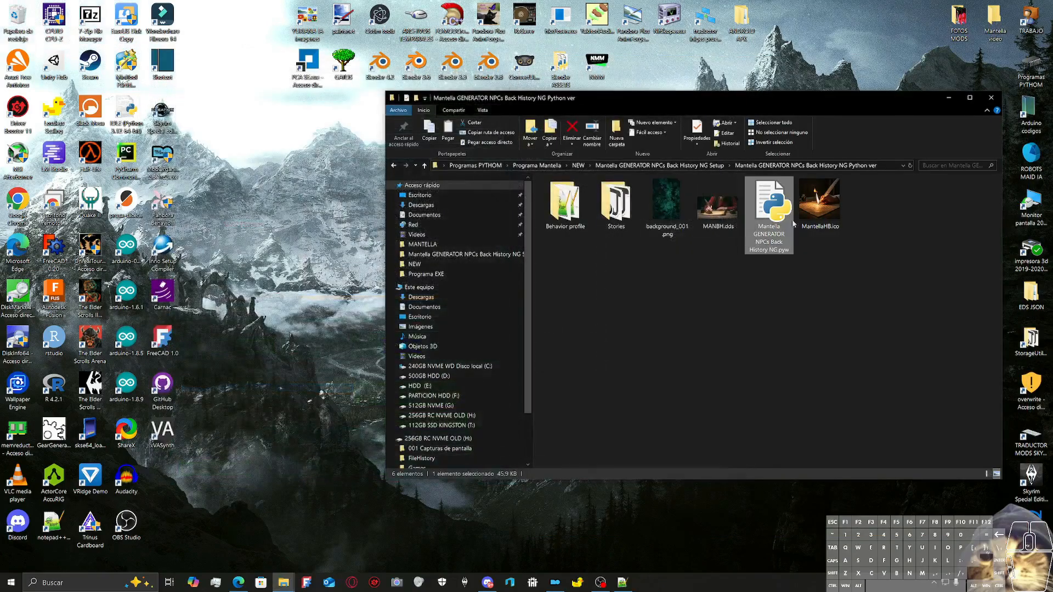
mouse_move(726, 172)
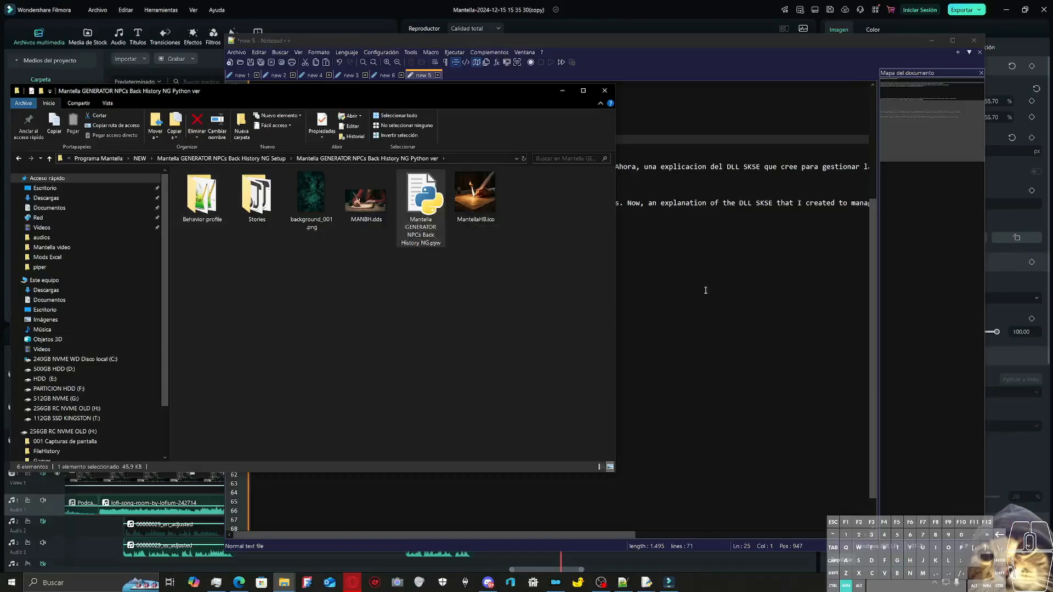
Step: Browse the .pyw script's progress bar, tooltip and packaging code in Notepad++, then close it
double_click(424, 196)
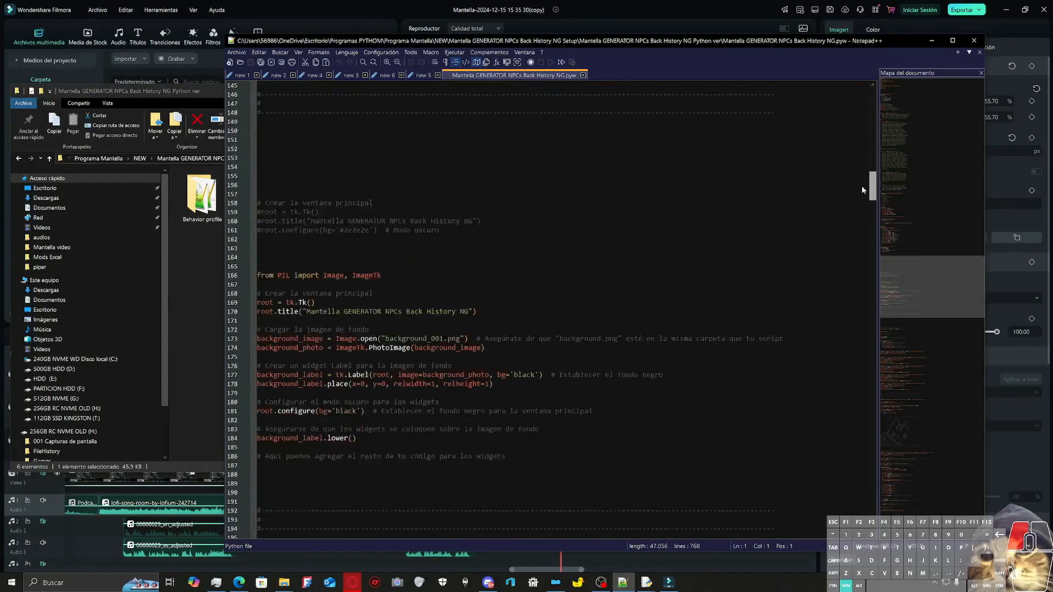
scroll("down", 3)
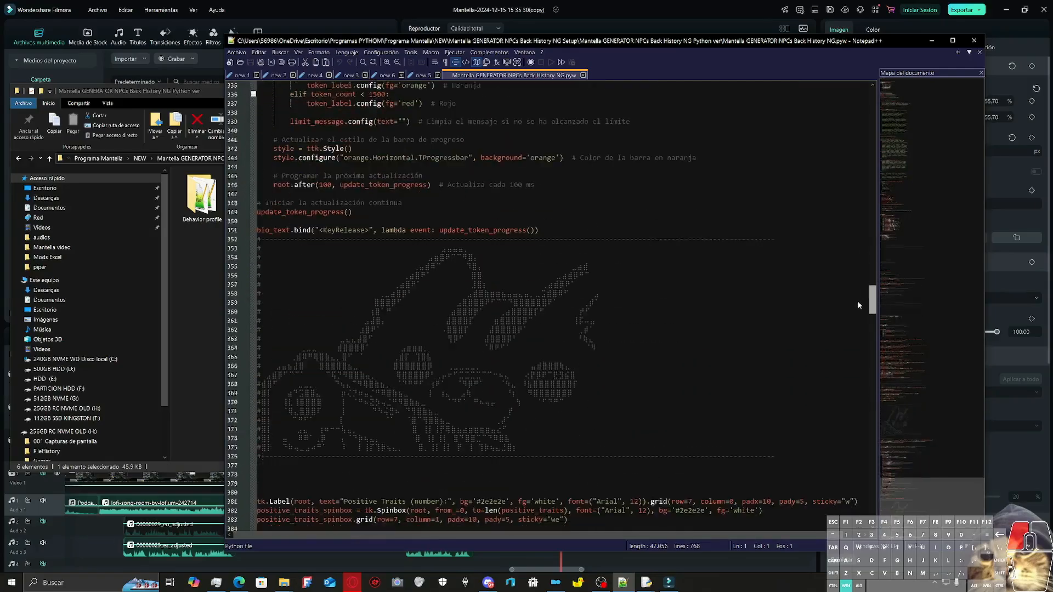
scroll("down", 3)
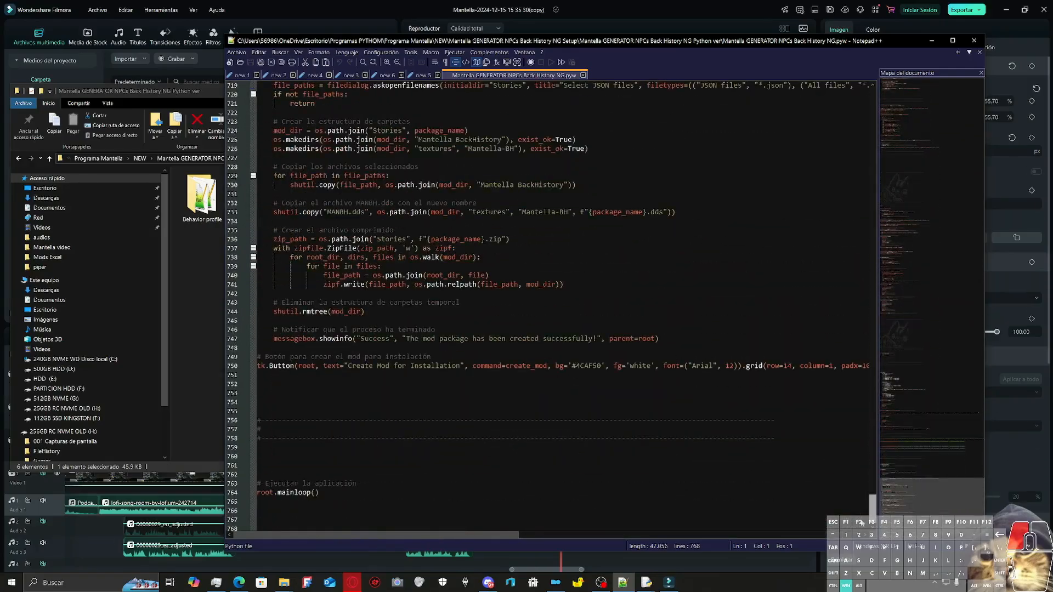
scroll("up", 3)
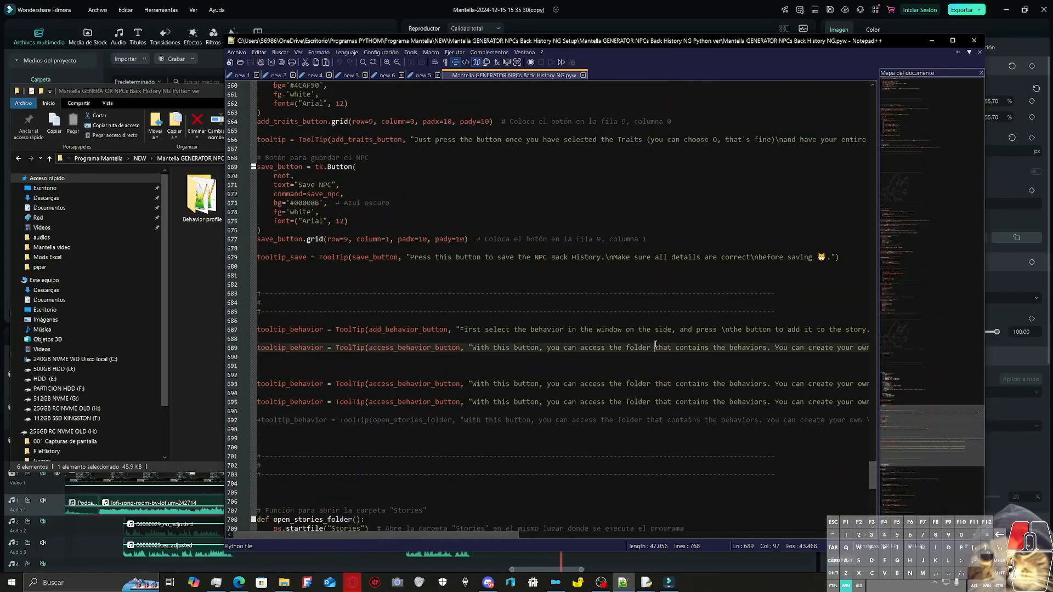
scroll("down", 3)
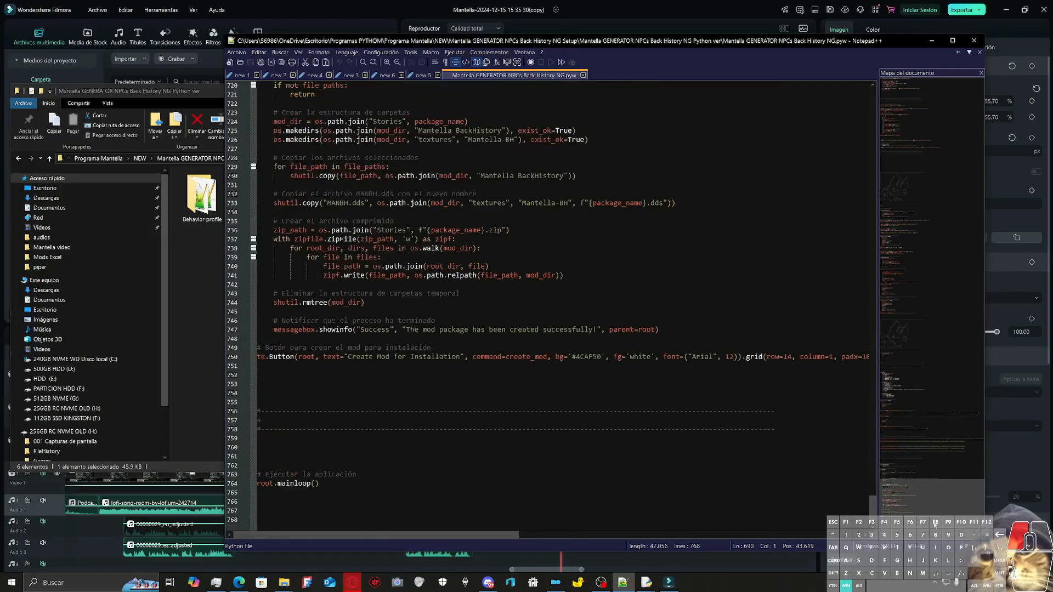
scroll("up", 3)
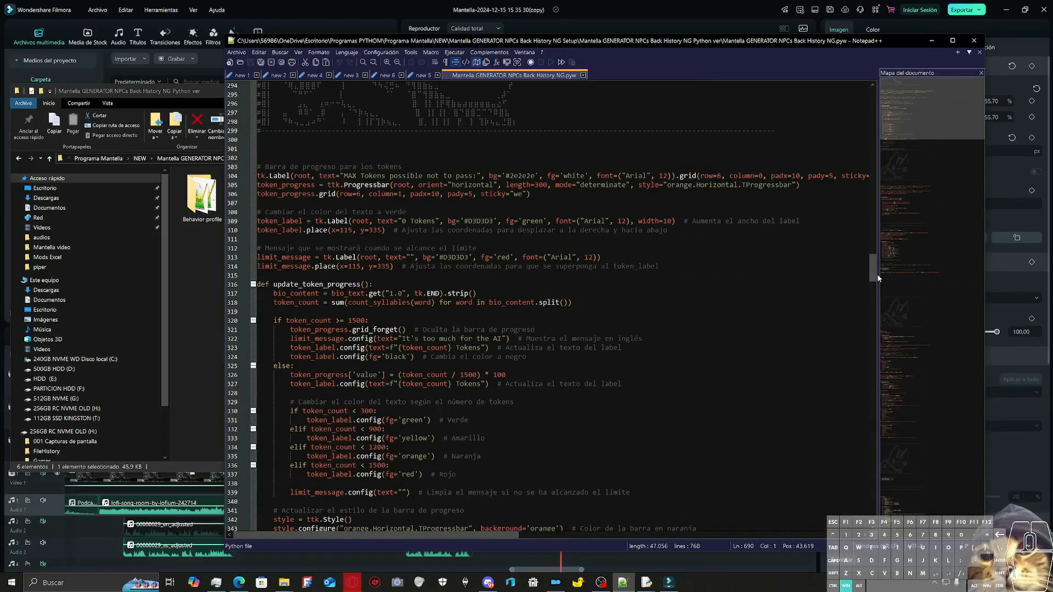
left_click(420, 74)
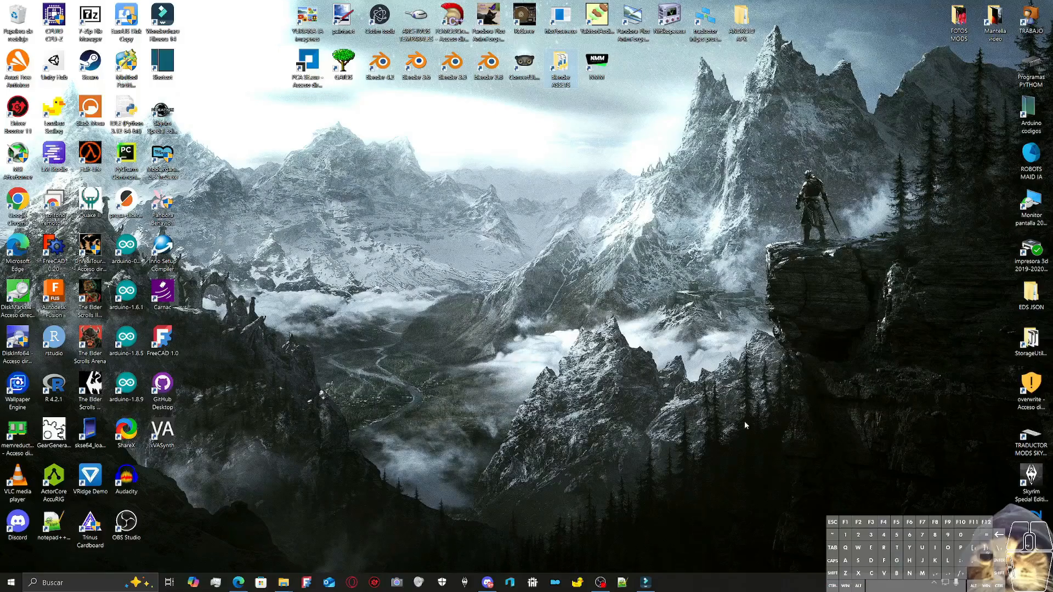
mouse_move(282, 582)
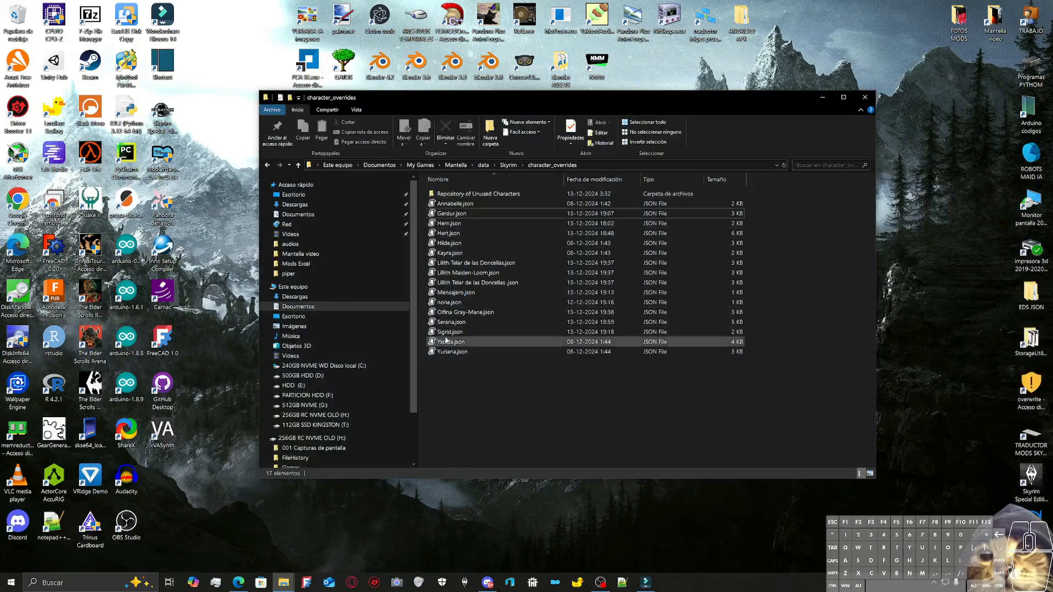
mouse_move(516, 312)
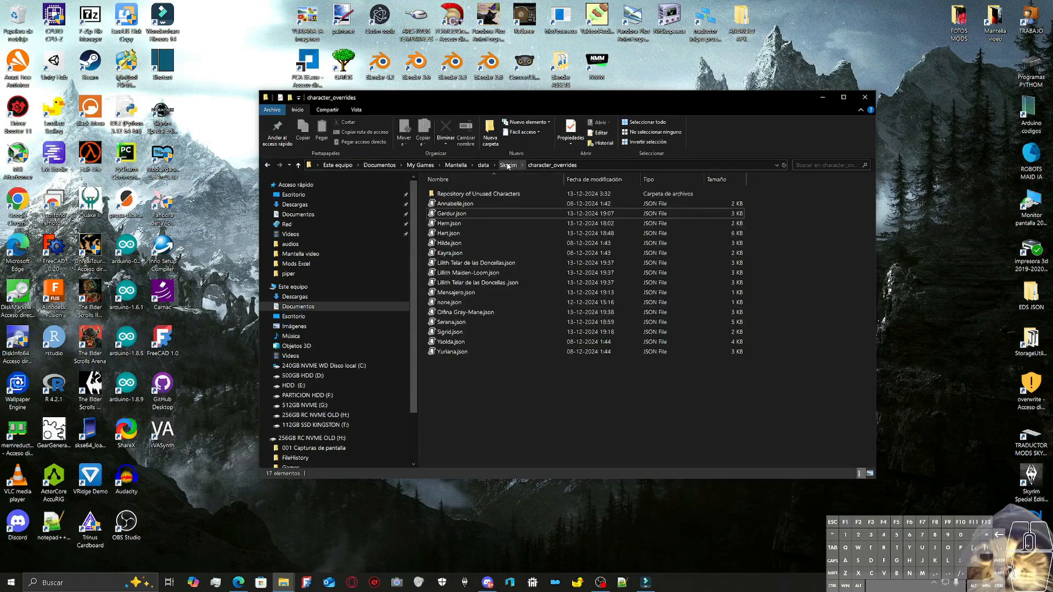
Step: Browse the character_overrides folder listing NPC files such as Ysolda.json and Serana.json
left_click(478, 193)
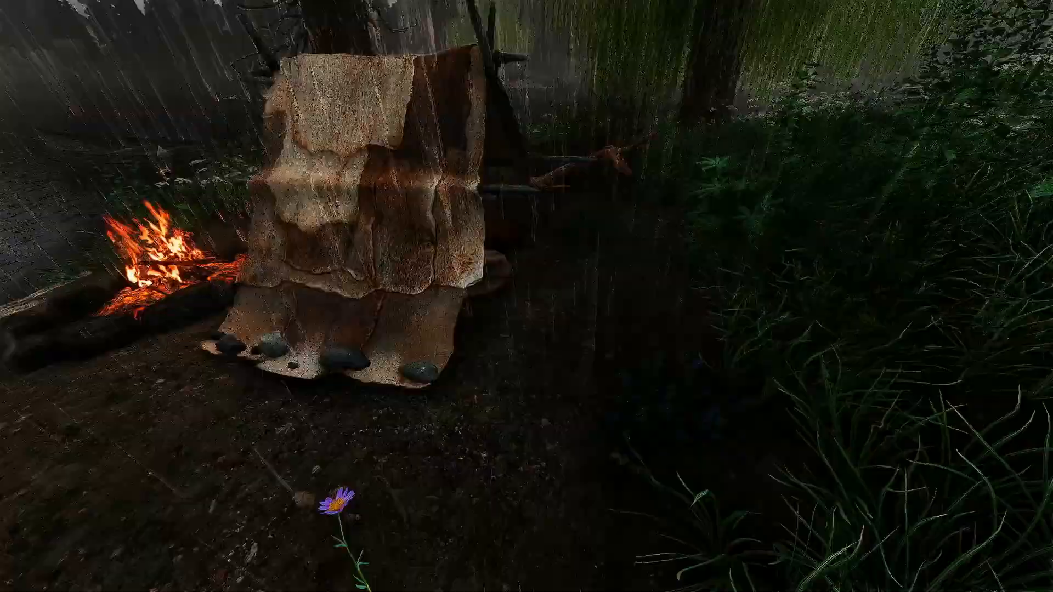
mouse_move(527, 296)
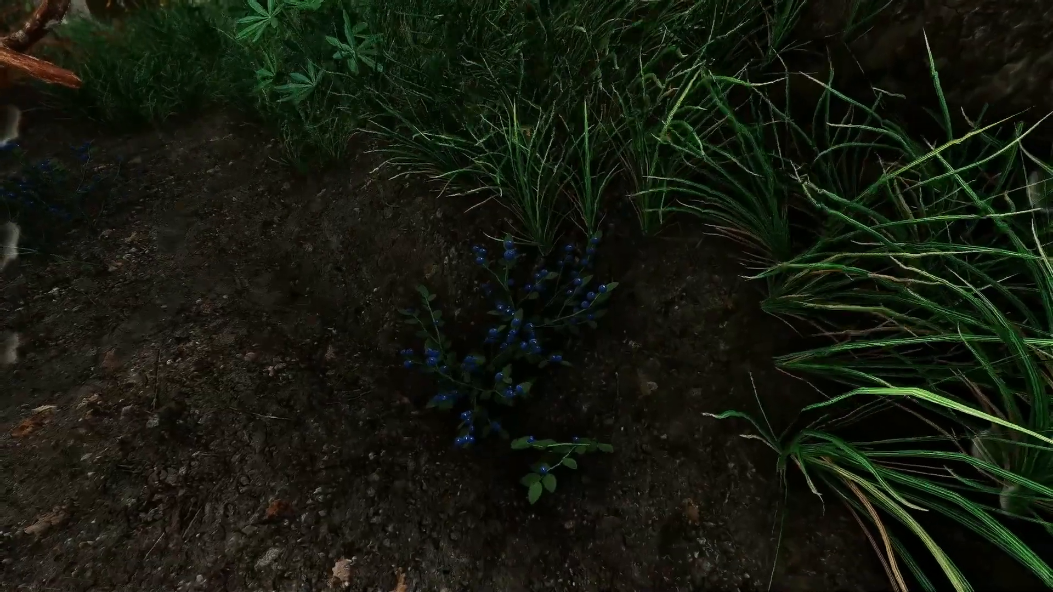
mouse_move(526, 296)
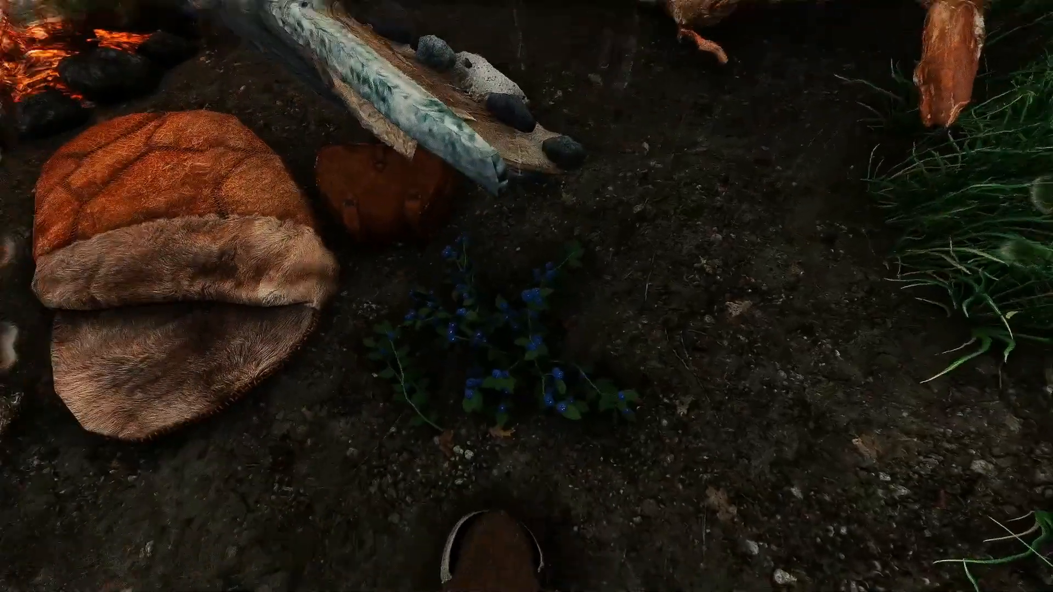
mouse_move(526, 296)
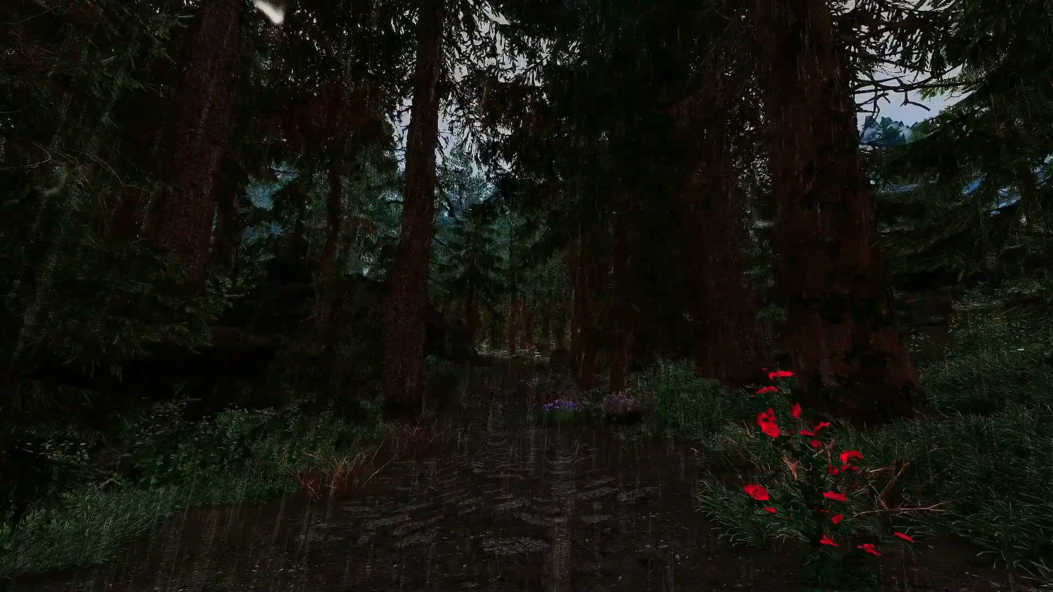
key("w")
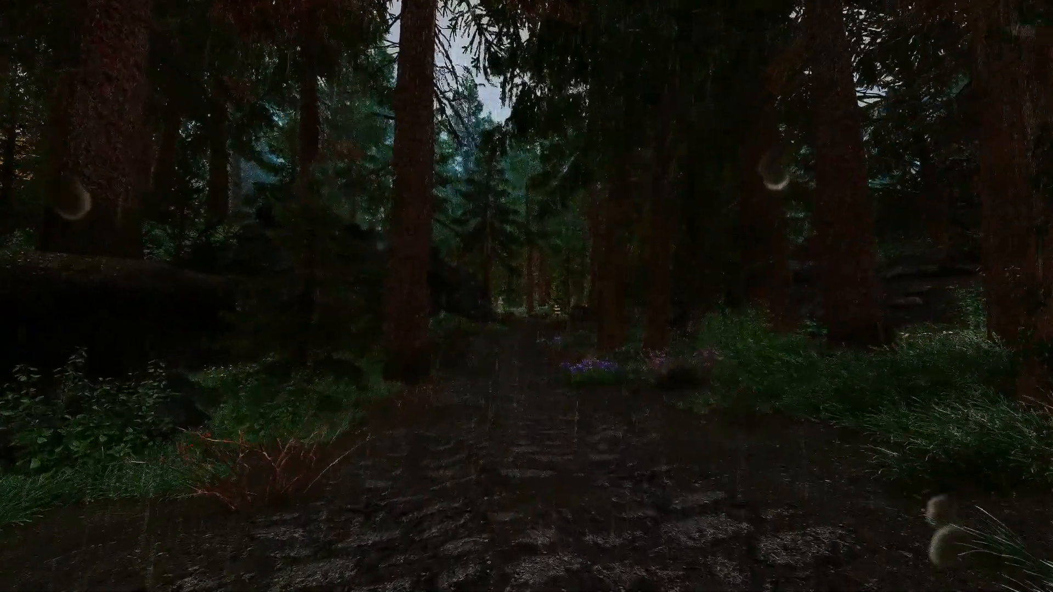
mouse_move(527, 296)
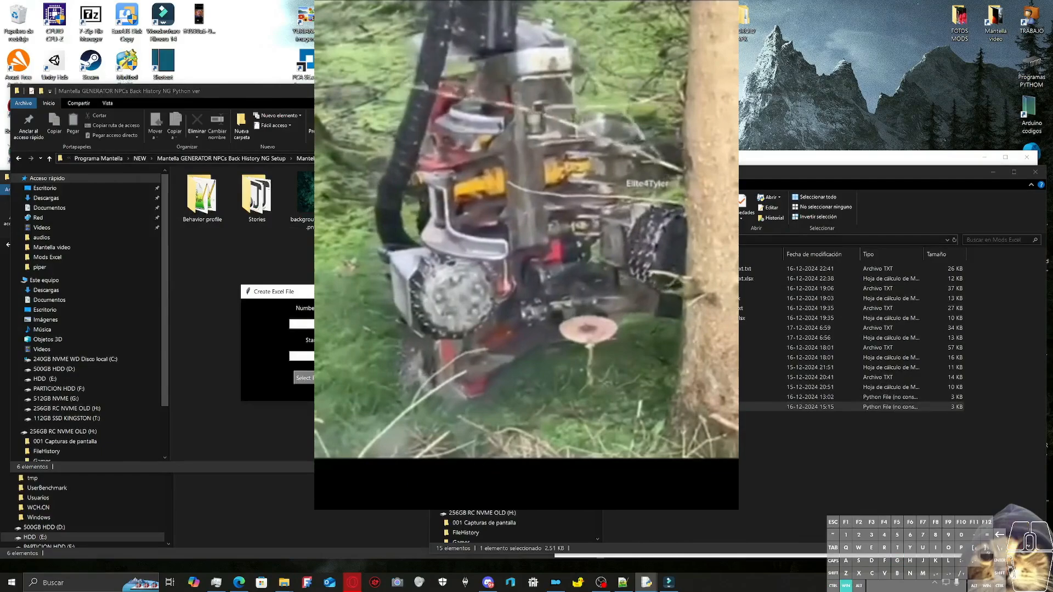
Step: In the piper Mods Excel folder, launch the MANTELLA GENERATOR VIDEO script file
type("31")
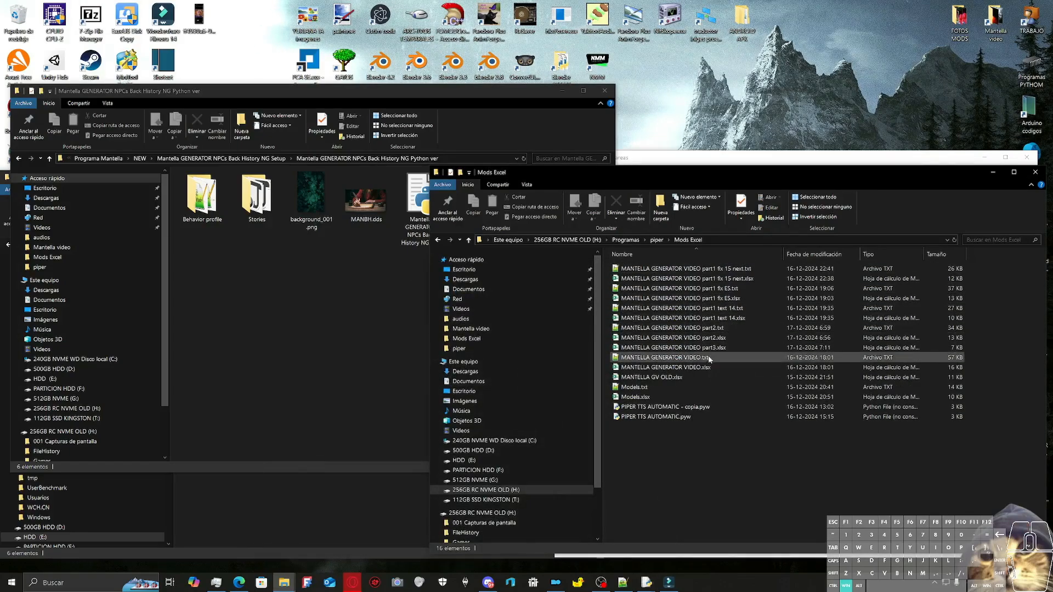
double_click(673, 348)
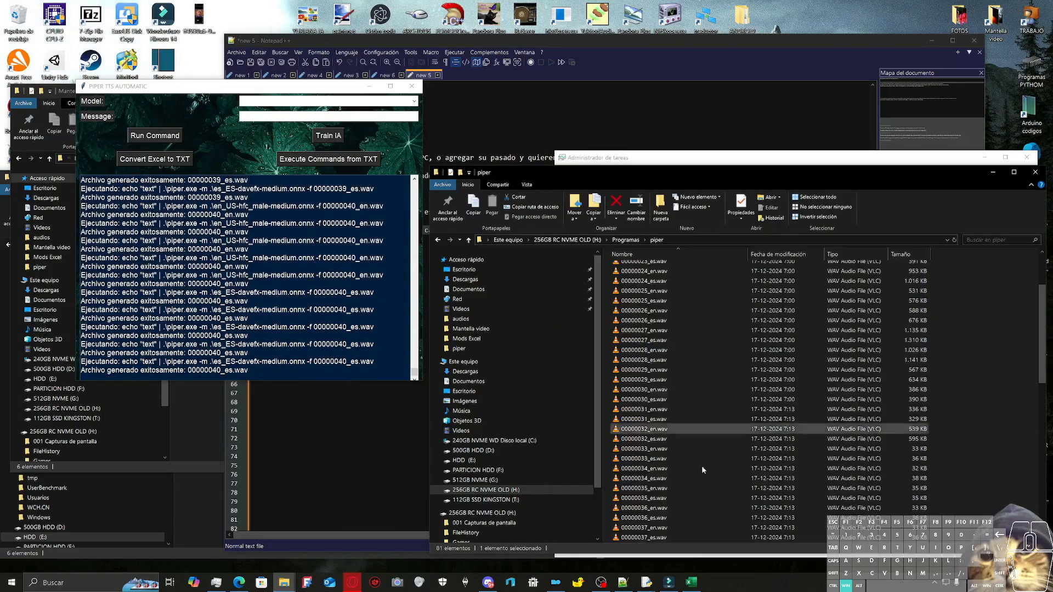
Step: Browse the piper folder's new WAV clips and play a generated English voice clip
left_click(690, 583)
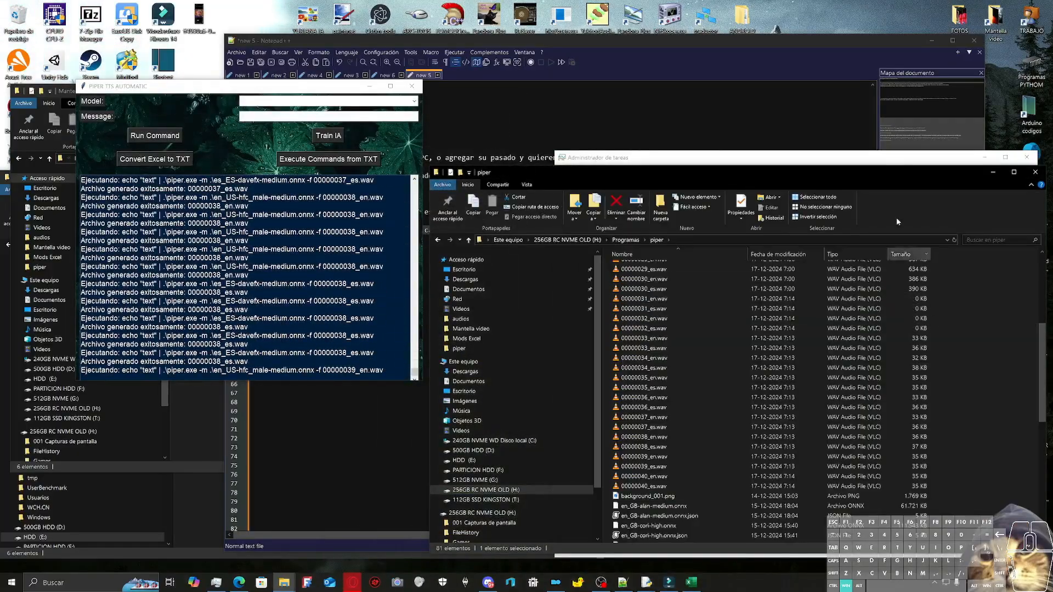
left_click(599, 181)
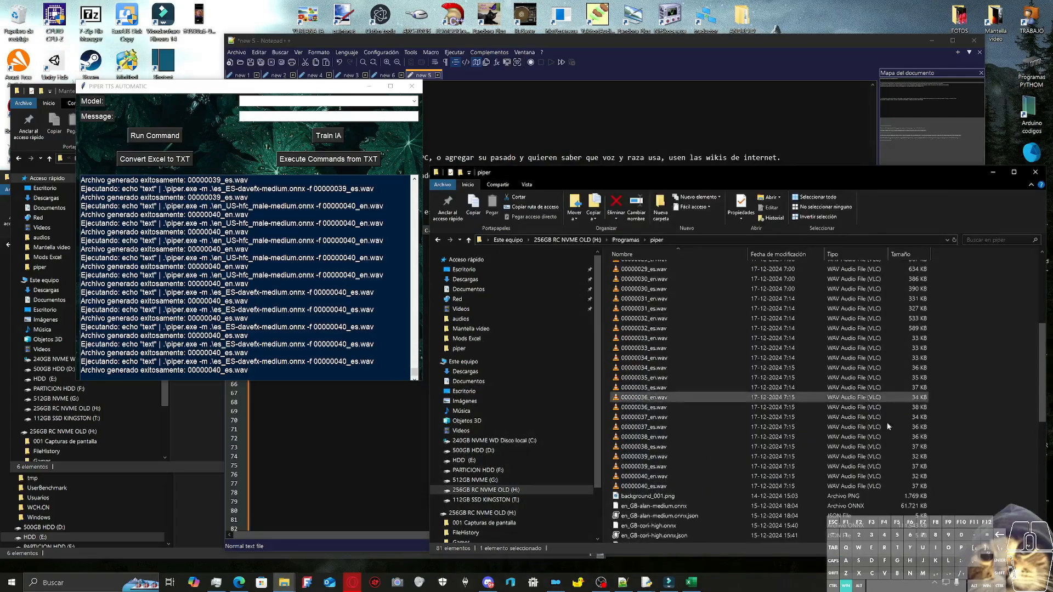
left_click(642, 298)
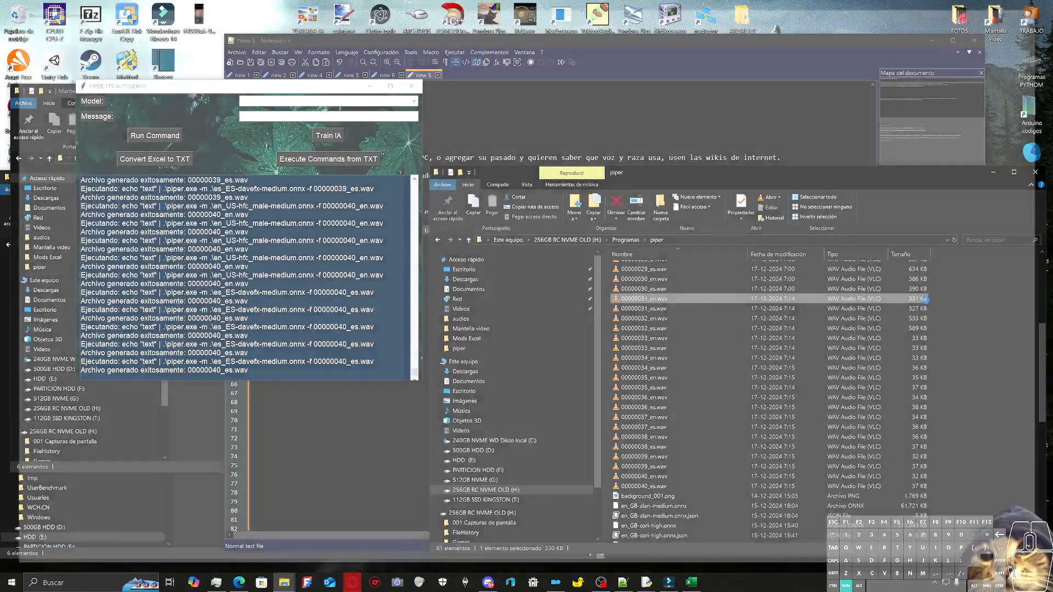
double_click(663, 298)
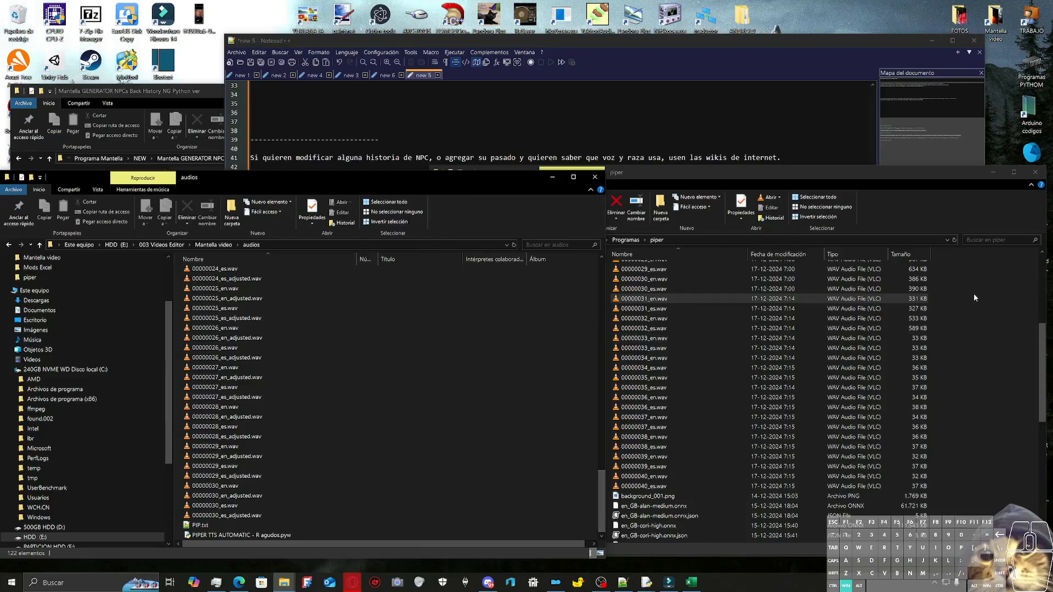
Step: Process the chosen voice clips in Audio Volume Adjuster and play 00000031_es_adjusted.wav
left_click(228, 437)
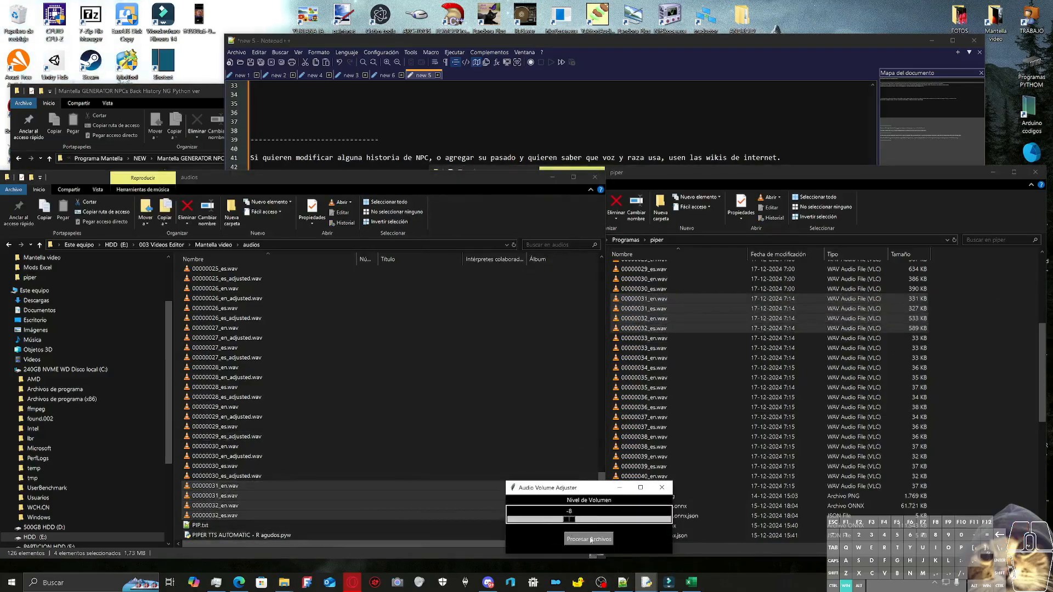
left_click(588, 539)
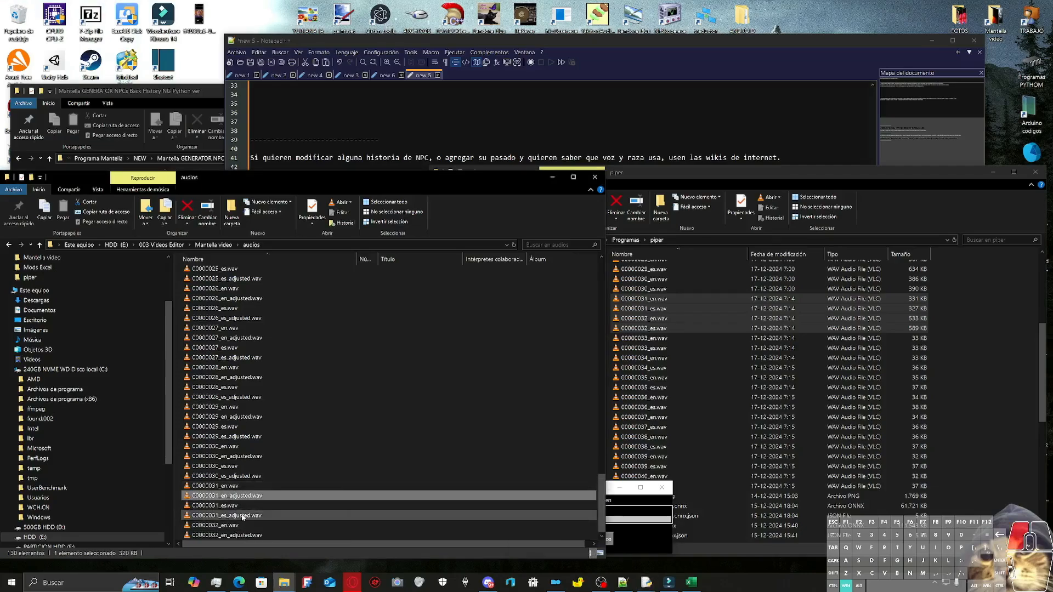
double_click(228, 515)
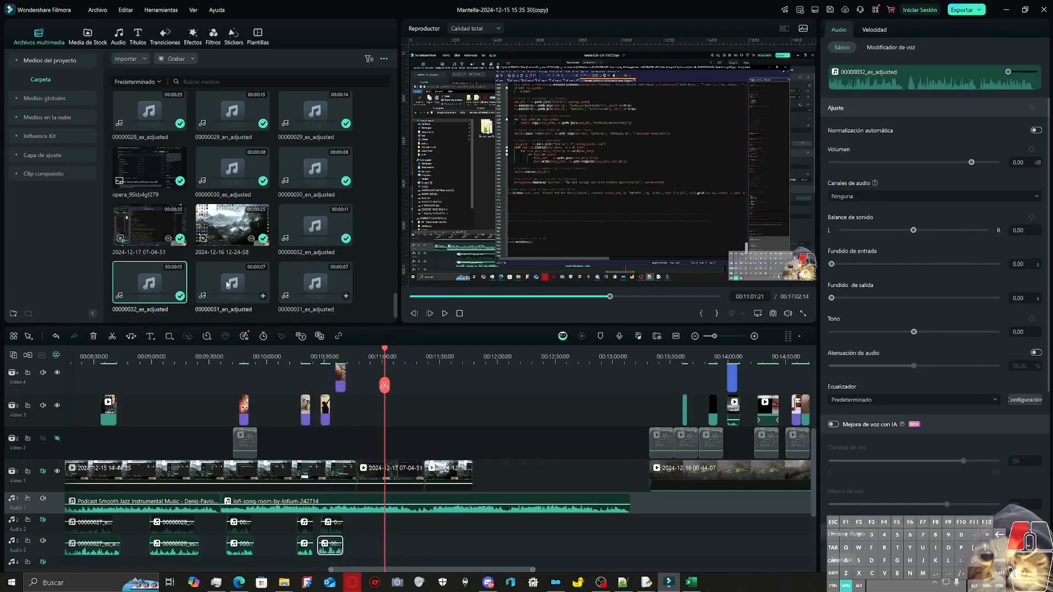
Step: Pick the 00000031_en_adjusted clip in Filmora's media bin for the Audio 2 track
left_click(314, 282)
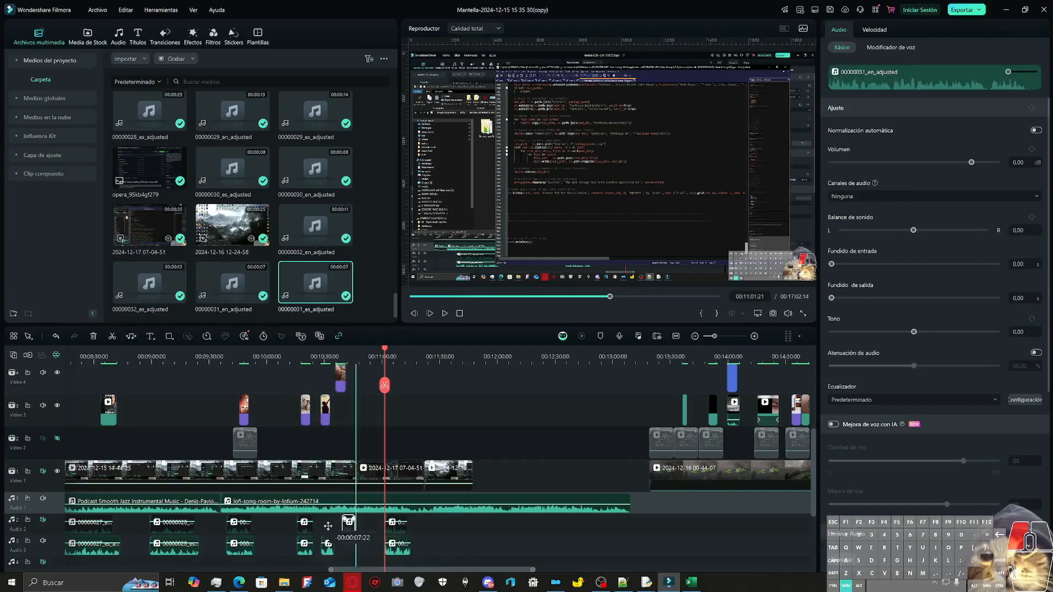